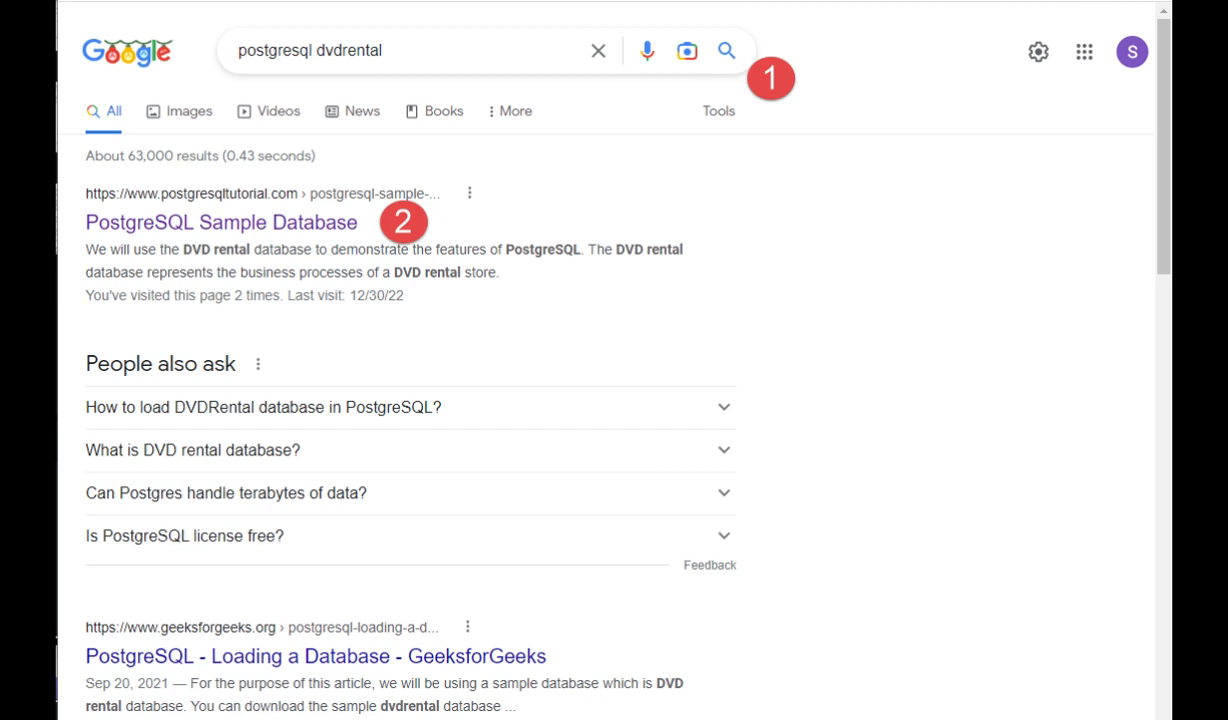
- Open the PostgreSQL Sample Database tutorial and scroll to the DVD Rental download link
left_click(220, 222)
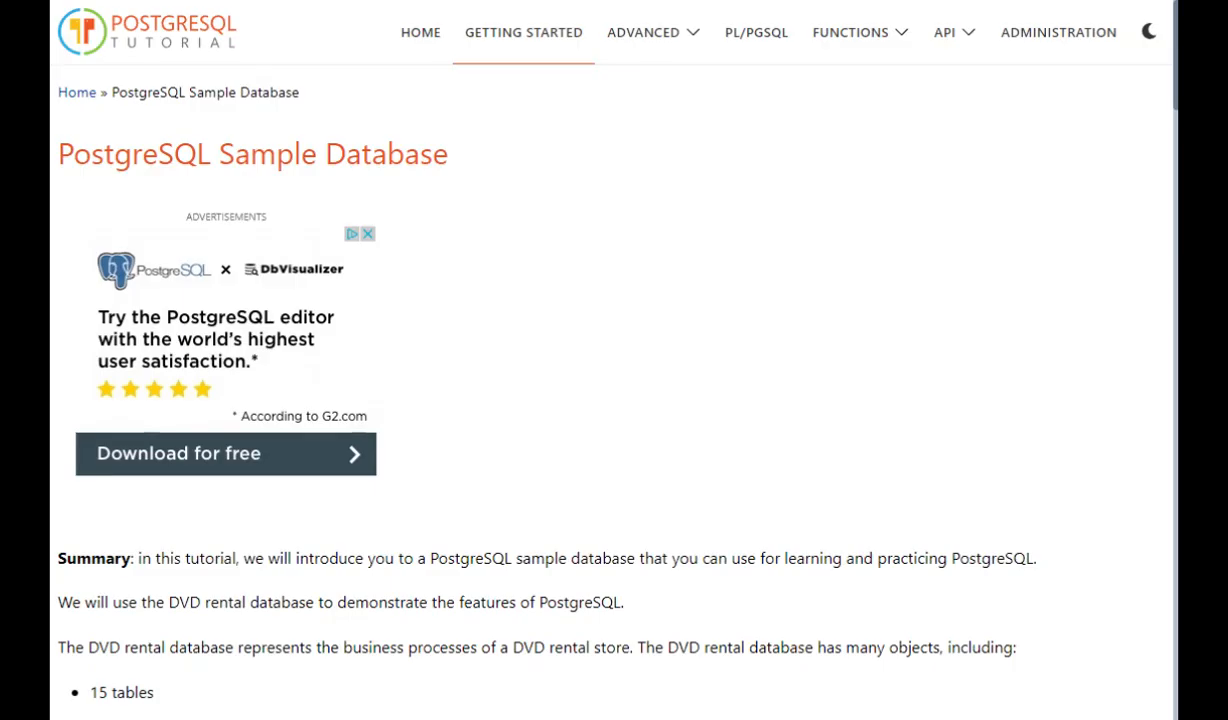
scroll("down", 3)
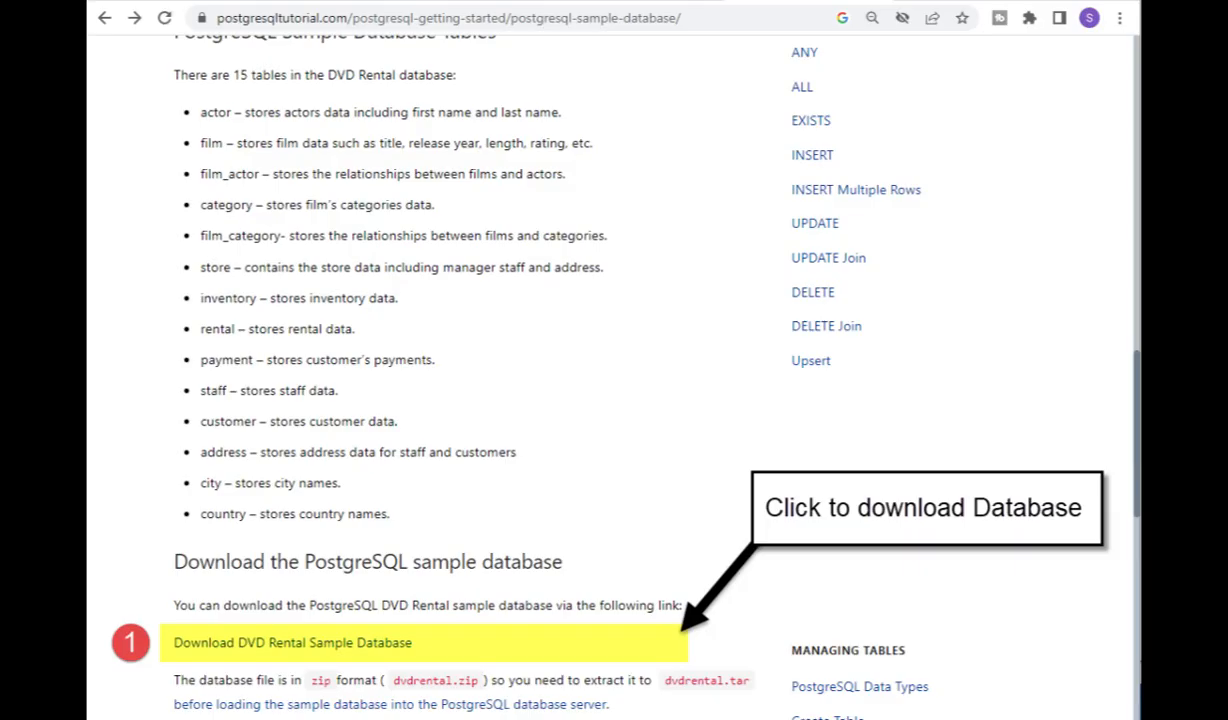
scroll("down", 3)
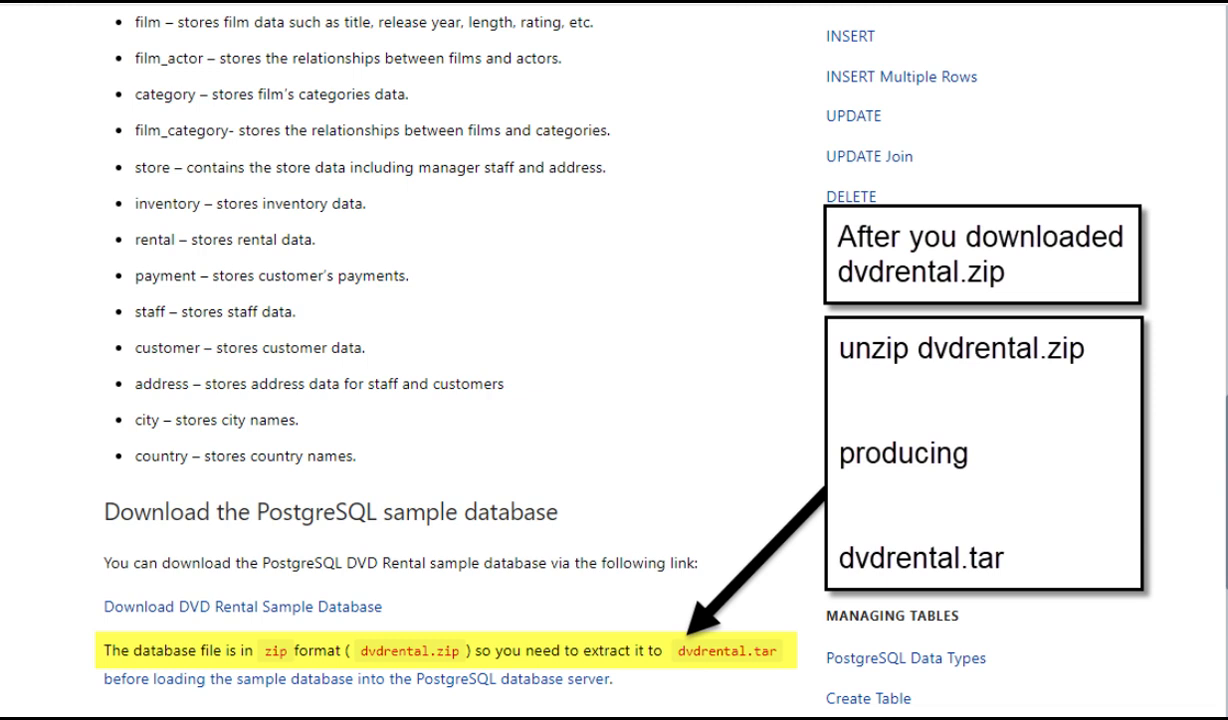
scroll("down", 3)
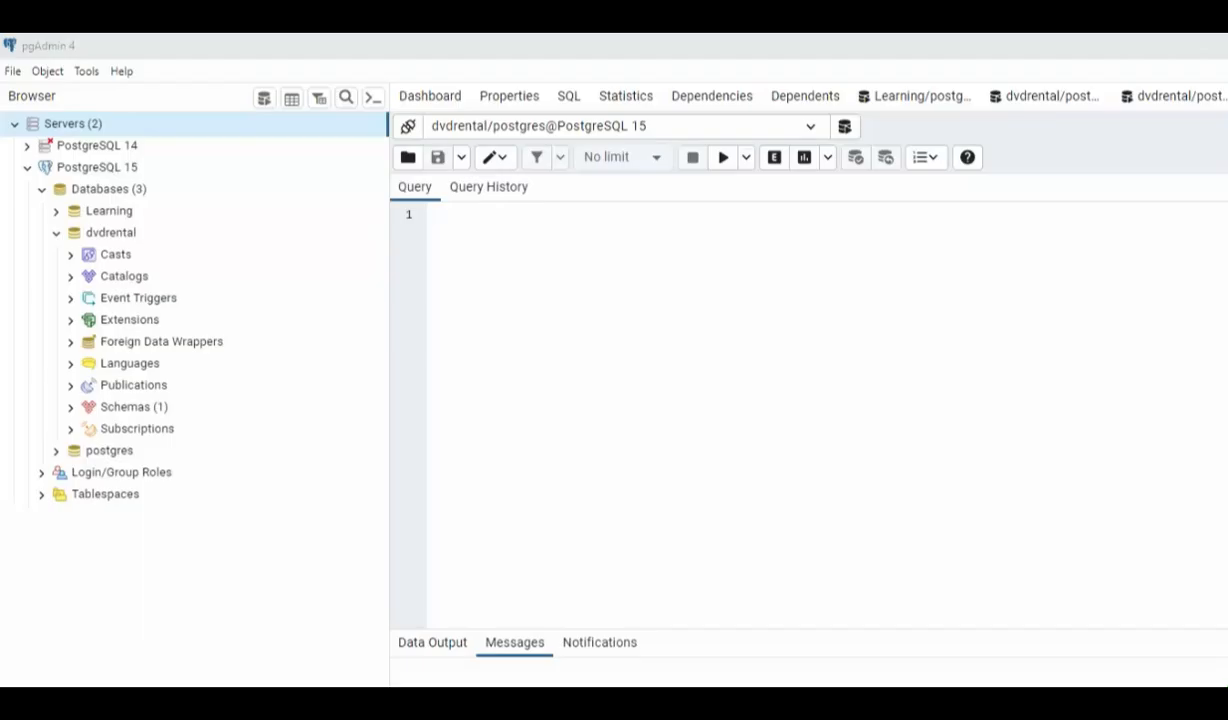
mouse_move(302, 548)
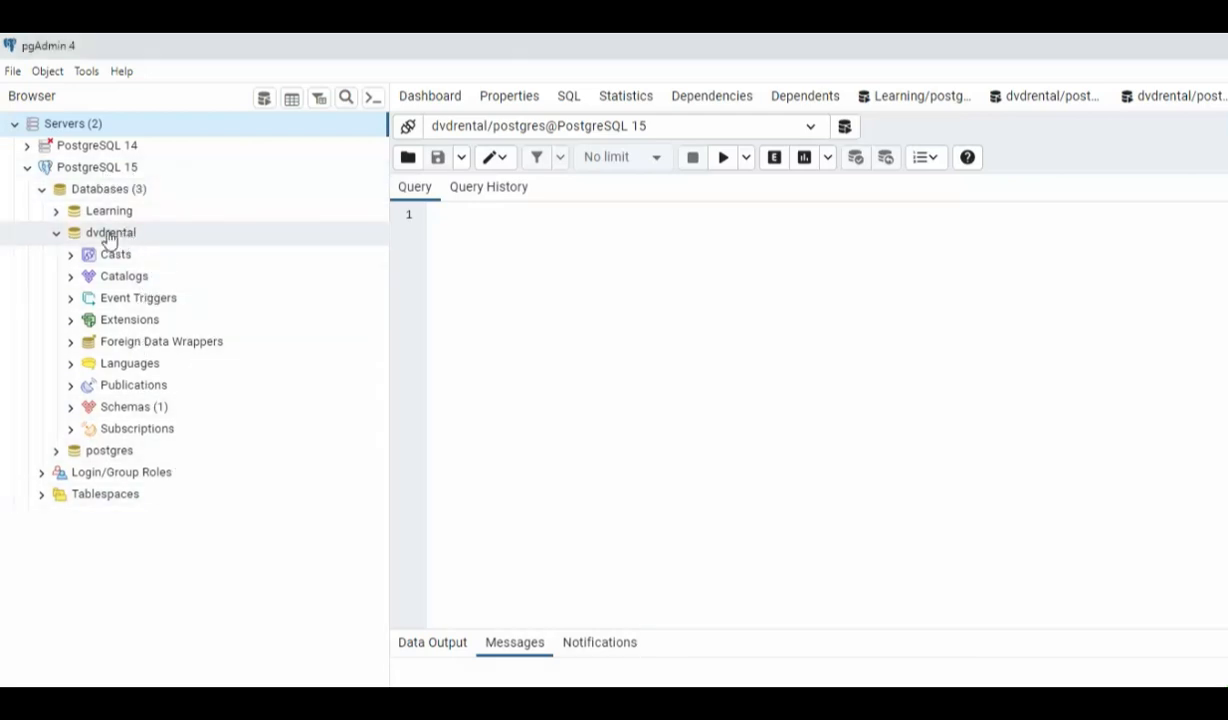
right_click(110, 232)
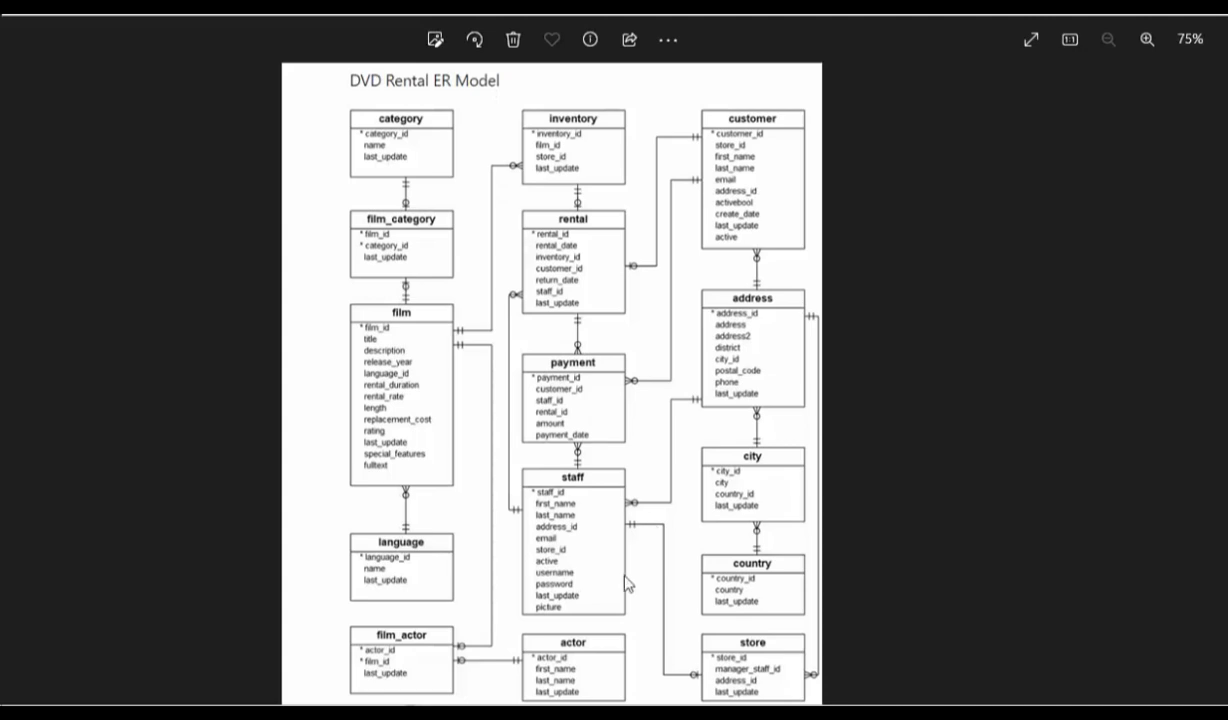
mouse_move(556, 688)
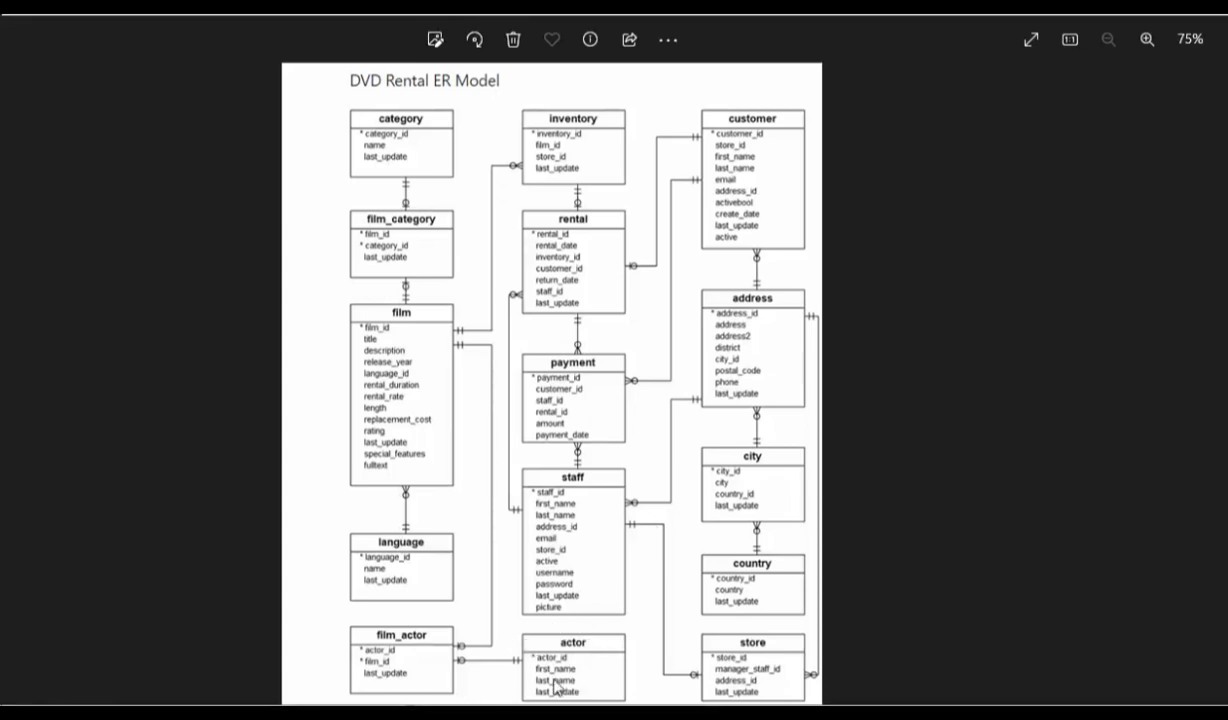
mouse_move(584, 662)
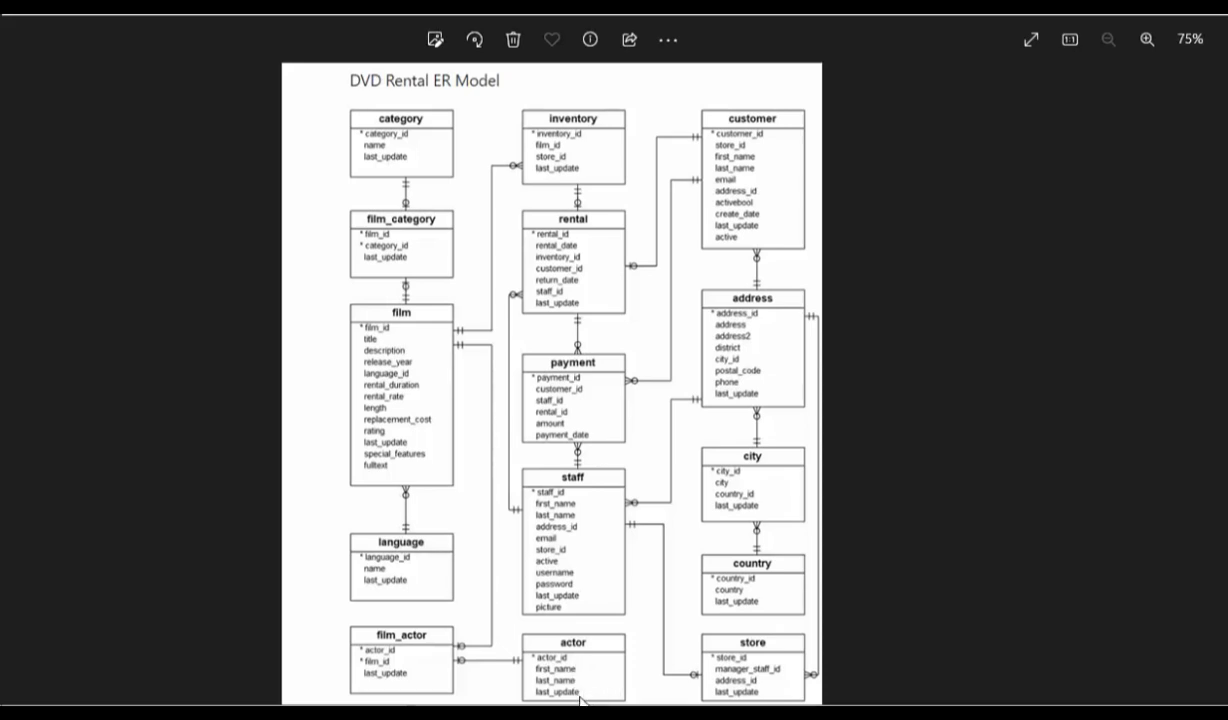
mouse_move(484, 140)
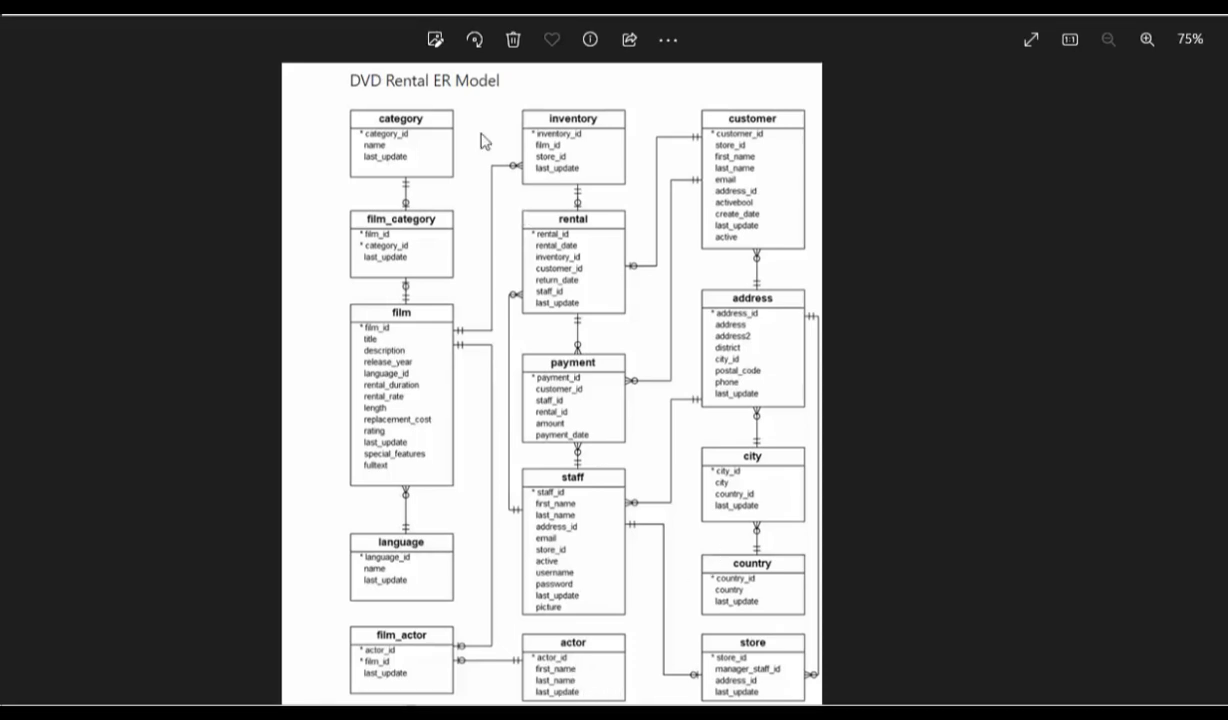
mouse_move(540, 700)
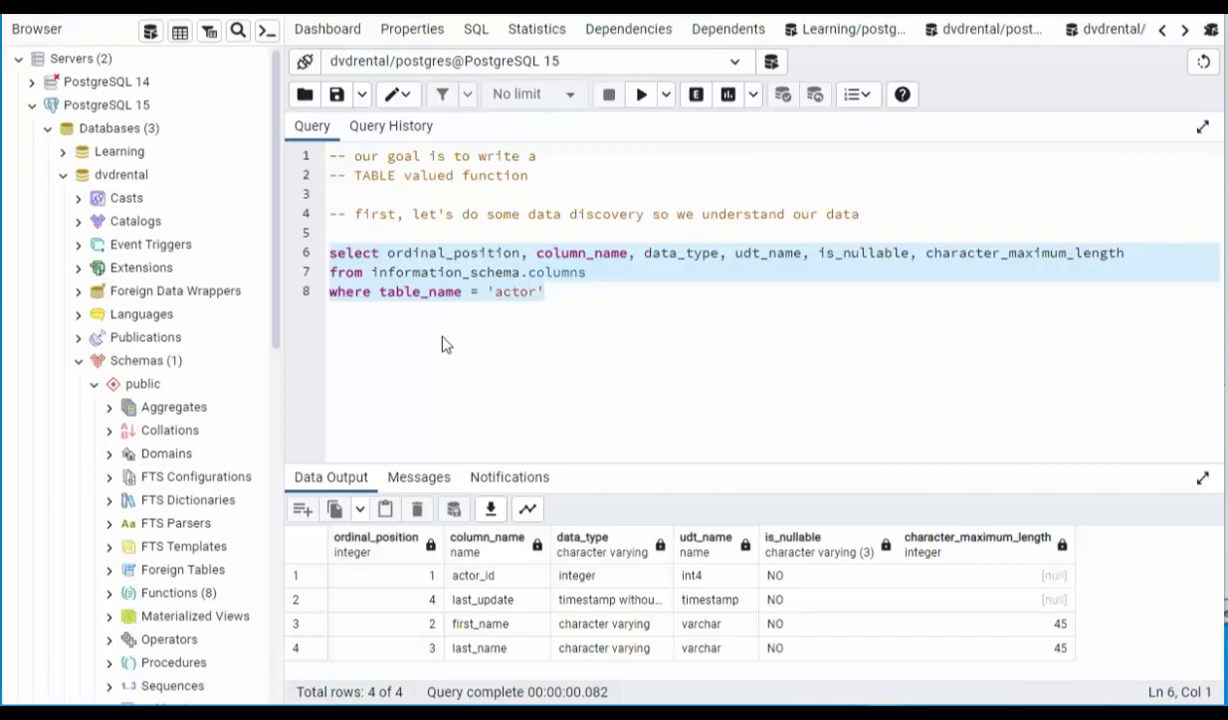
mouse_move(644, 384)
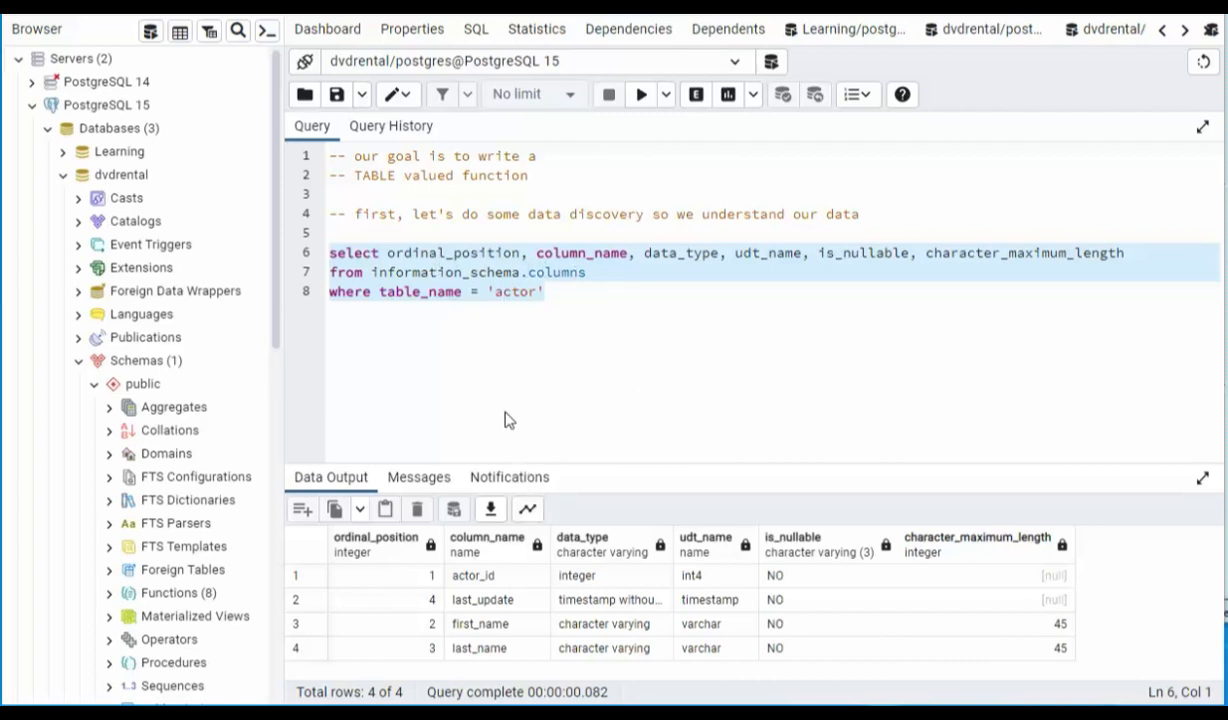
mouse_move(512, 586)
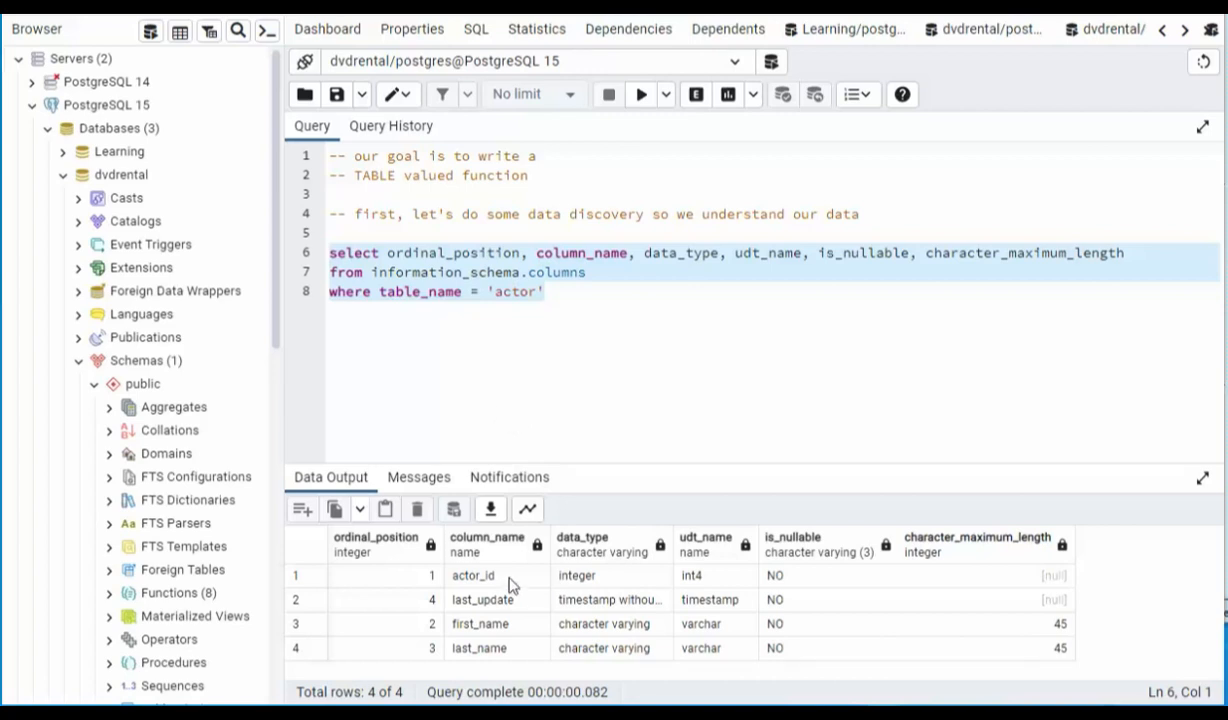
mouse_move(710, 588)
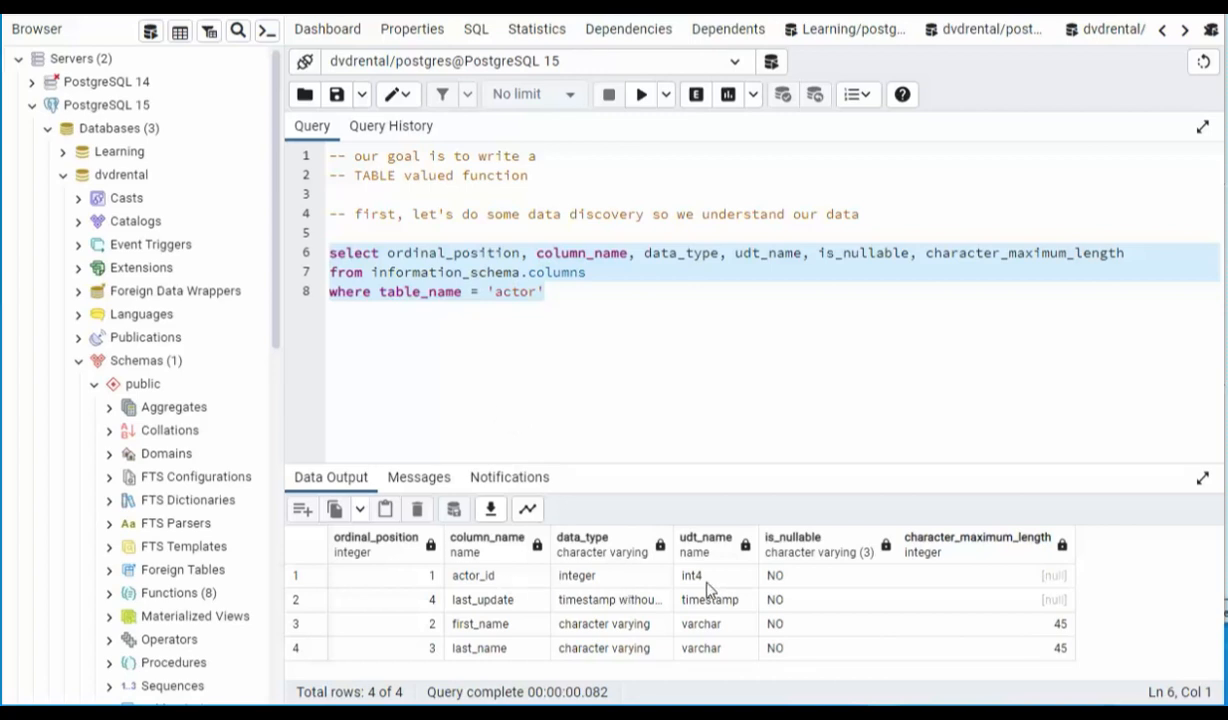
mouse_move(1056, 636)
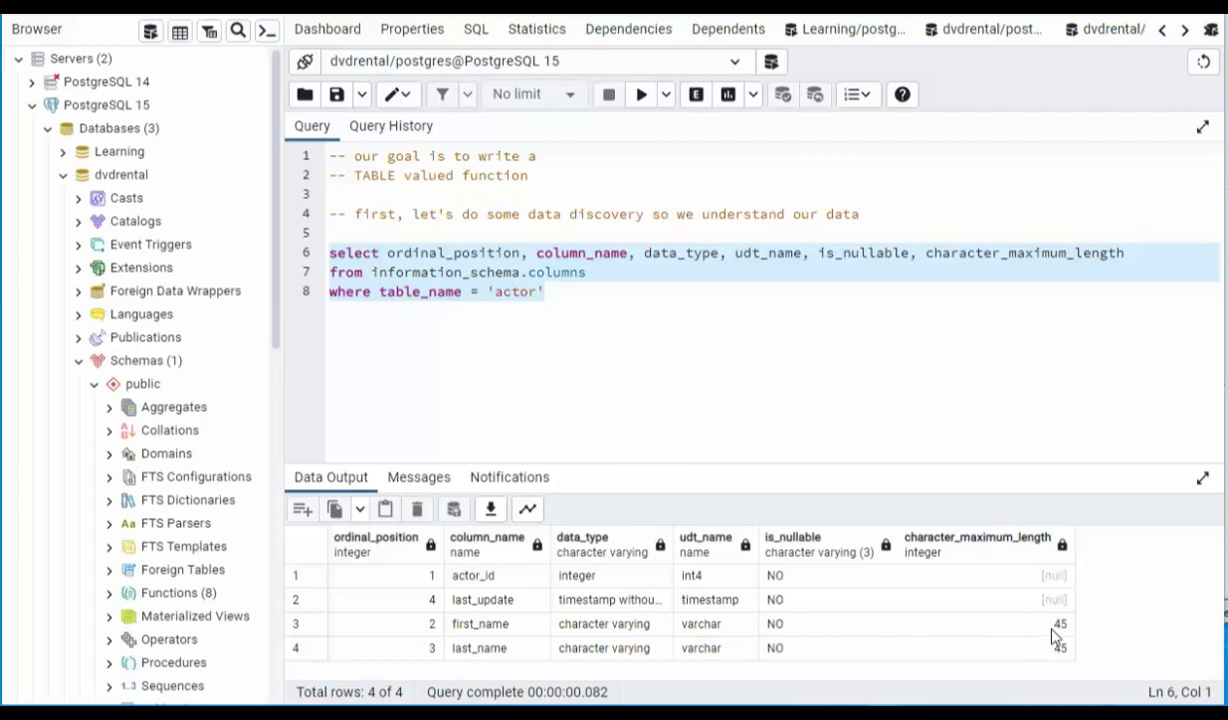
mouse_move(704, 658)
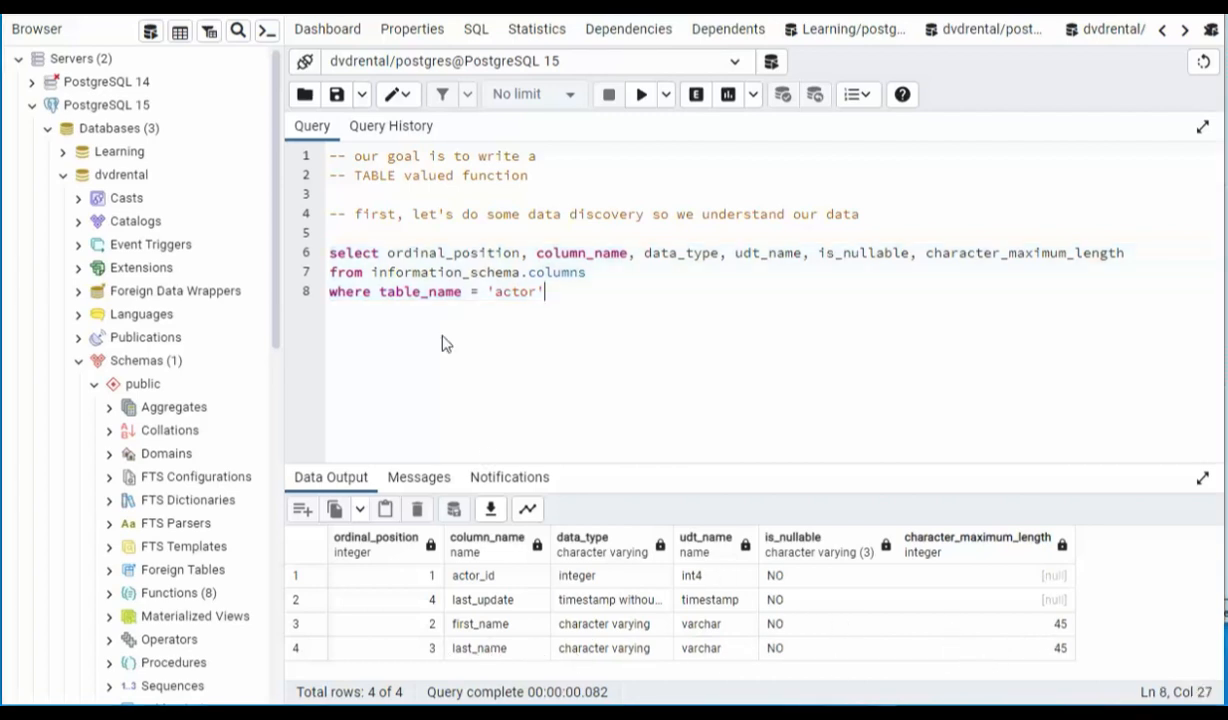
mouse_move(538, 320)
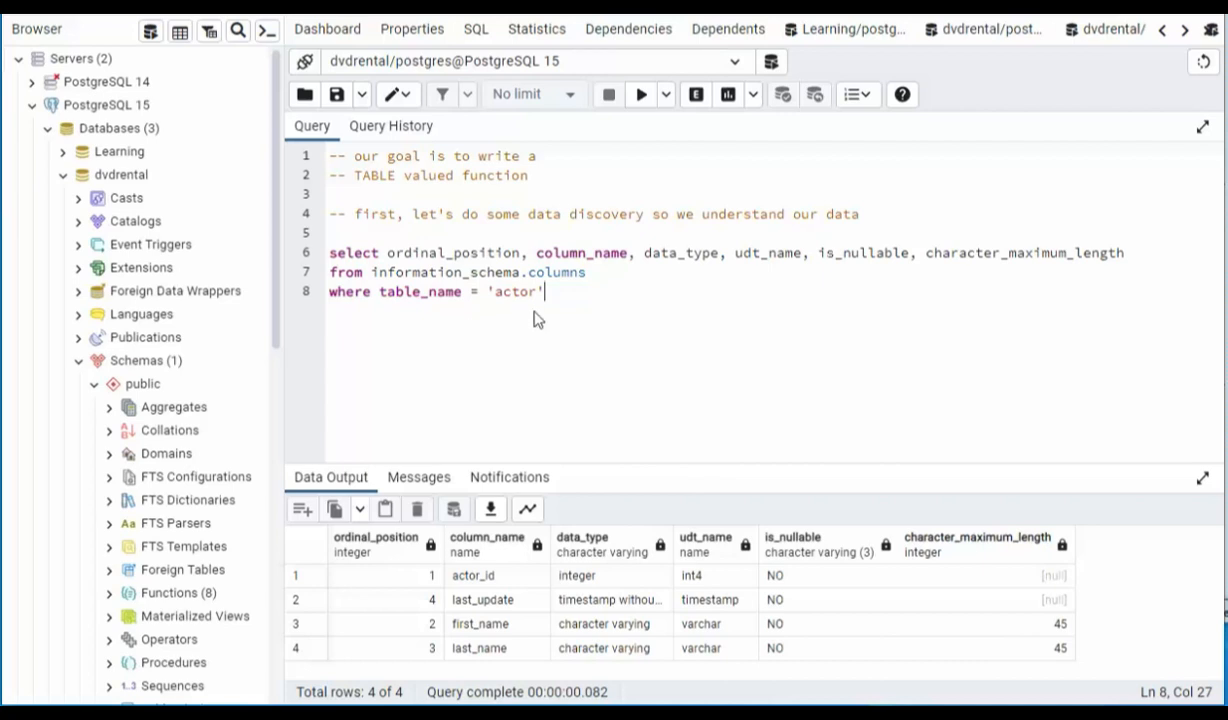
- Start a new 'select *' query on a line below the columns query
type("select *")
type("from actor")
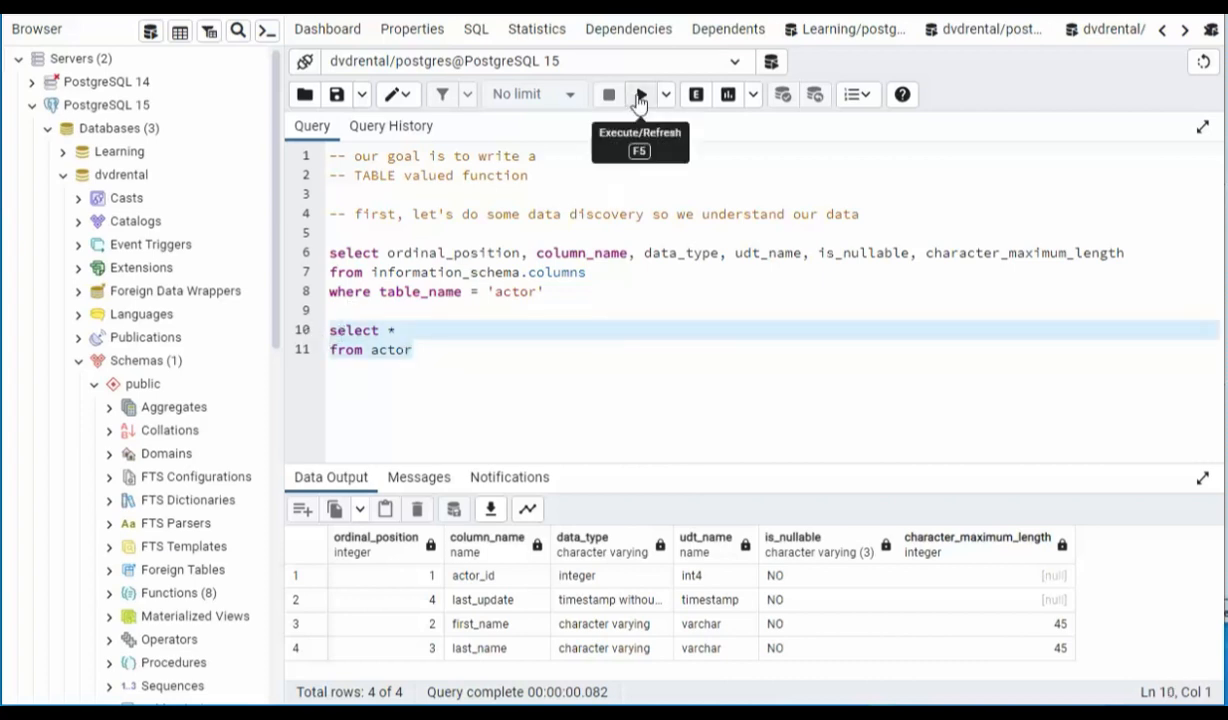
- Run select * from actor and review the 200 returned actor rows
left_click(640, 94)
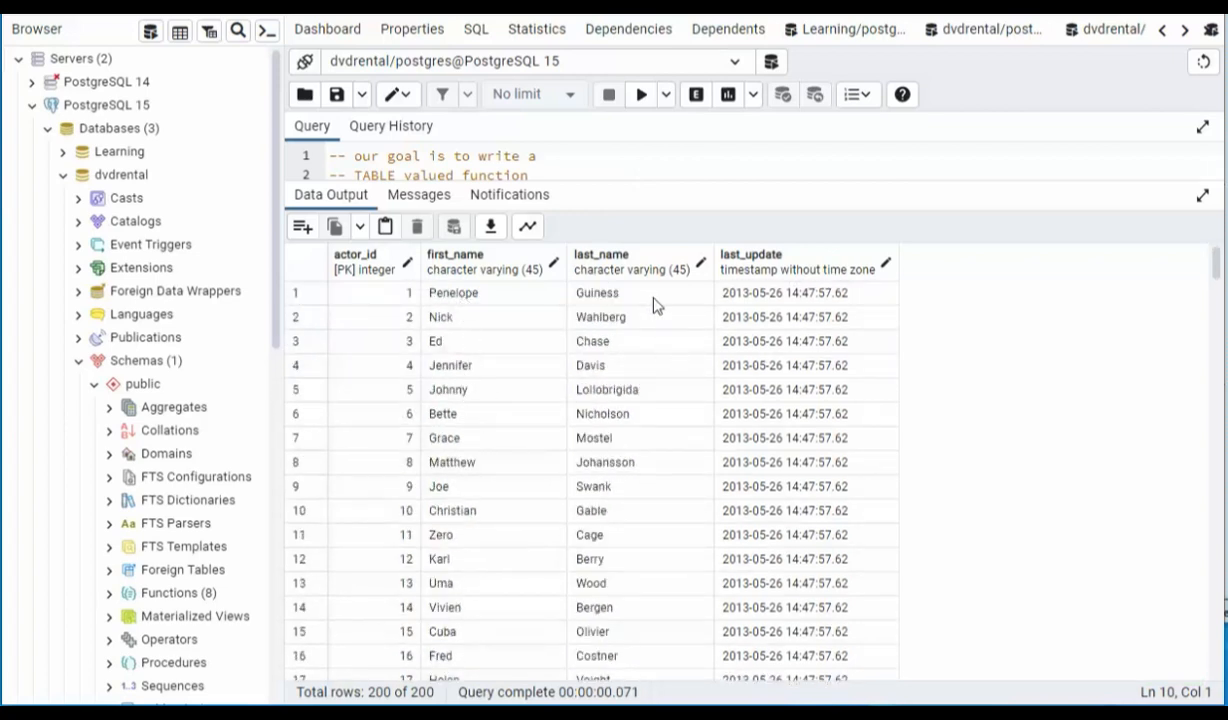
mouse_move(424, 496)
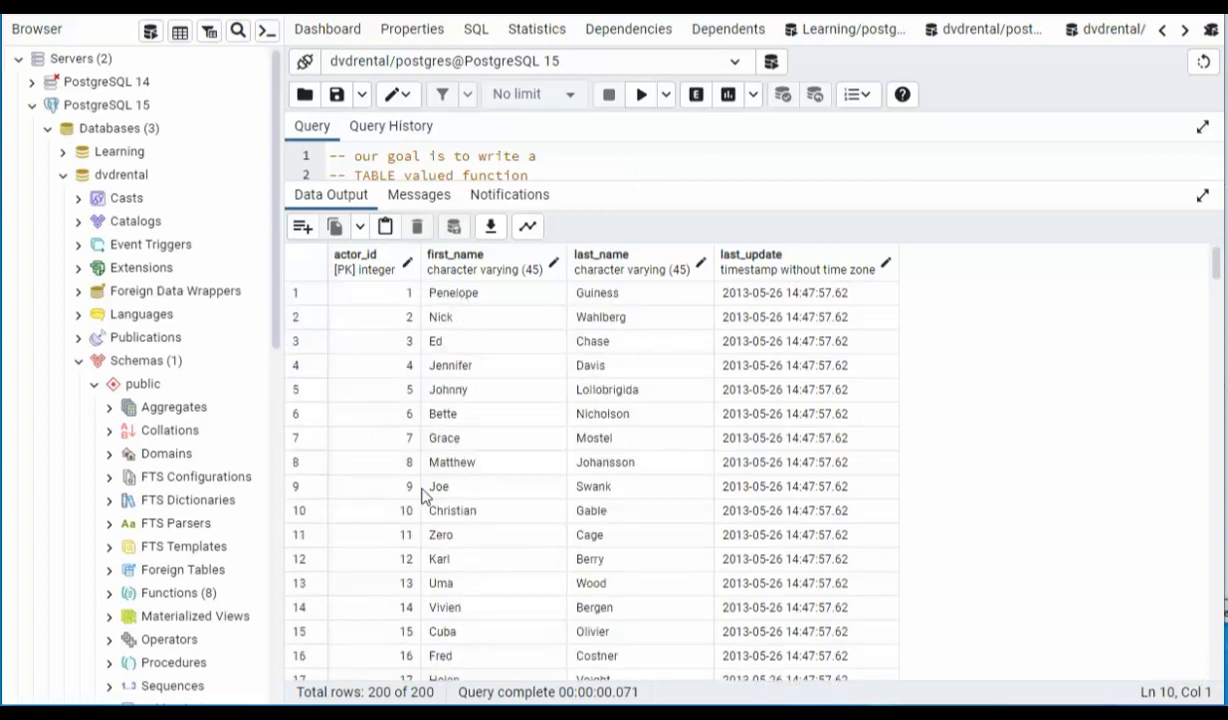
mouse_move(476, 550)
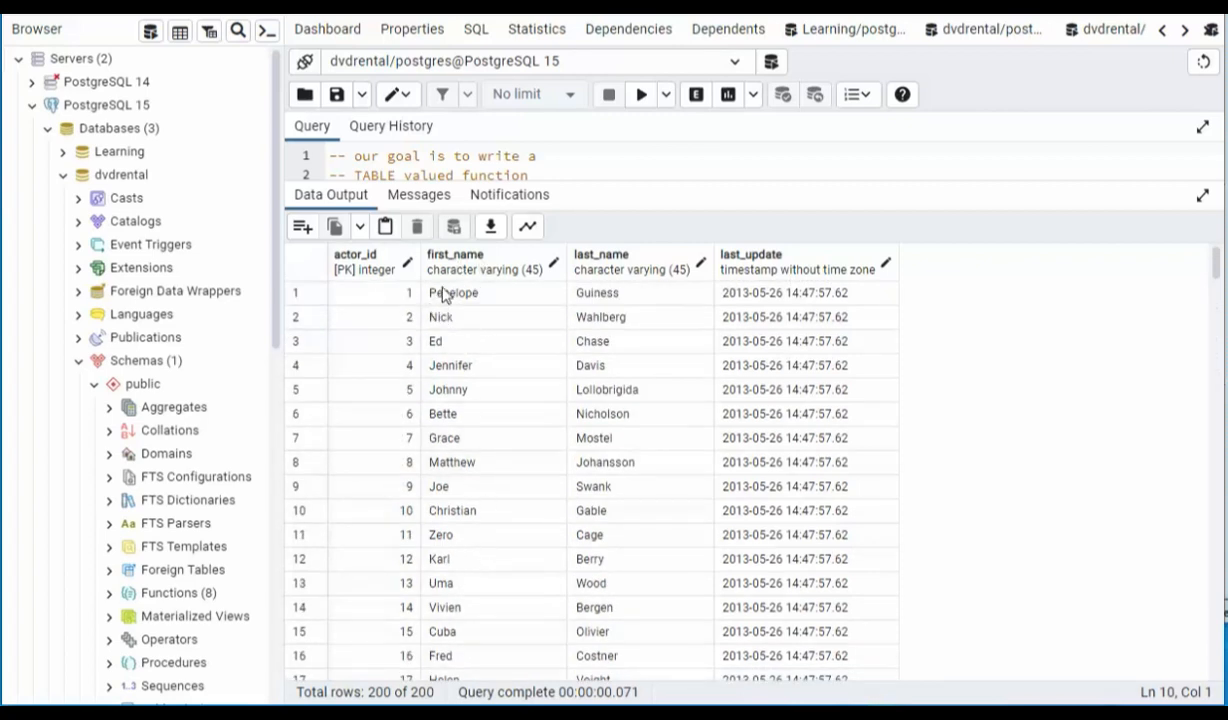
mouse_move(476, 320)
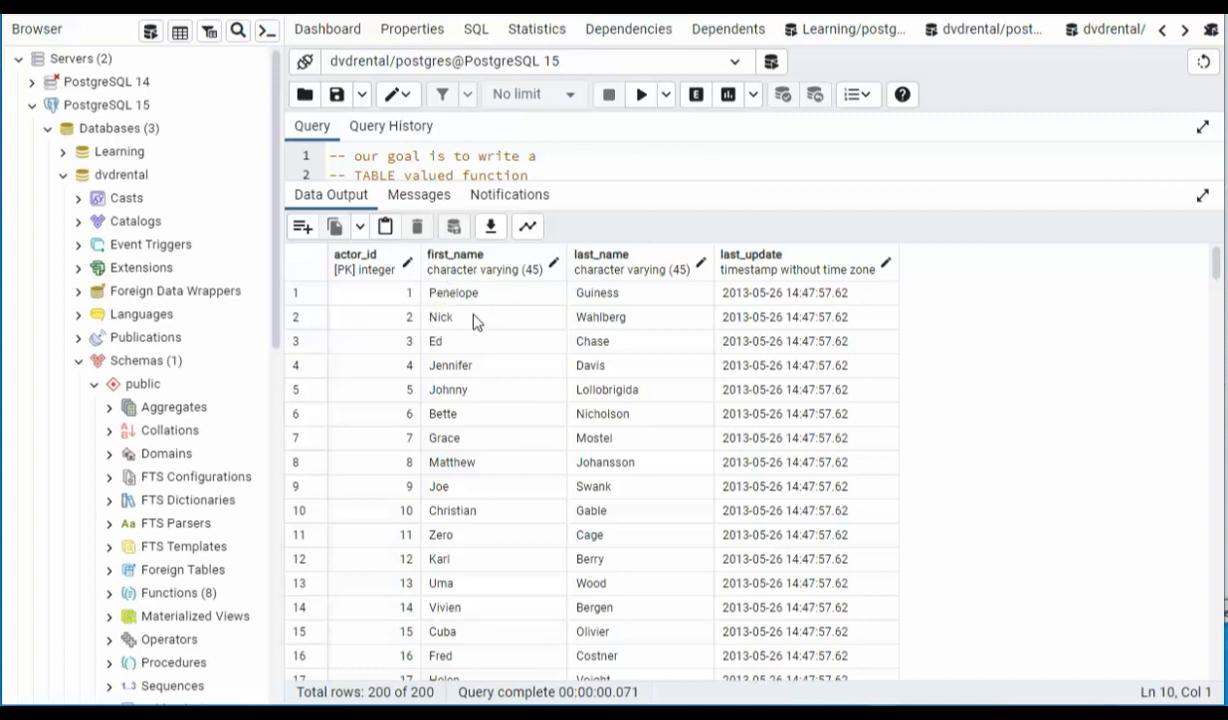
mouse_move(444, 344)
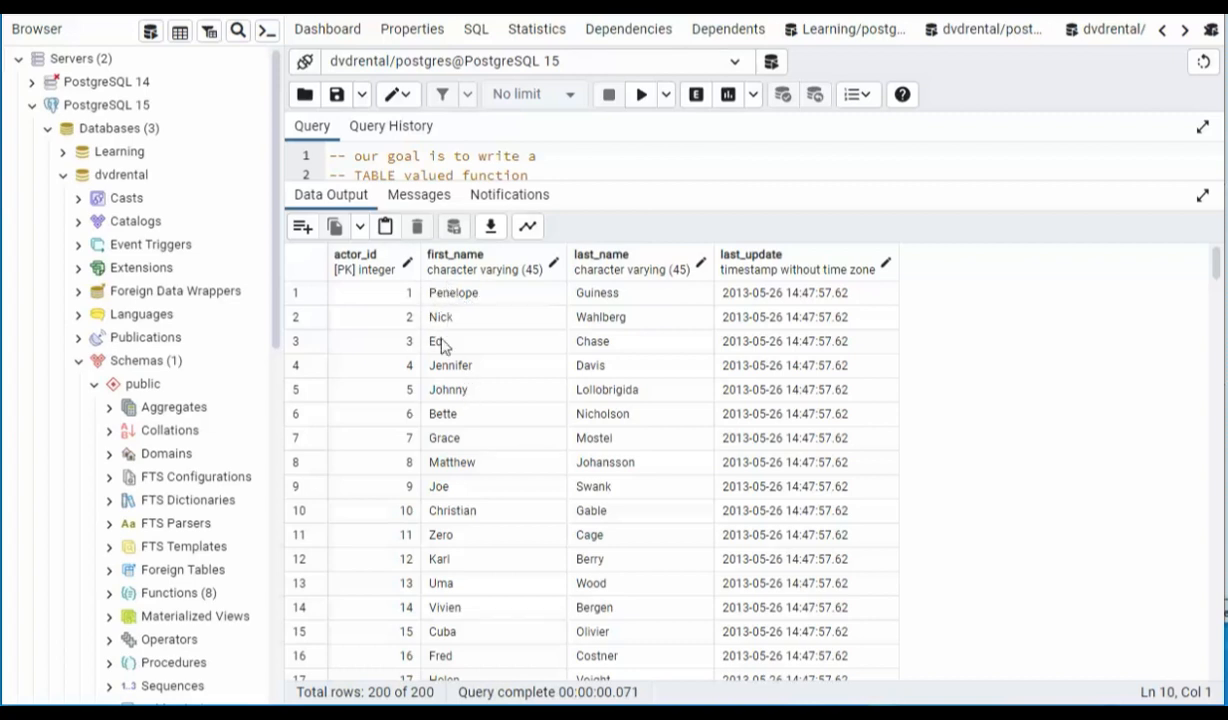
mouse_move(438, 288)
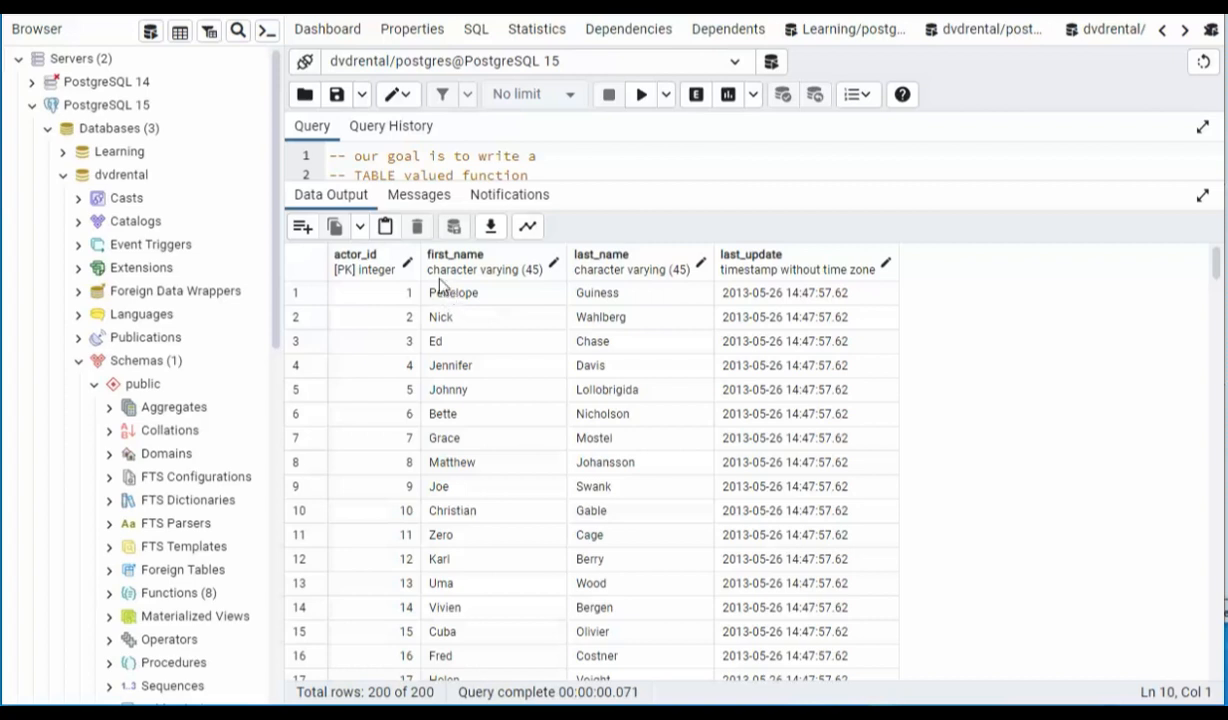
mouse_move(464, 304)
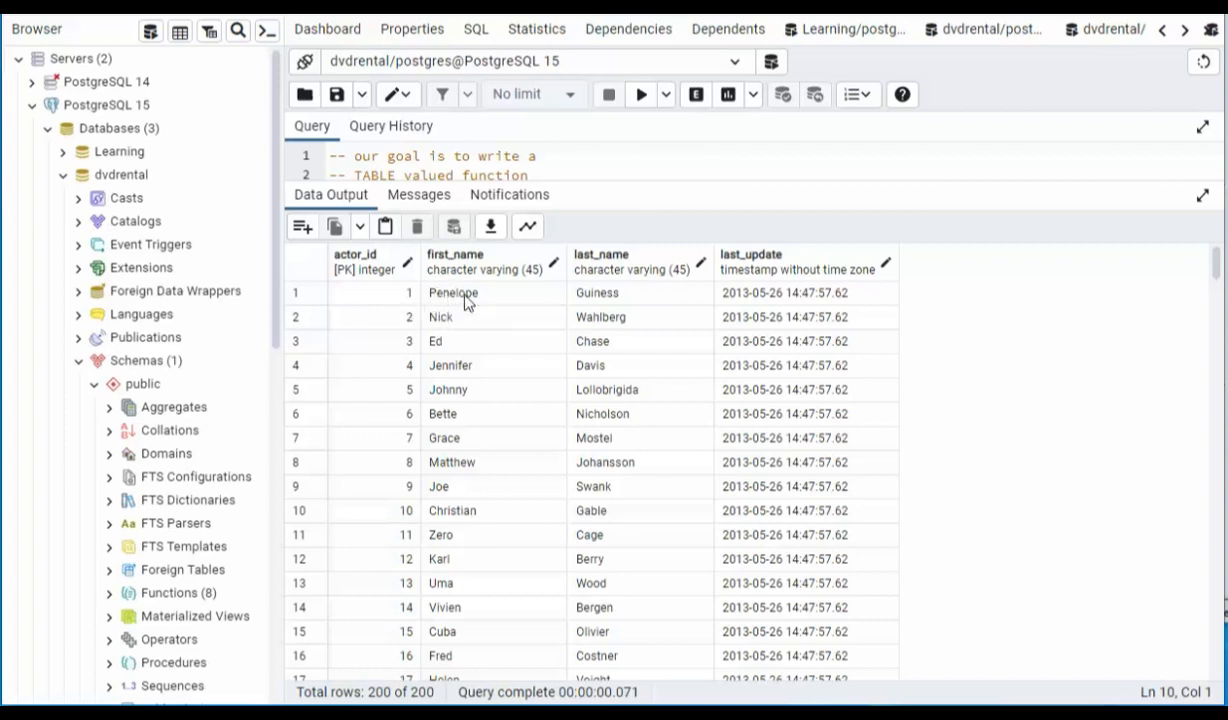
scroll("down", 3)
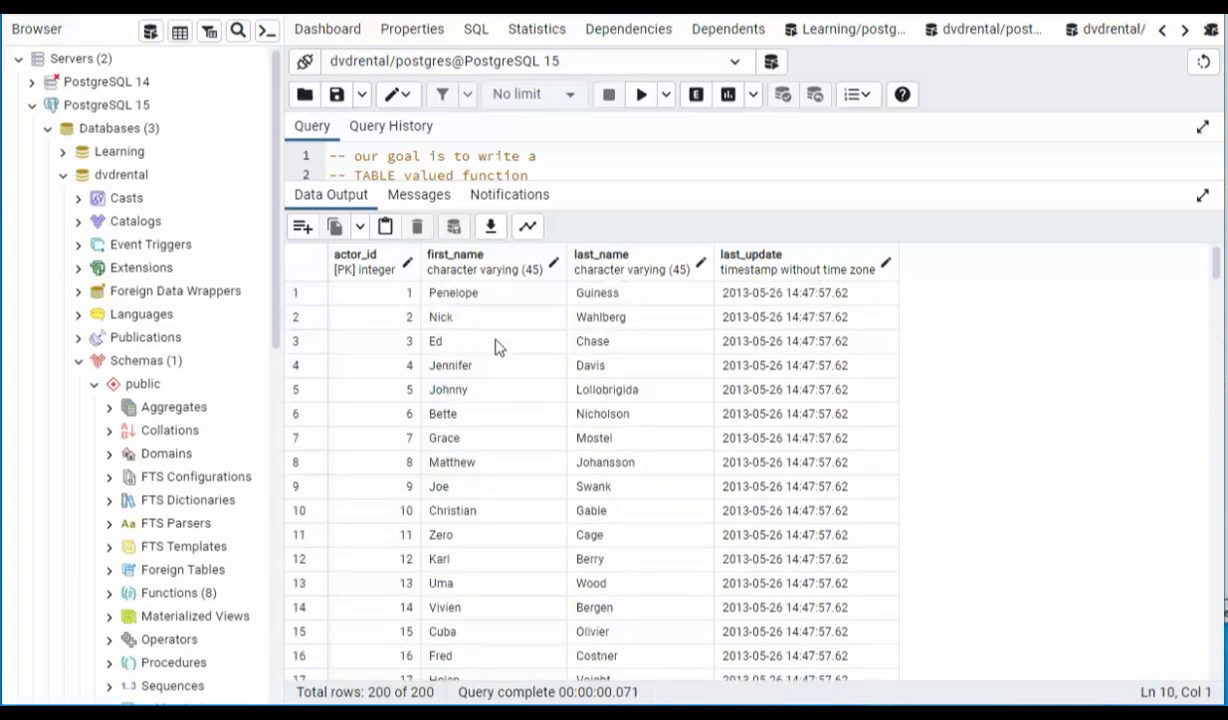
mouse_move(476, 304)
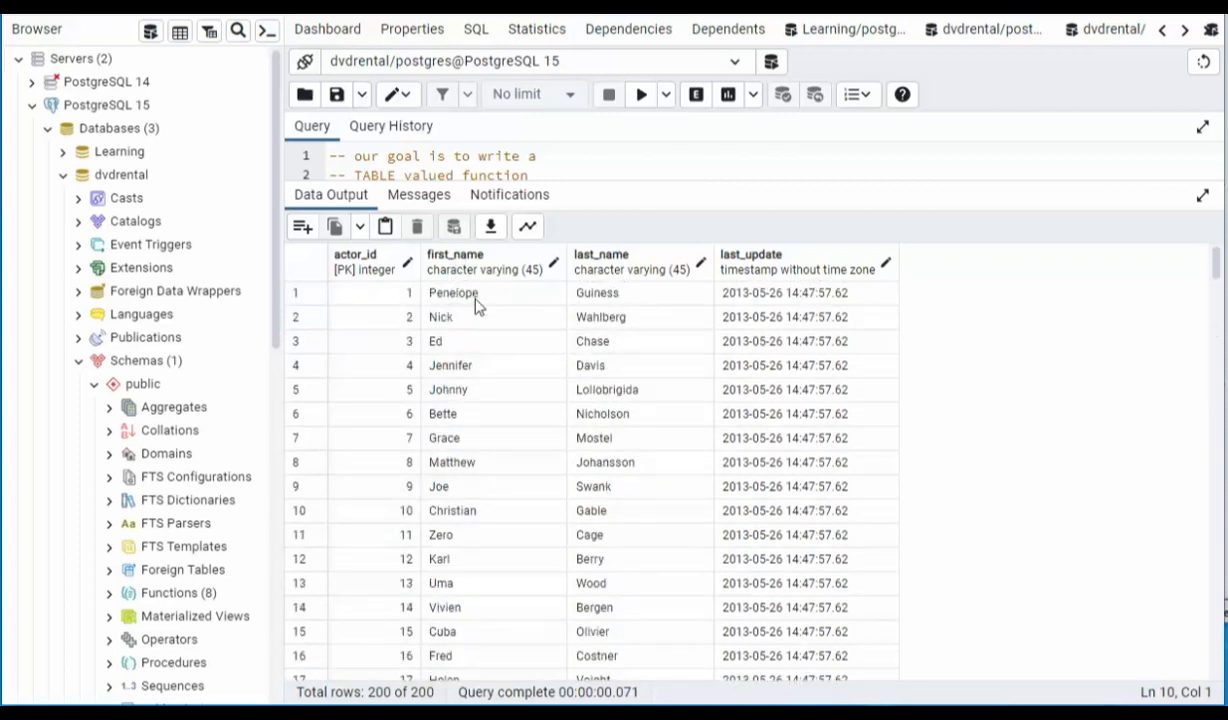
mouse_move(440, 324)
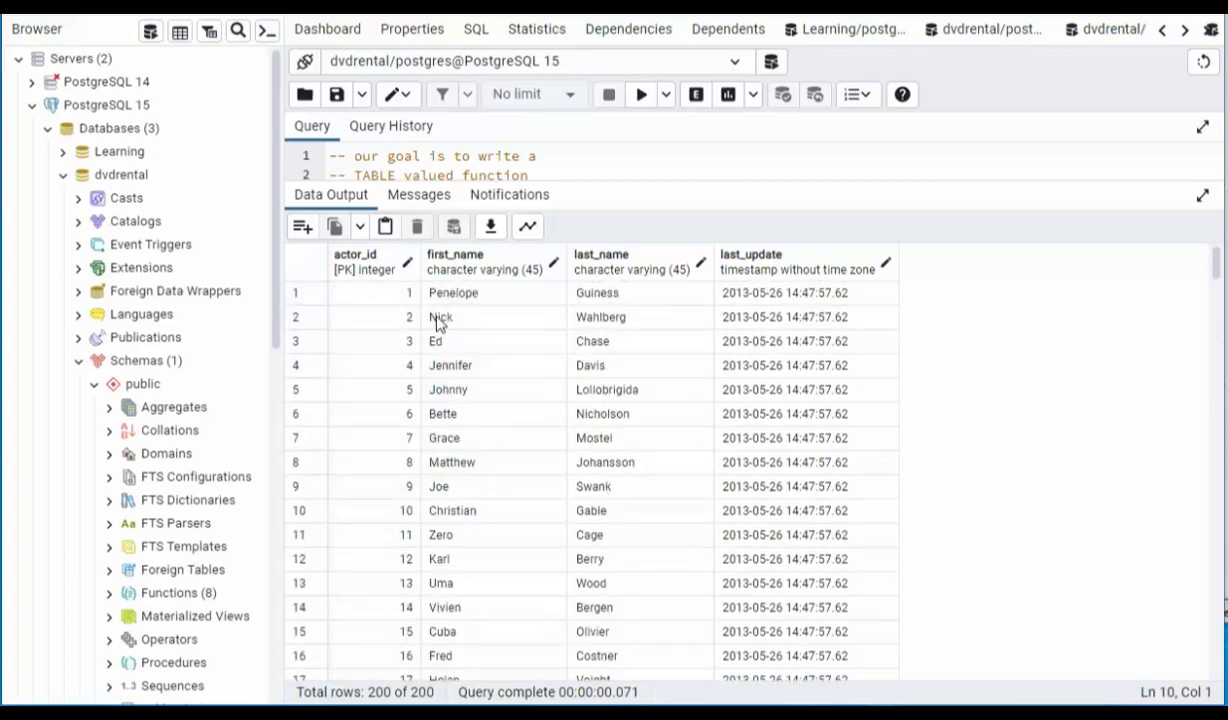
mouse_move(444, 330)
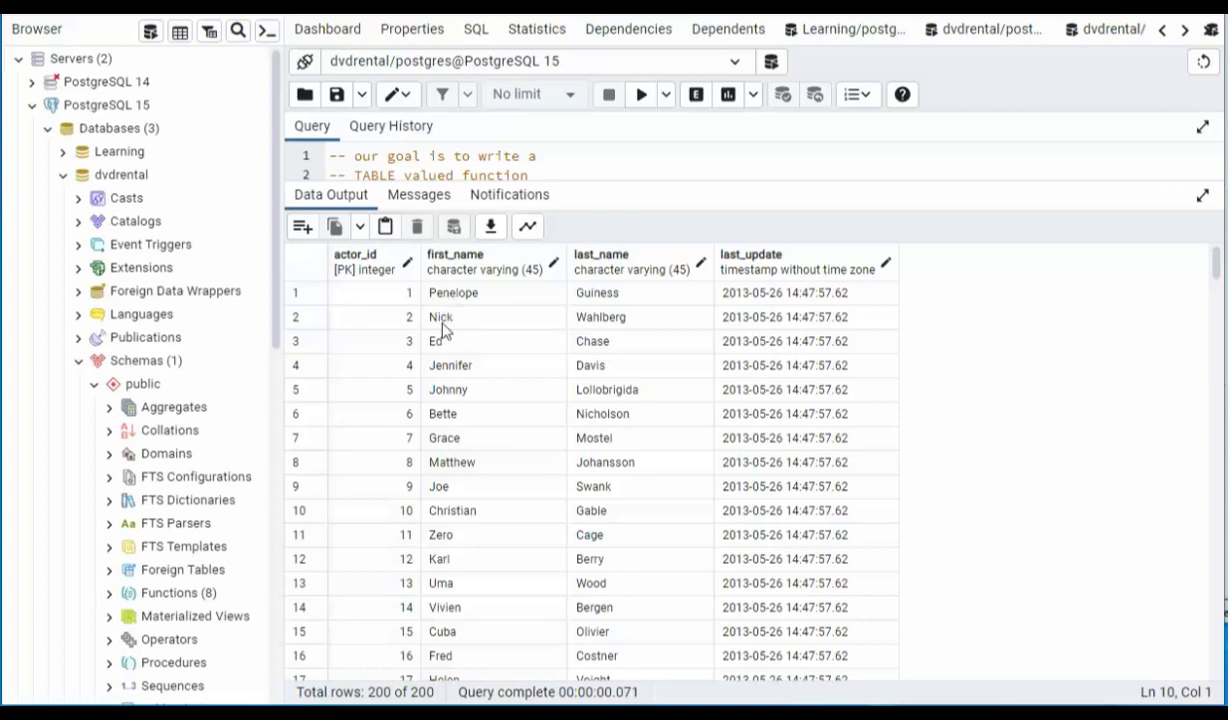
mouse_move(478, 390)
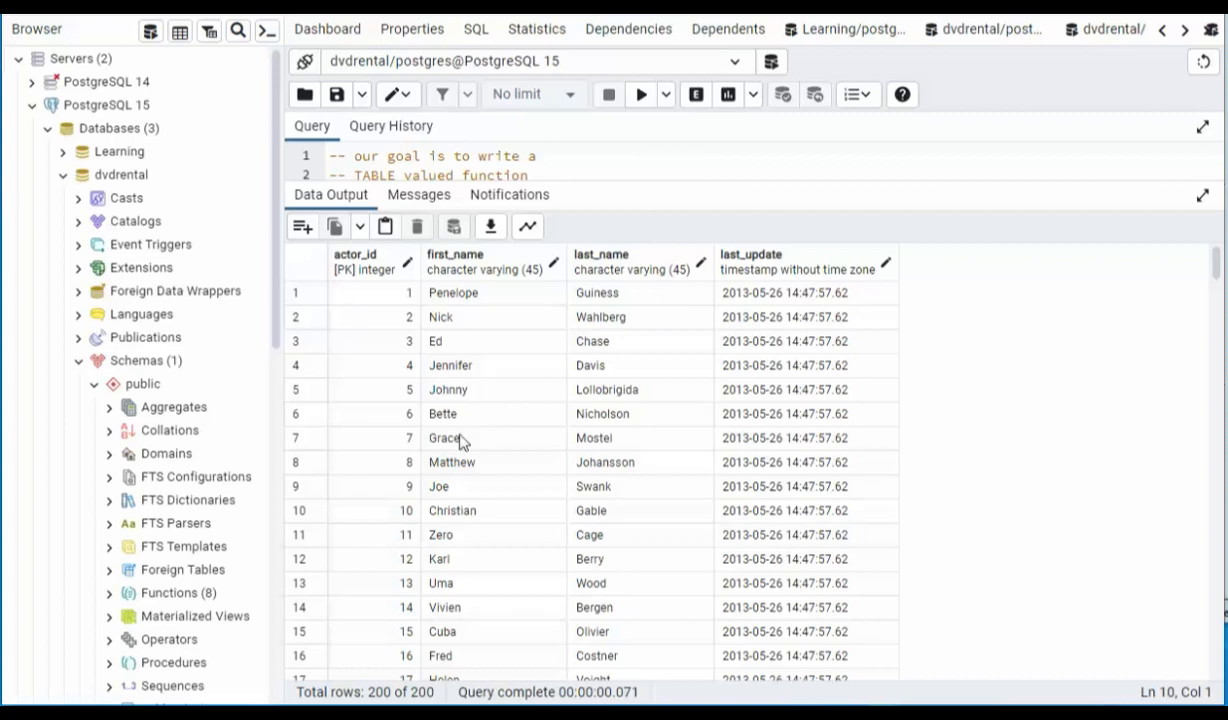
mouse_move(460, 444)
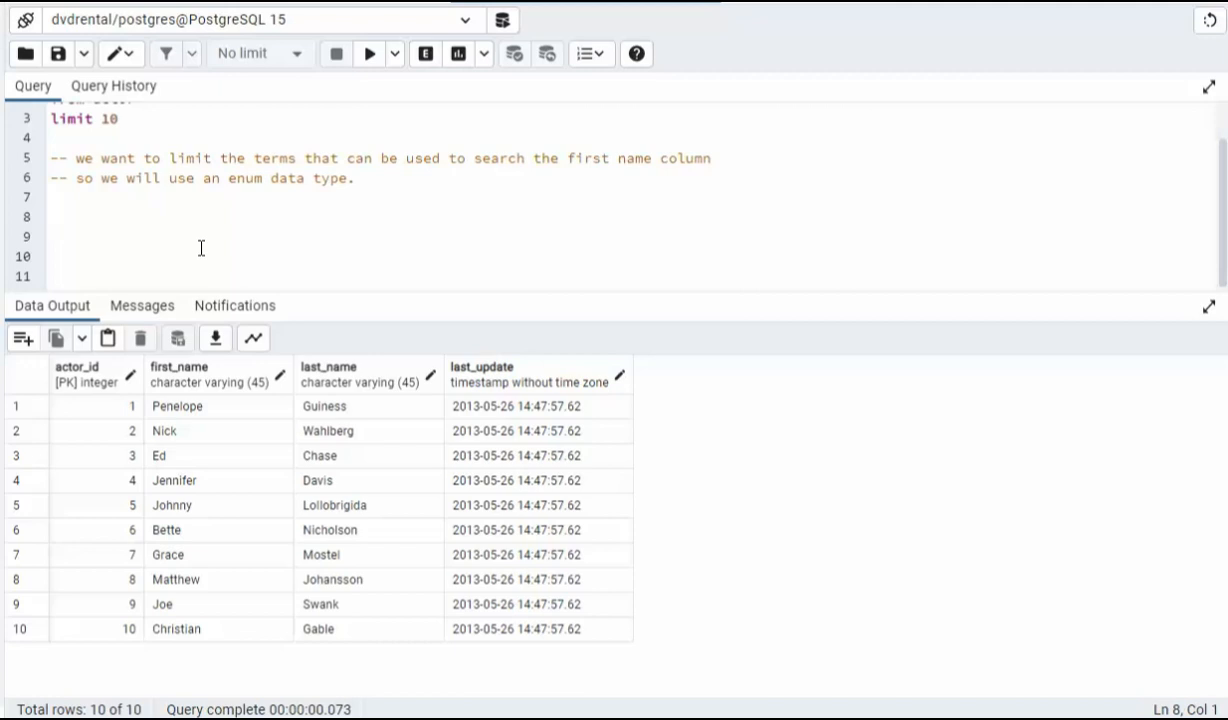
- Add limit 10 to the actor query and comment the plan for an enum search type
left_click(56, 216)
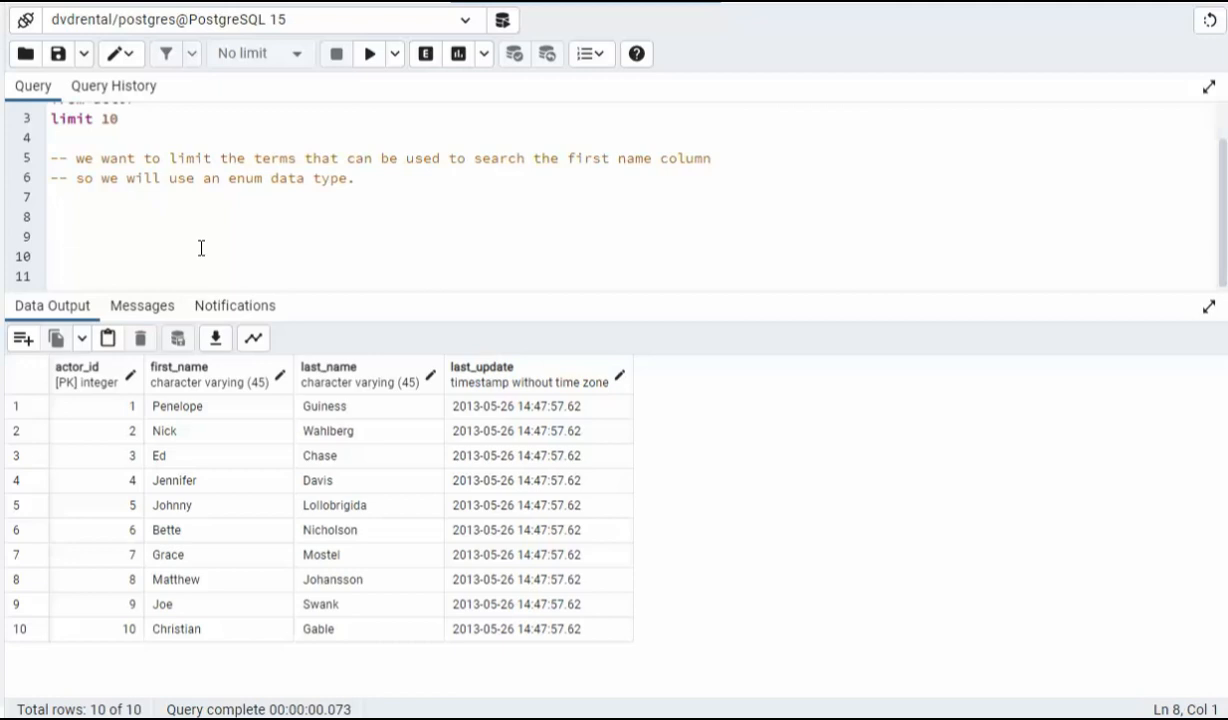
left_click(56, 216)
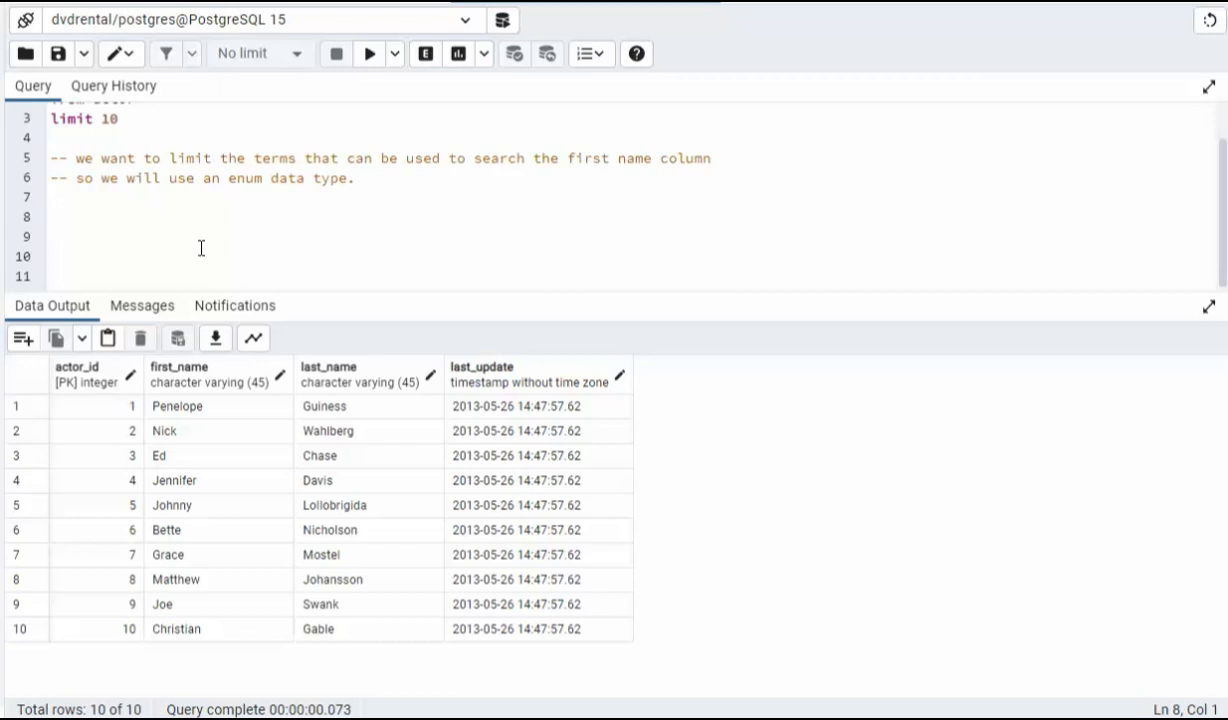
mouse_move(146, 284)
type("create type search_type as enum")
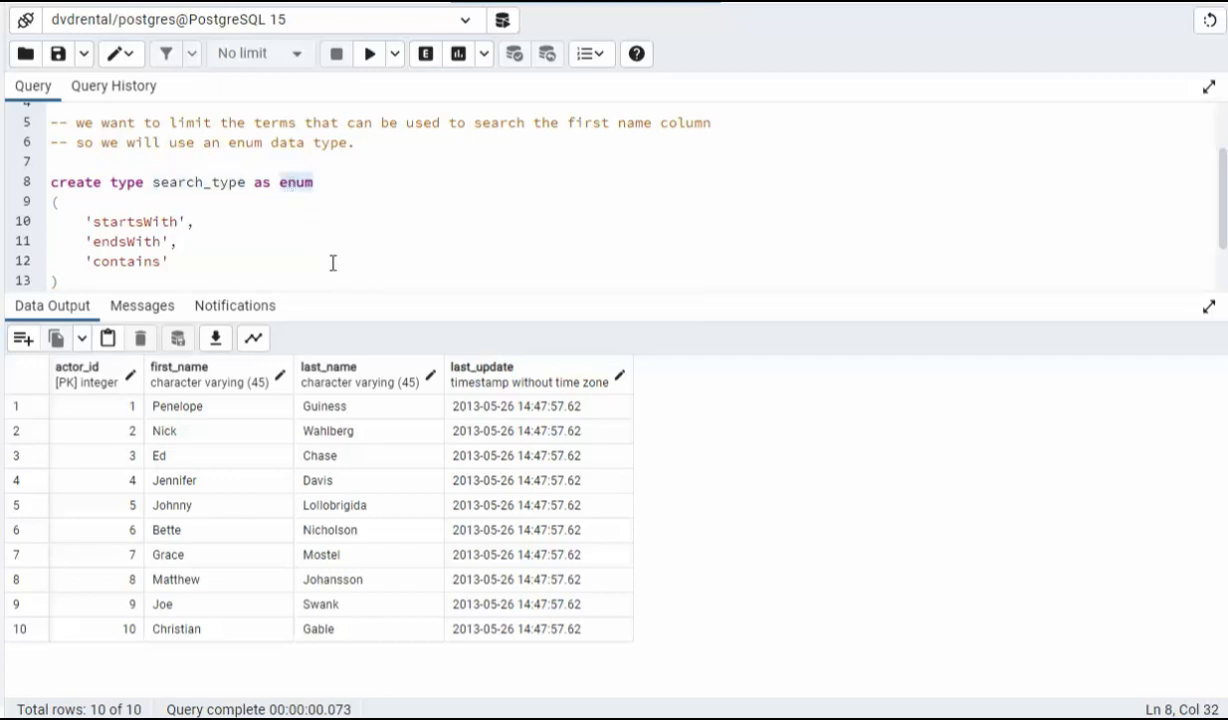
mouse_move(190, 262)
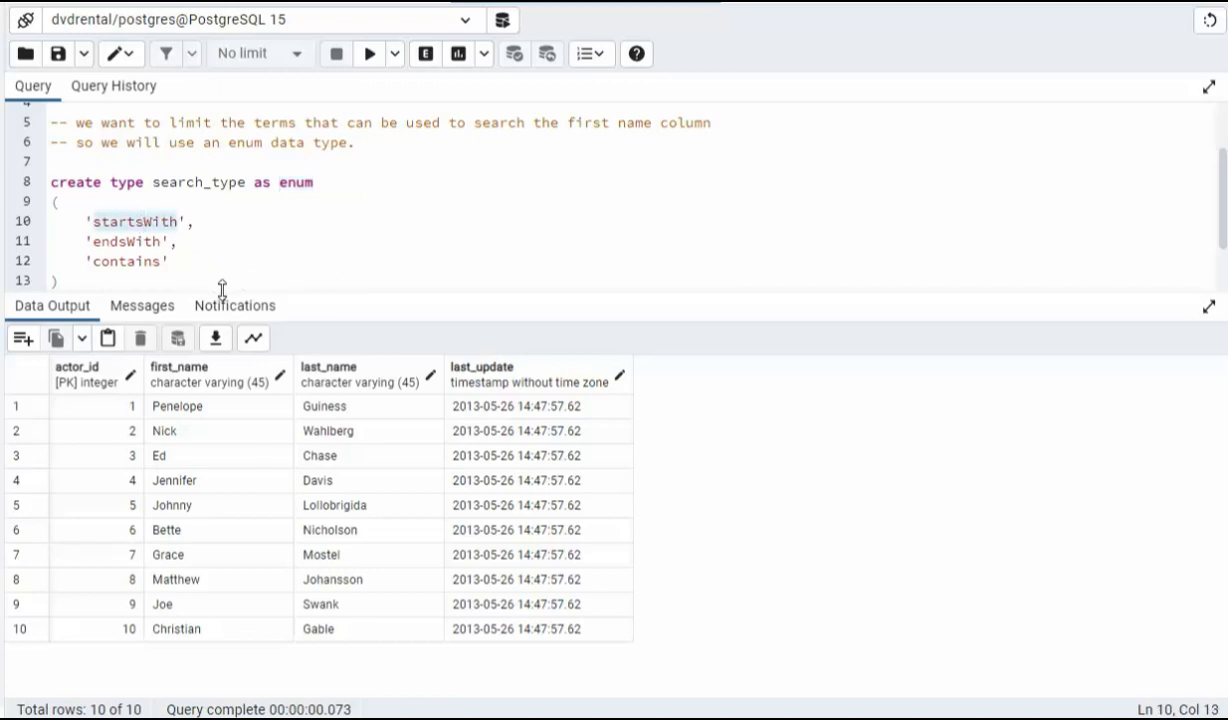
mouse_move(184, 332)
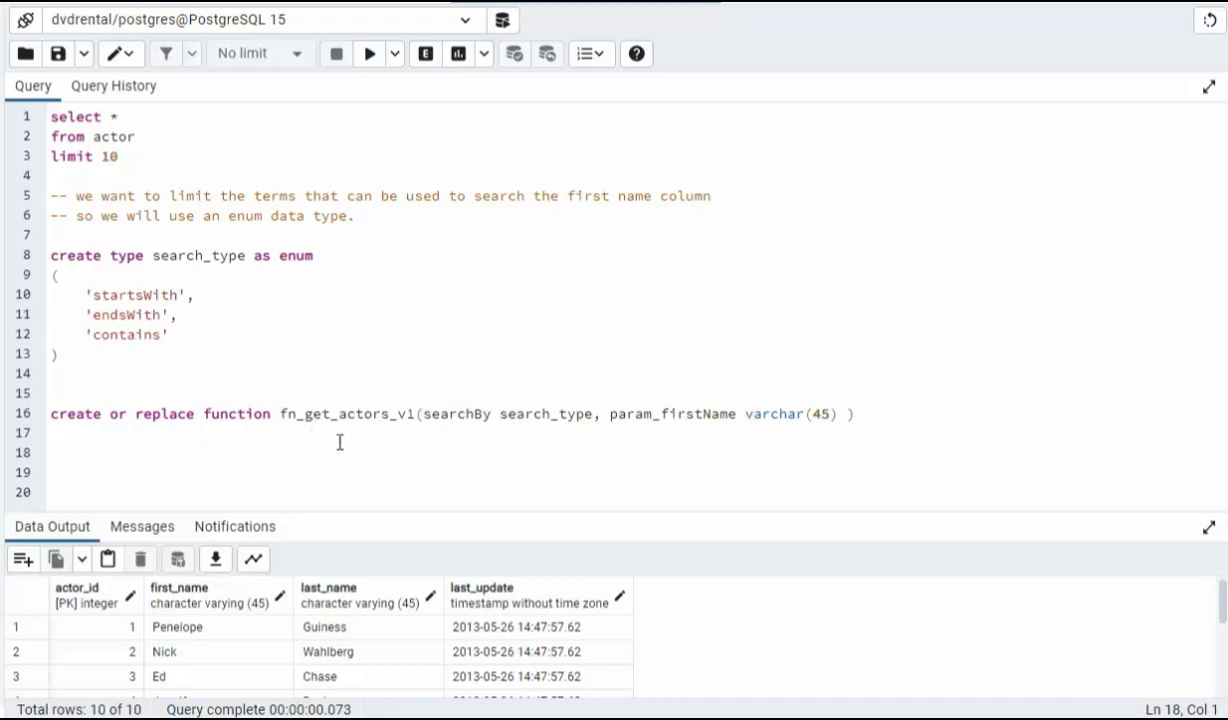
mouse_move(696, 412)
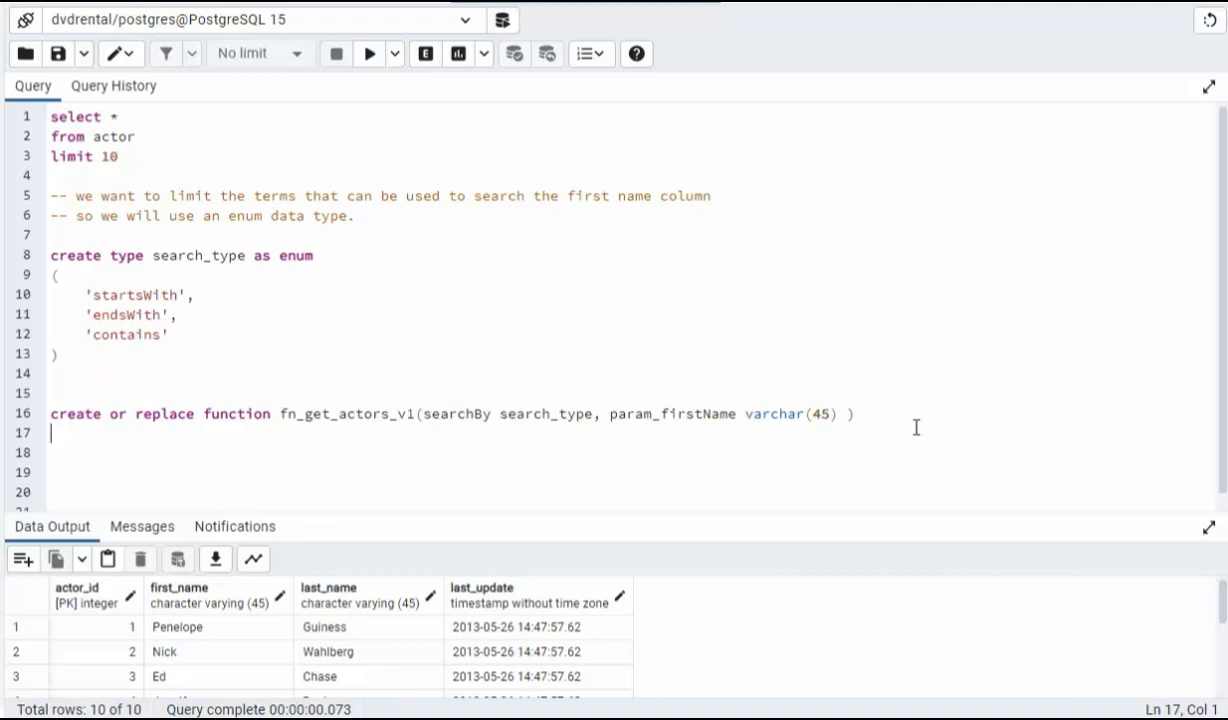
- Write 'returns table (actor_id int, first_name char(45), last_name ...)' for fn_get_actors_v1
type("return")
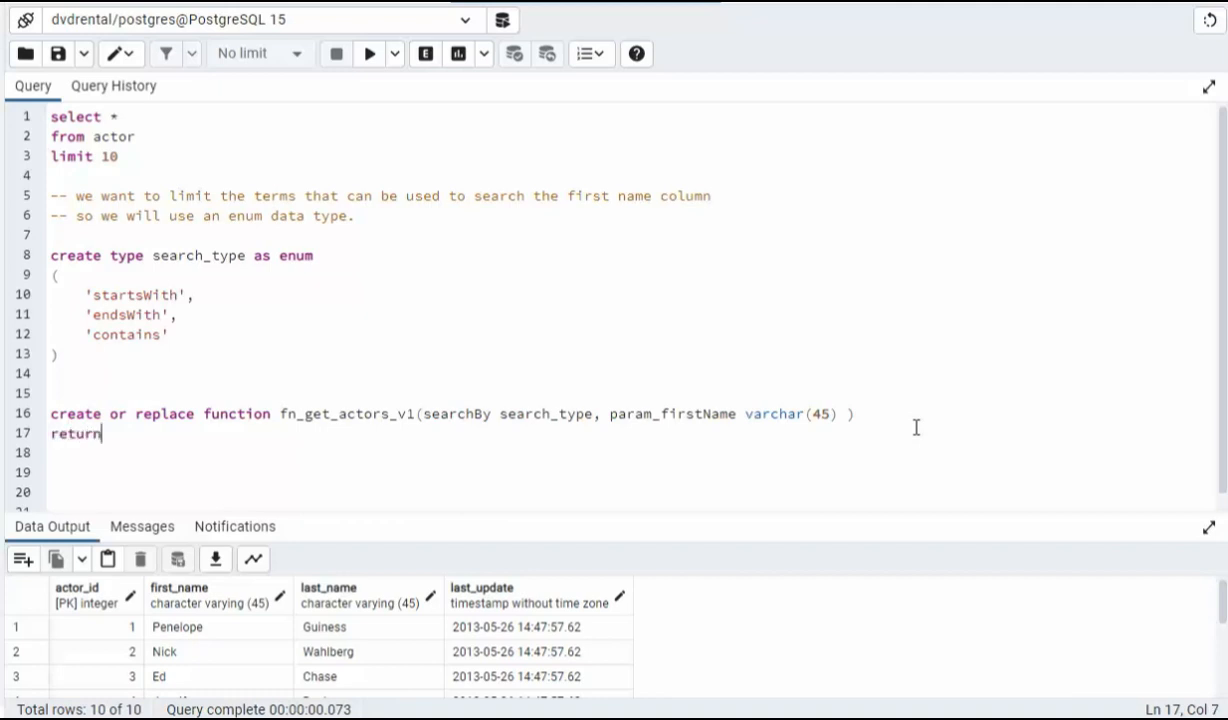
type("s")
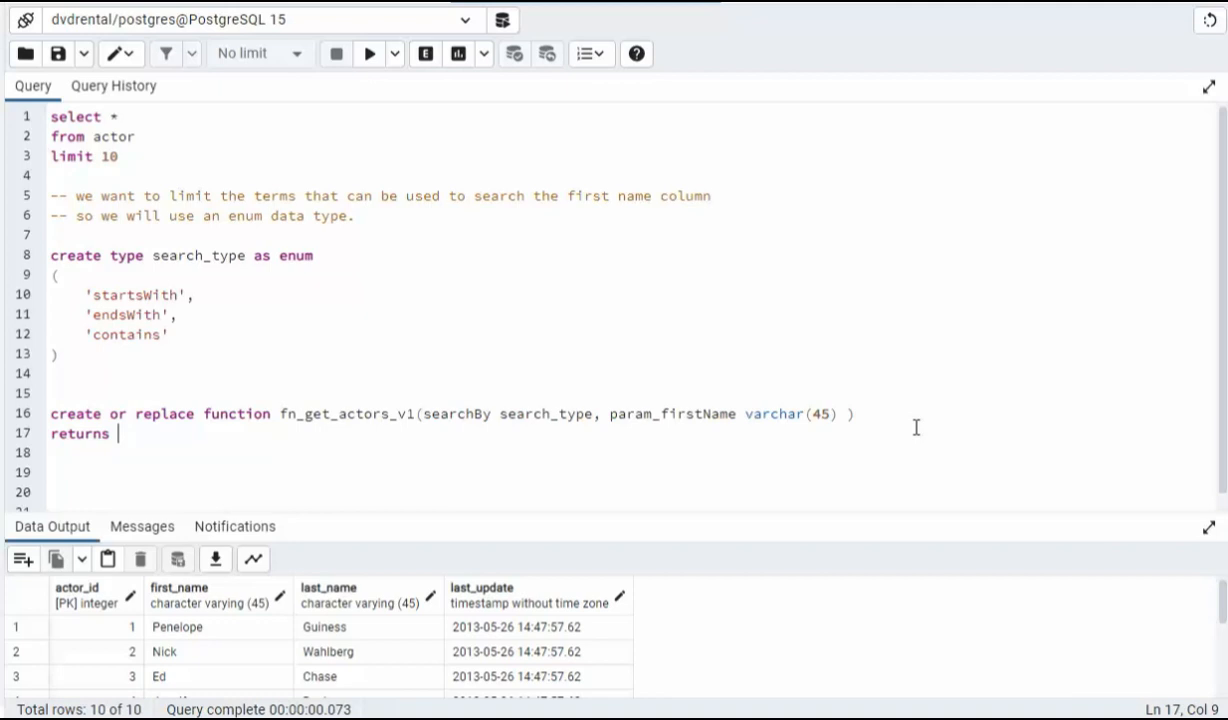
type("table")
left_click(630, 452)
type("(")
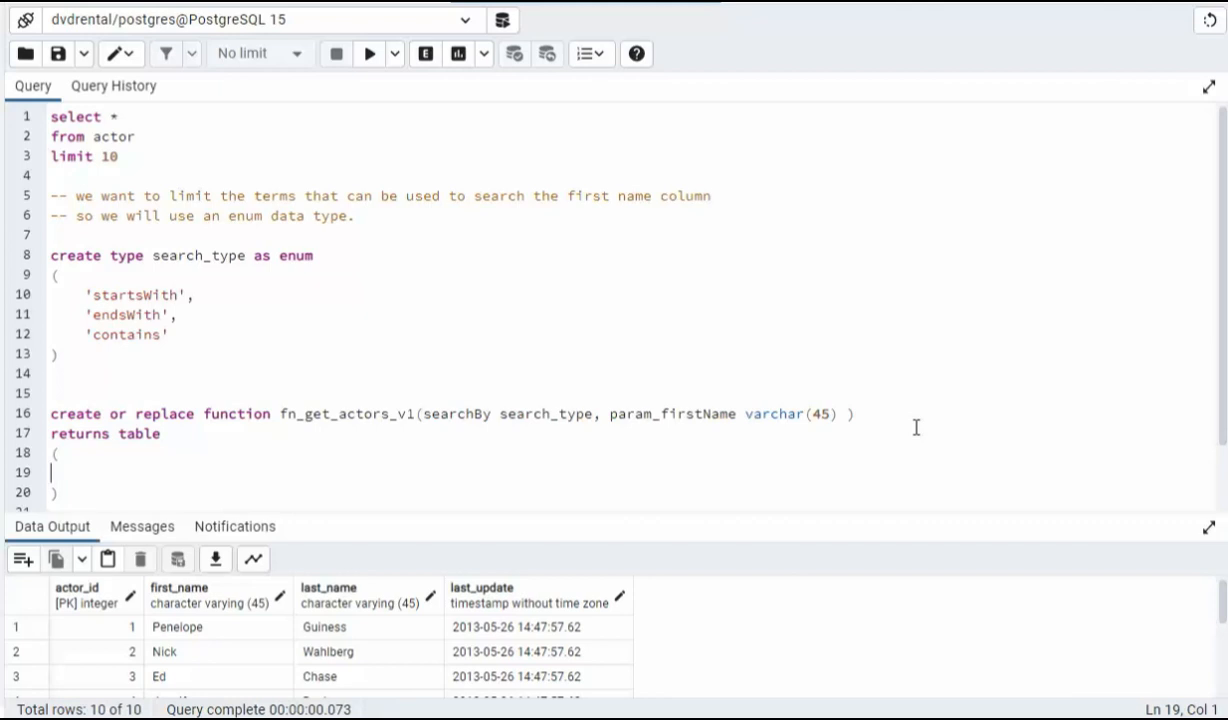
type("actor_")
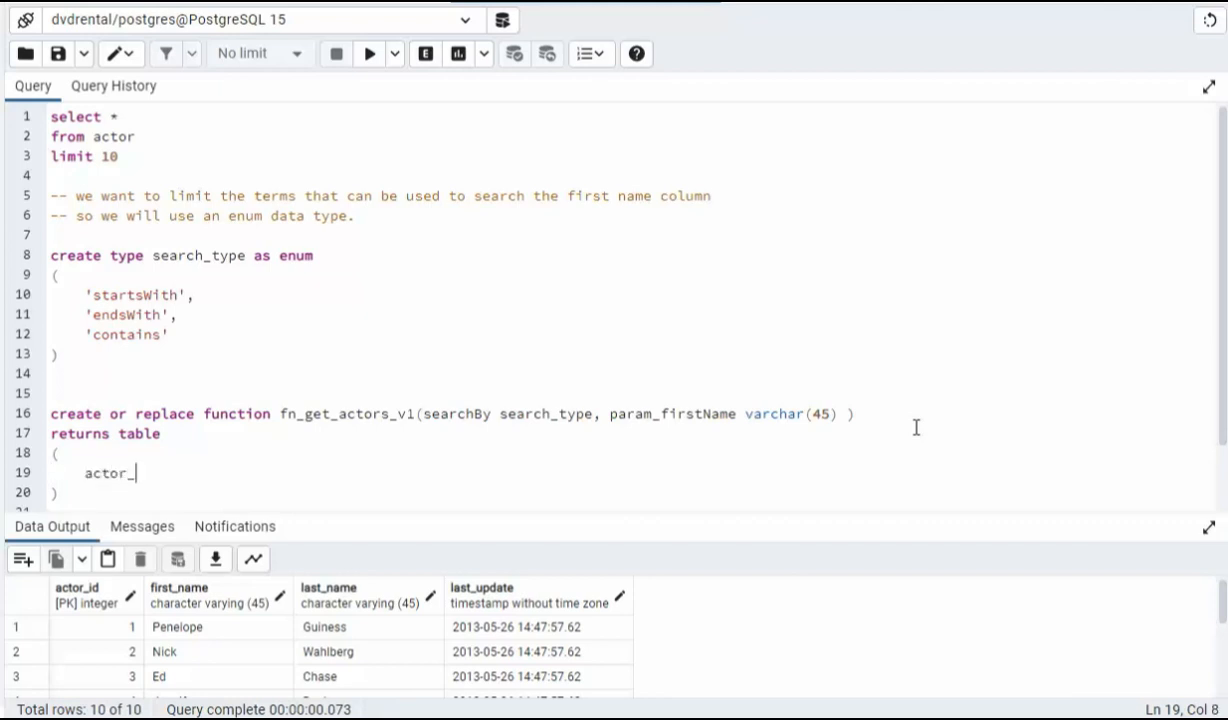
type("id integer,")
type("first_name var")
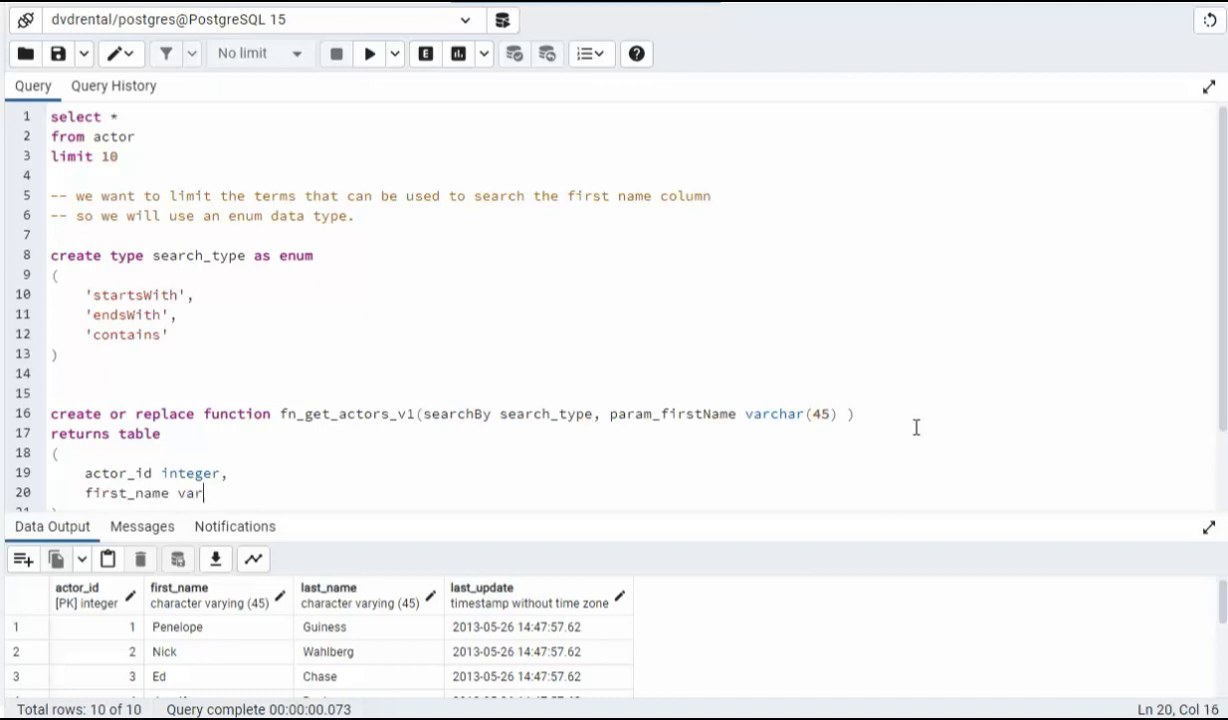
type("char(")
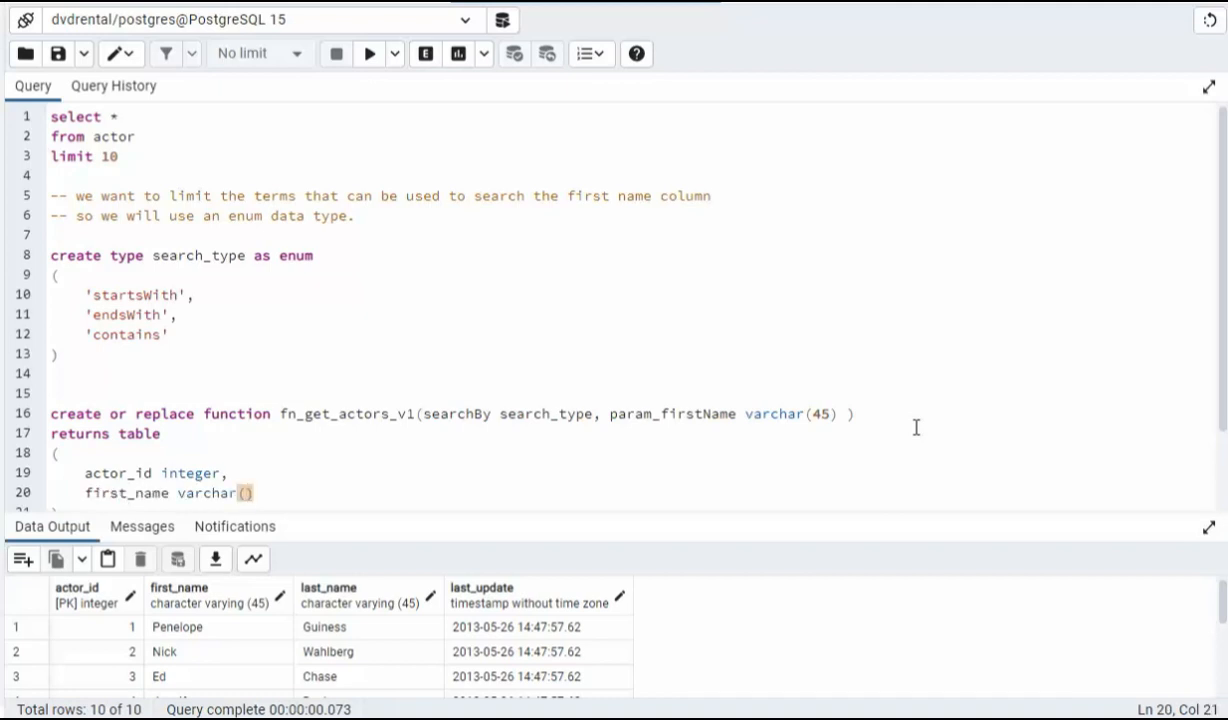
type("45),")
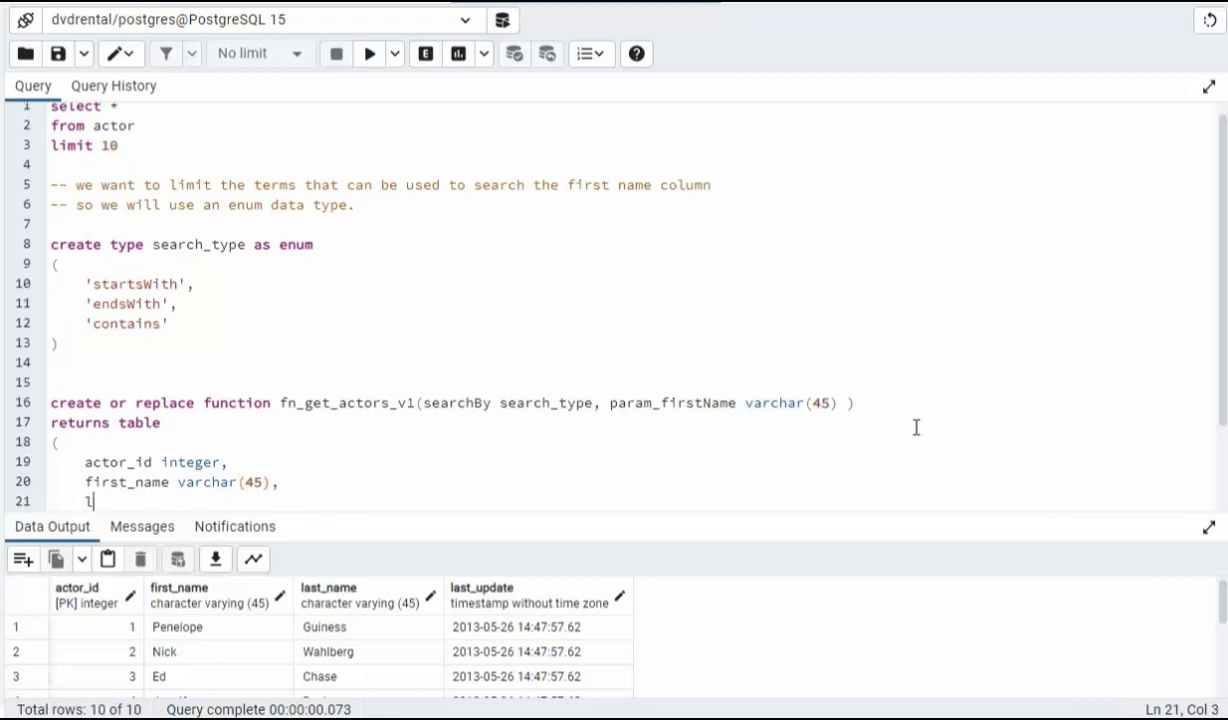
type("last_name  varchar(45")
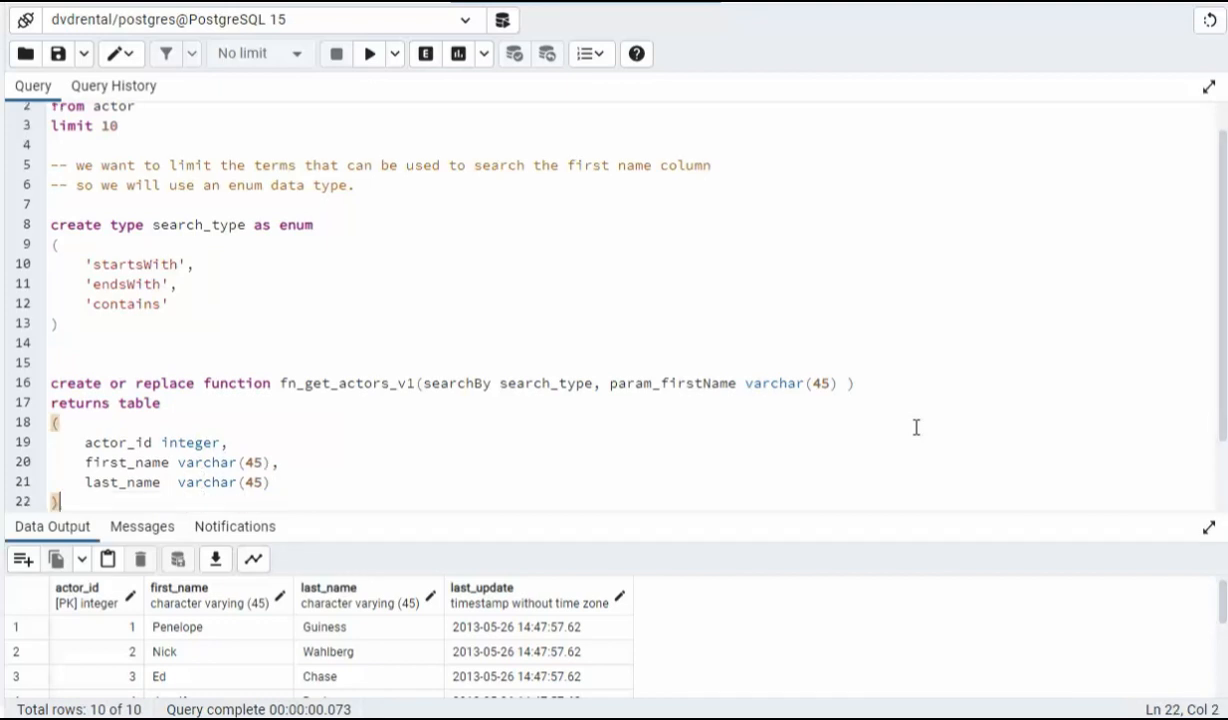
mouse_move(184, 400)
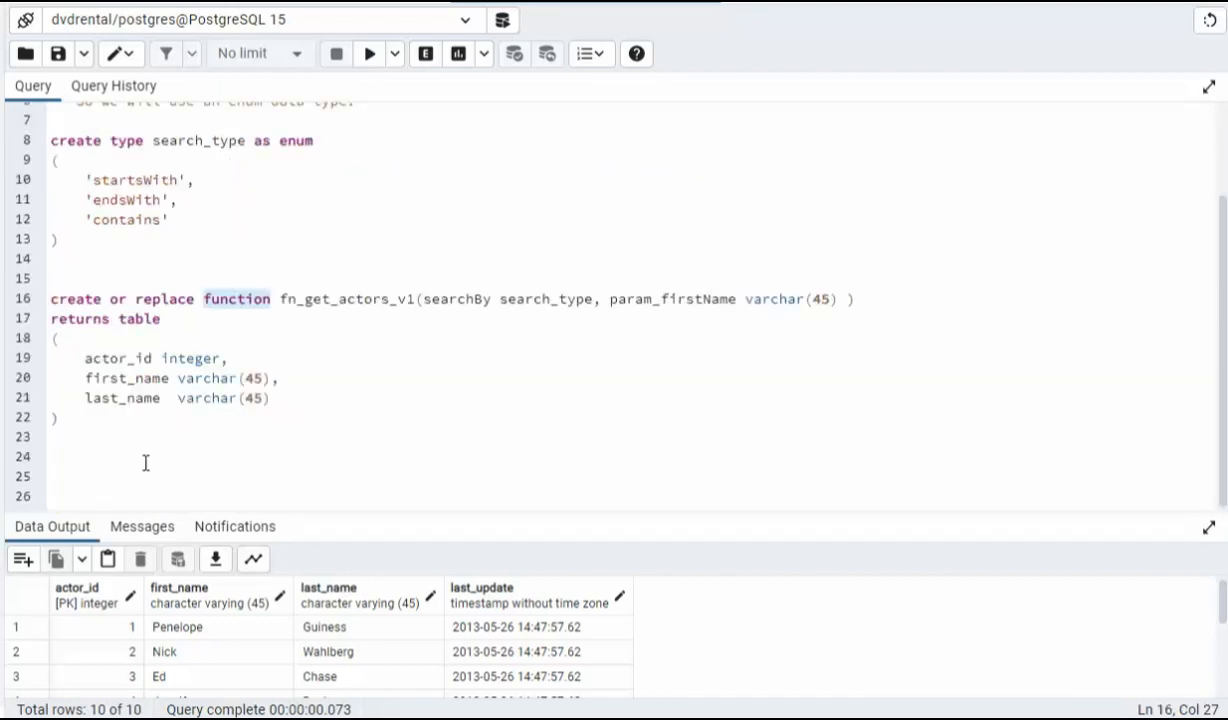
- Add the 'as $$ begin end; $$ Language 'plpgsql';' body skeleton to the function
left_click(56, 418)
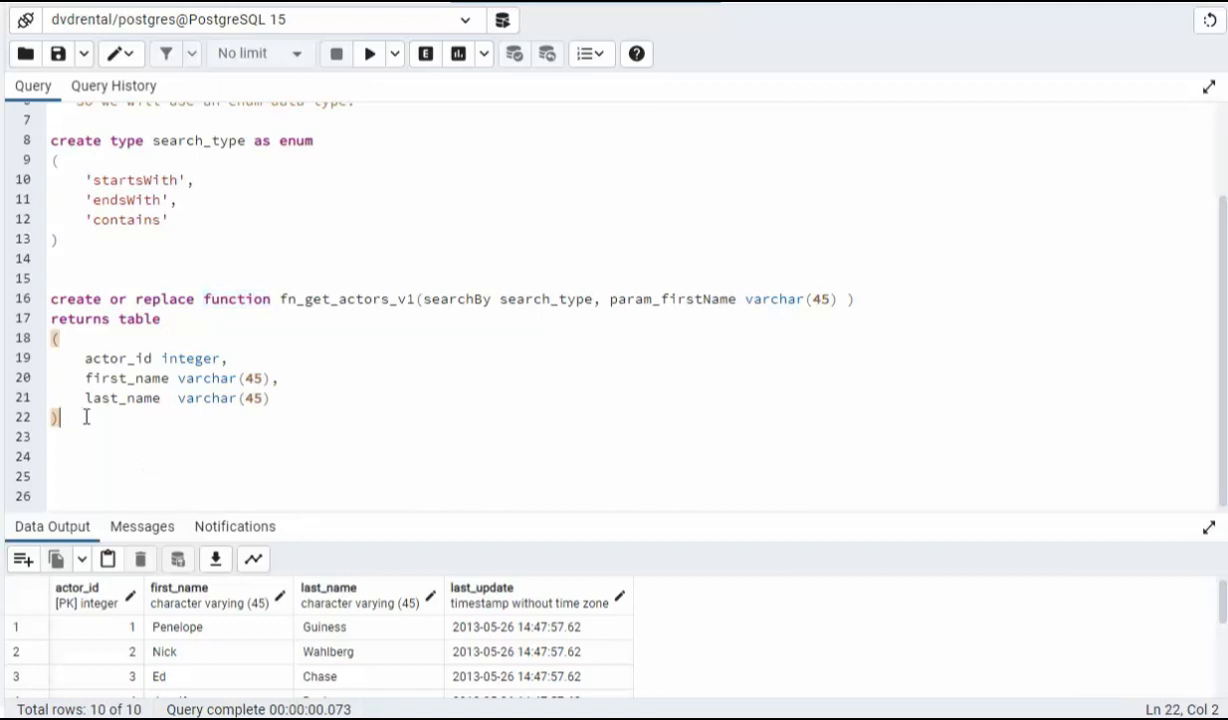
type("as")
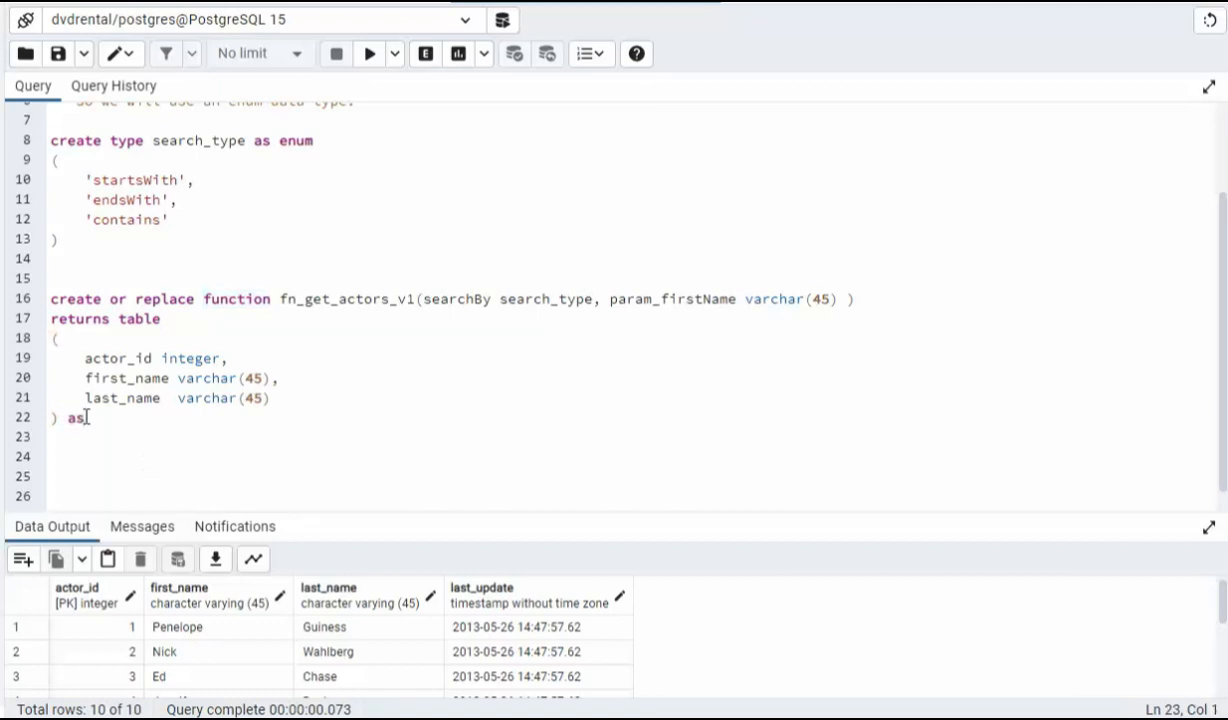
type("$$")
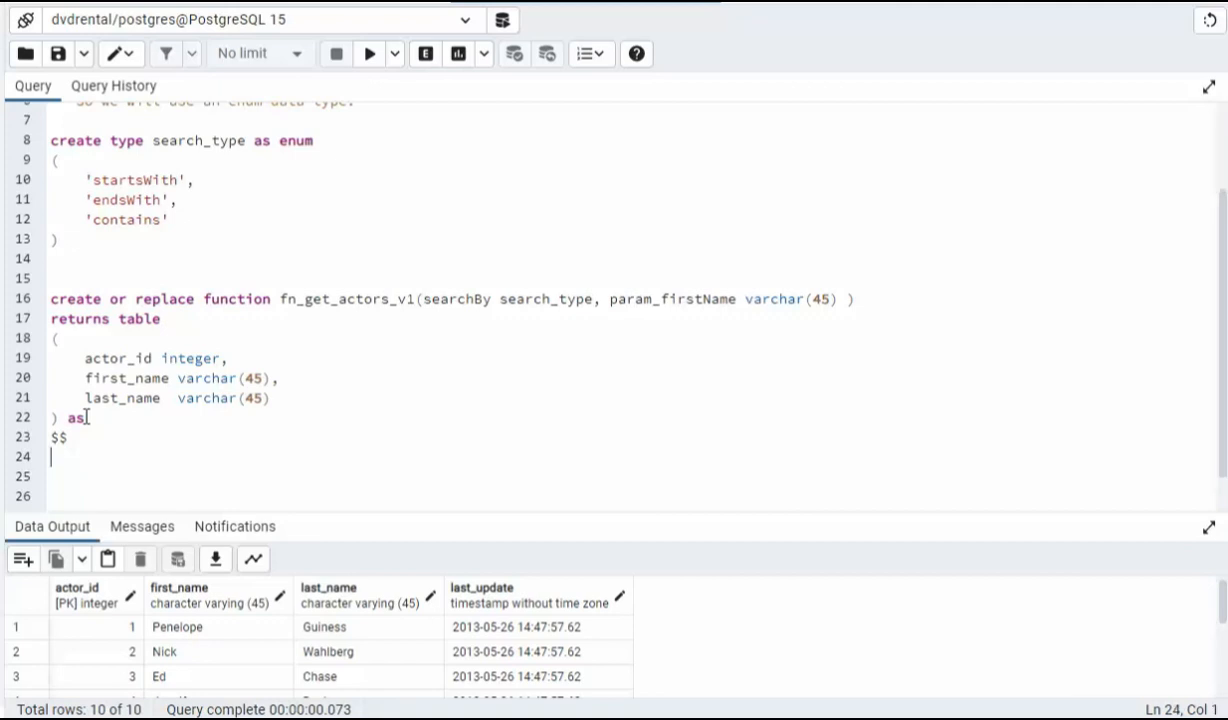
type("begin")
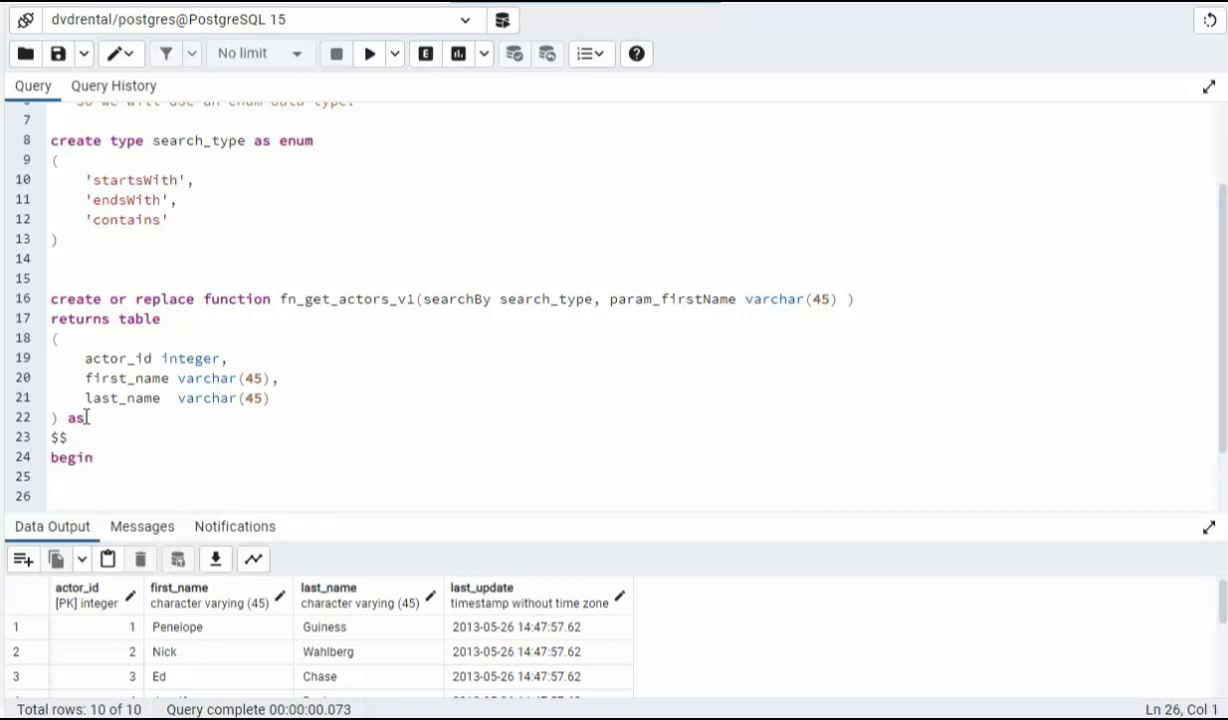
type("end;")
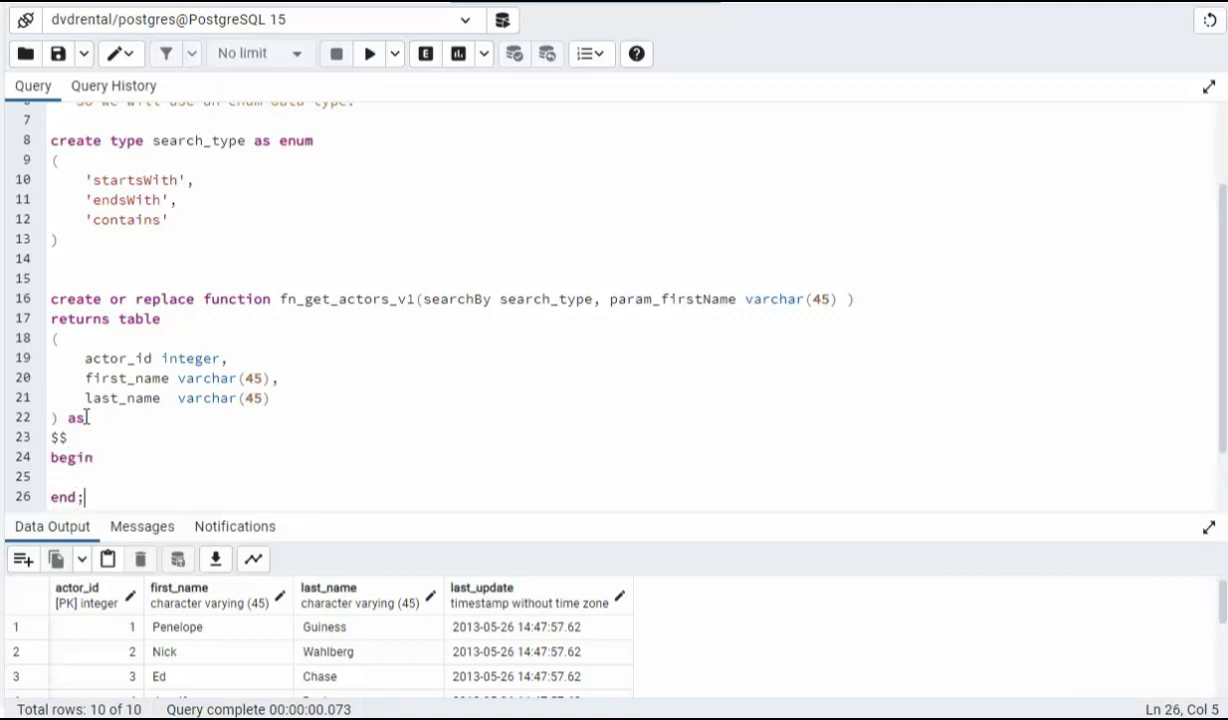
type("$$")
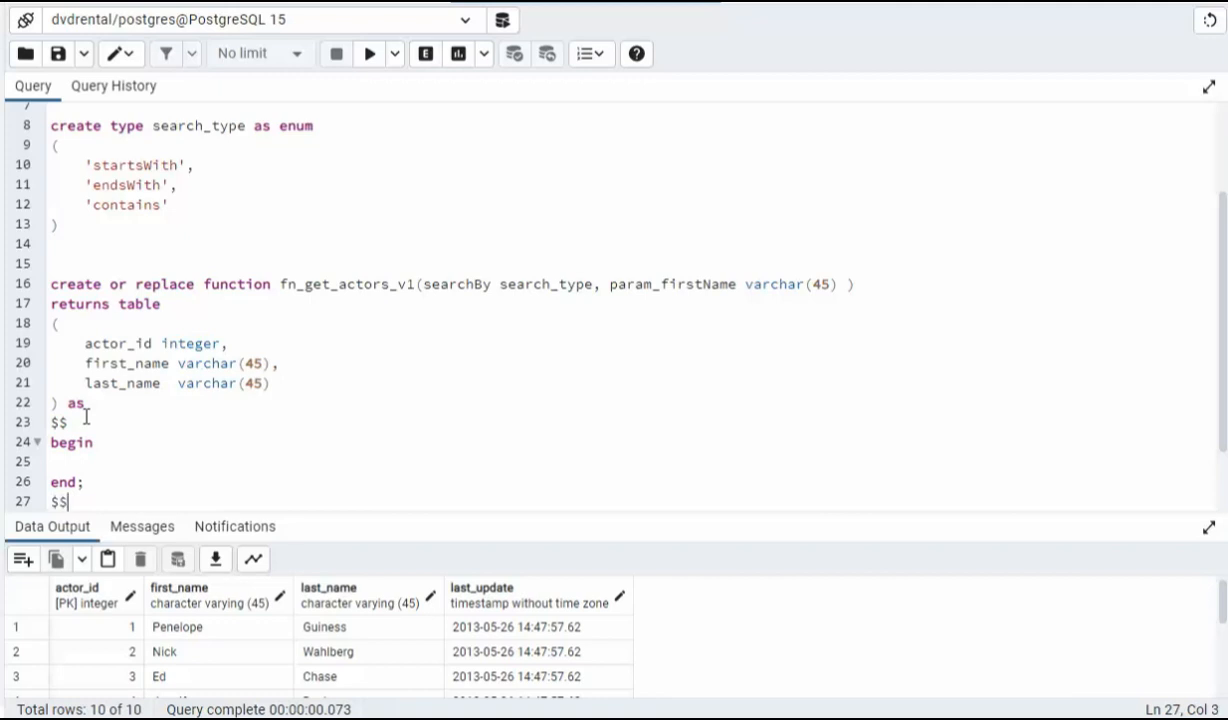
type("Language")
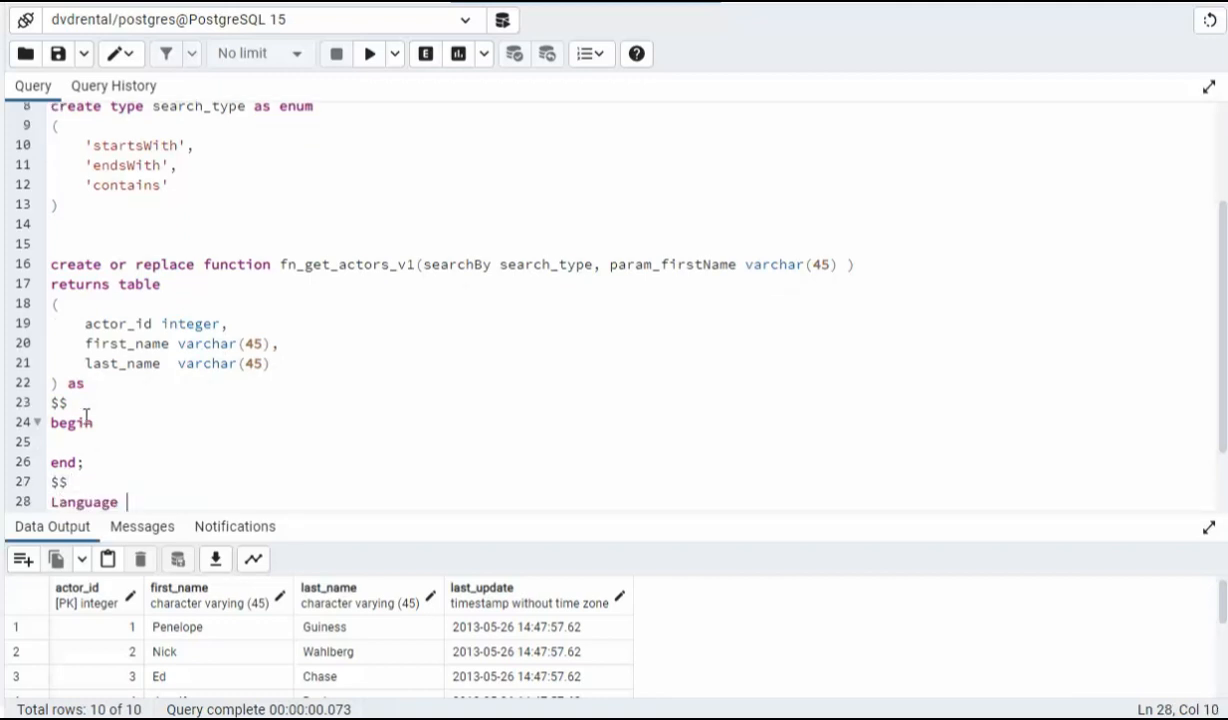
type("'plp'")
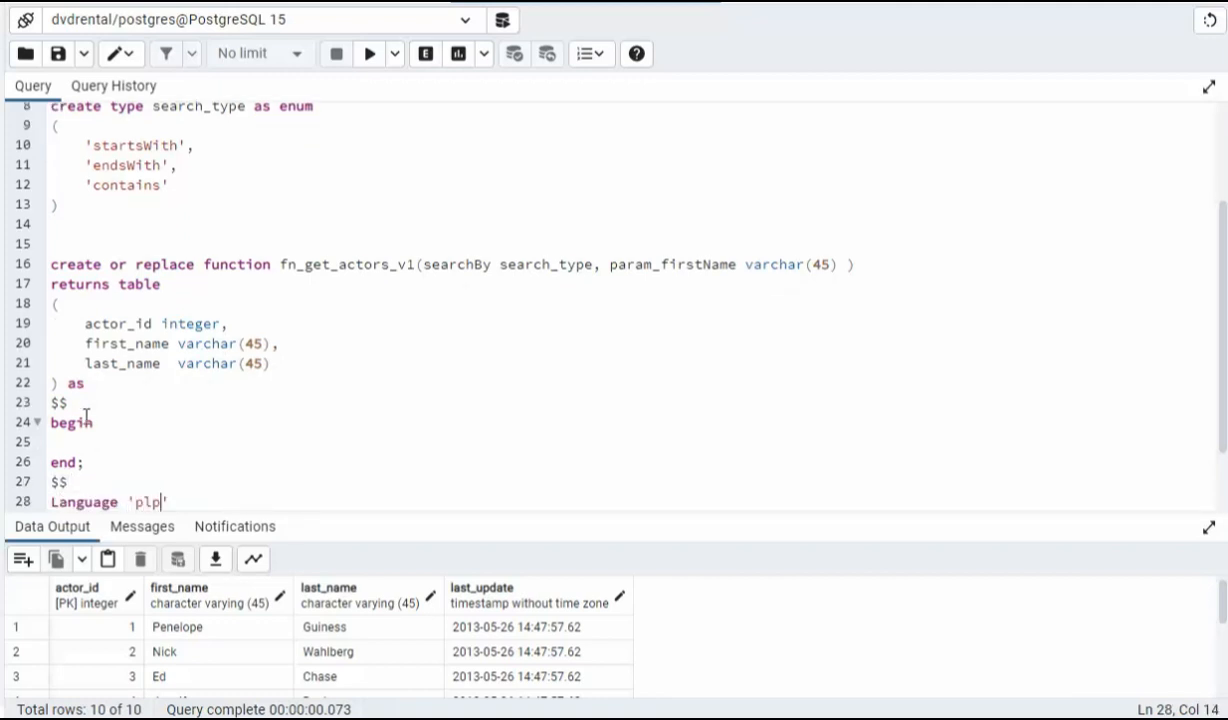
type("gsql';")
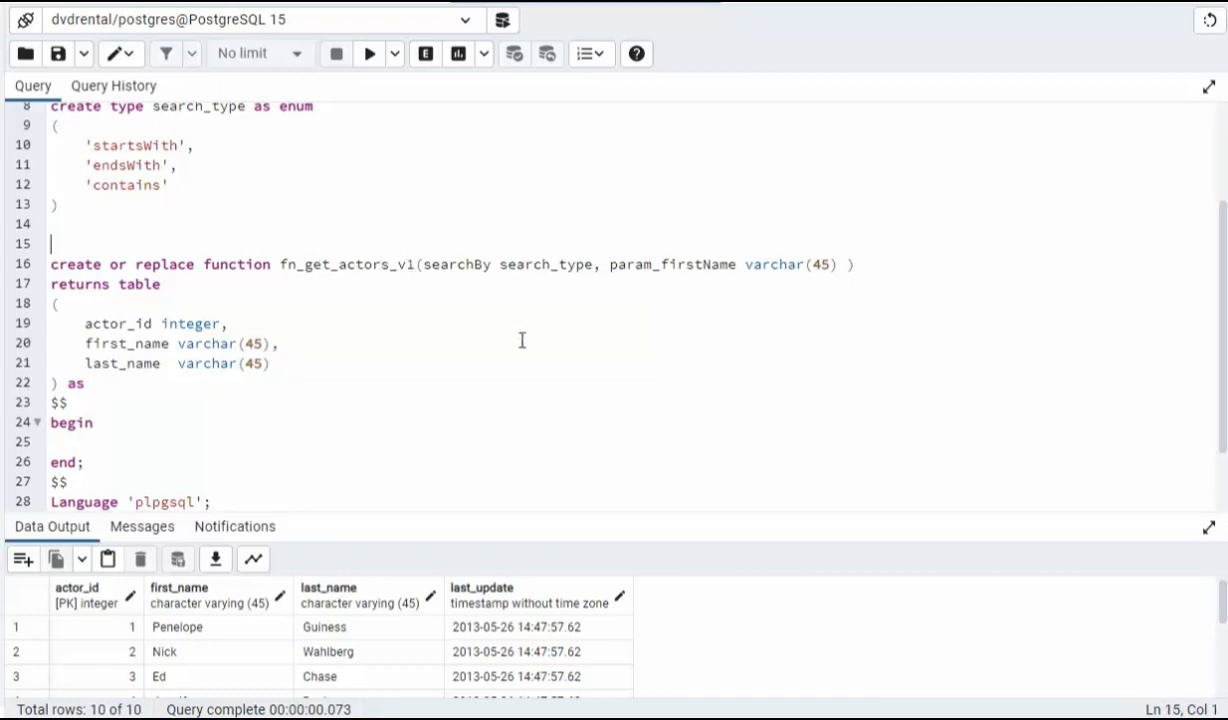
- Write the if/elsif structure on searchBy for 'startsWith', 'endsWith' and 'contains'
double_click(672, 264)
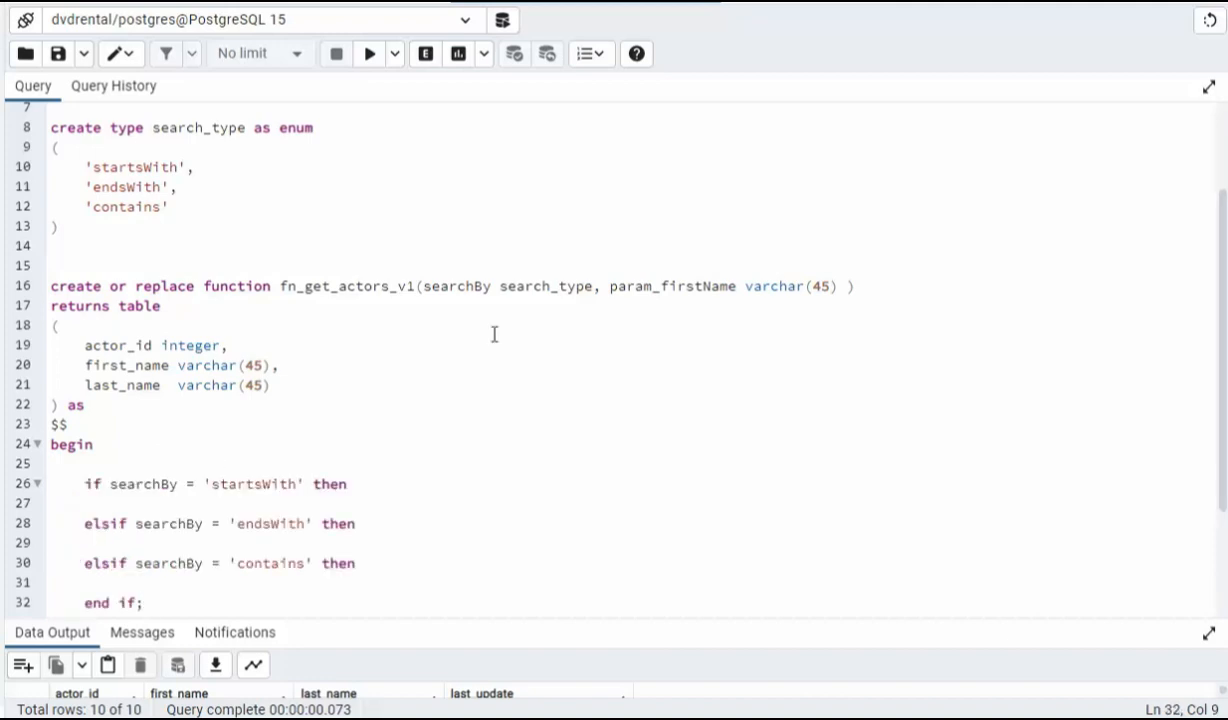
double_click(456, 286)
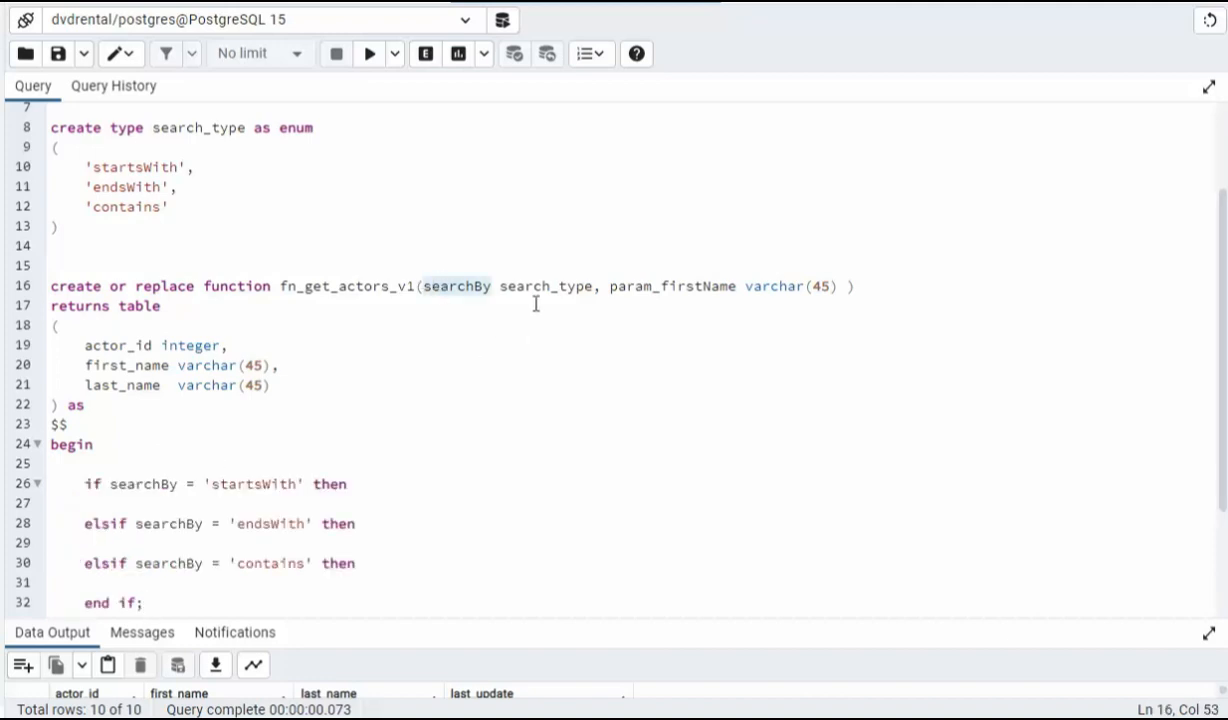
double_click(544, 286)
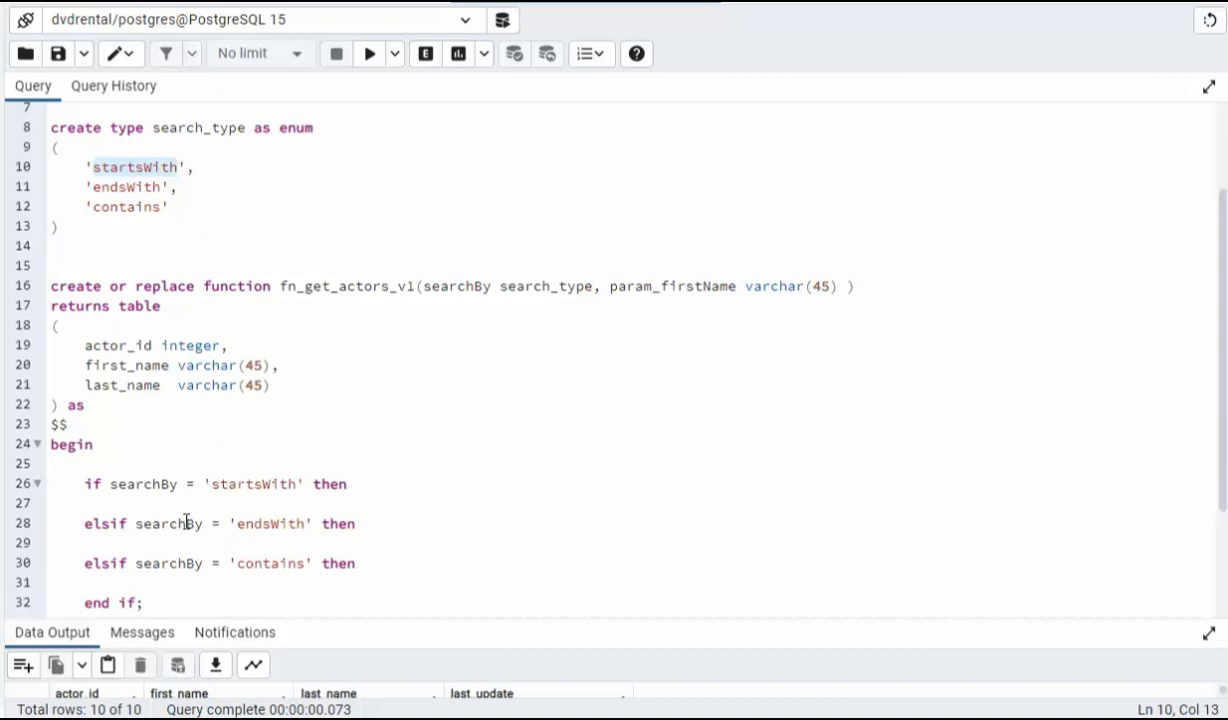
mouse_move(136, 530)
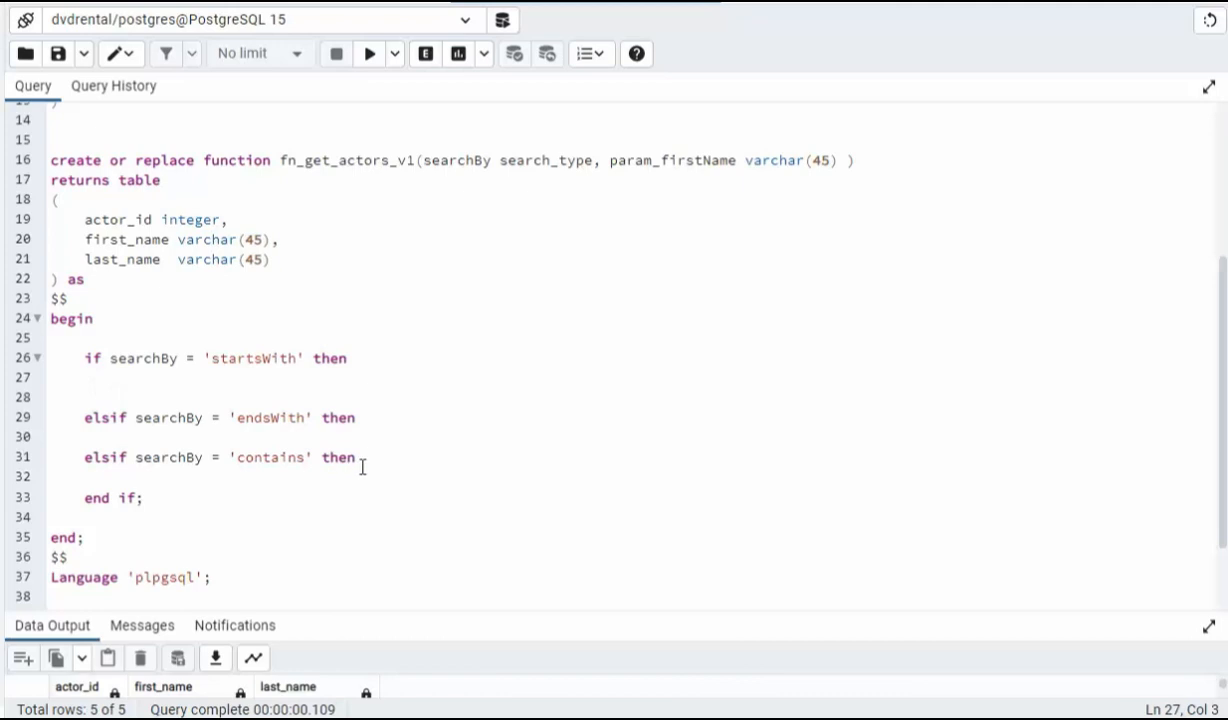
- Write return query select act.actor_id, act.first_name, act.last_name from actor act
type("return query")
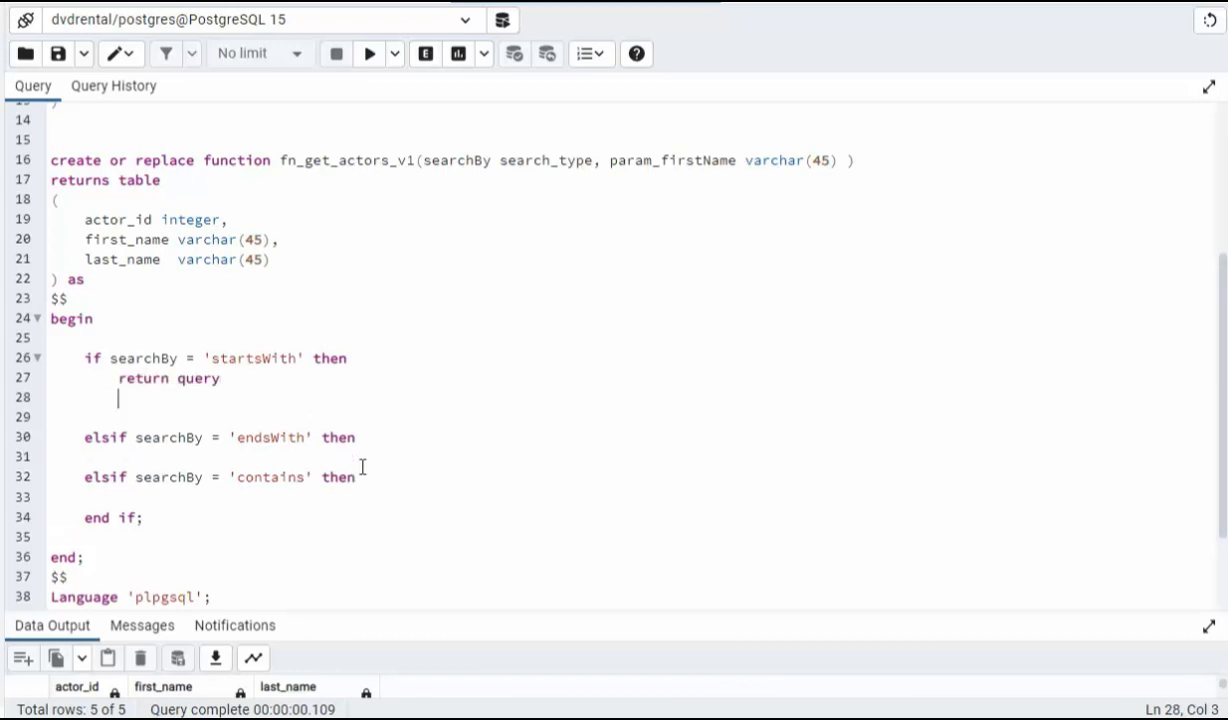
type("select *")
type("from ")
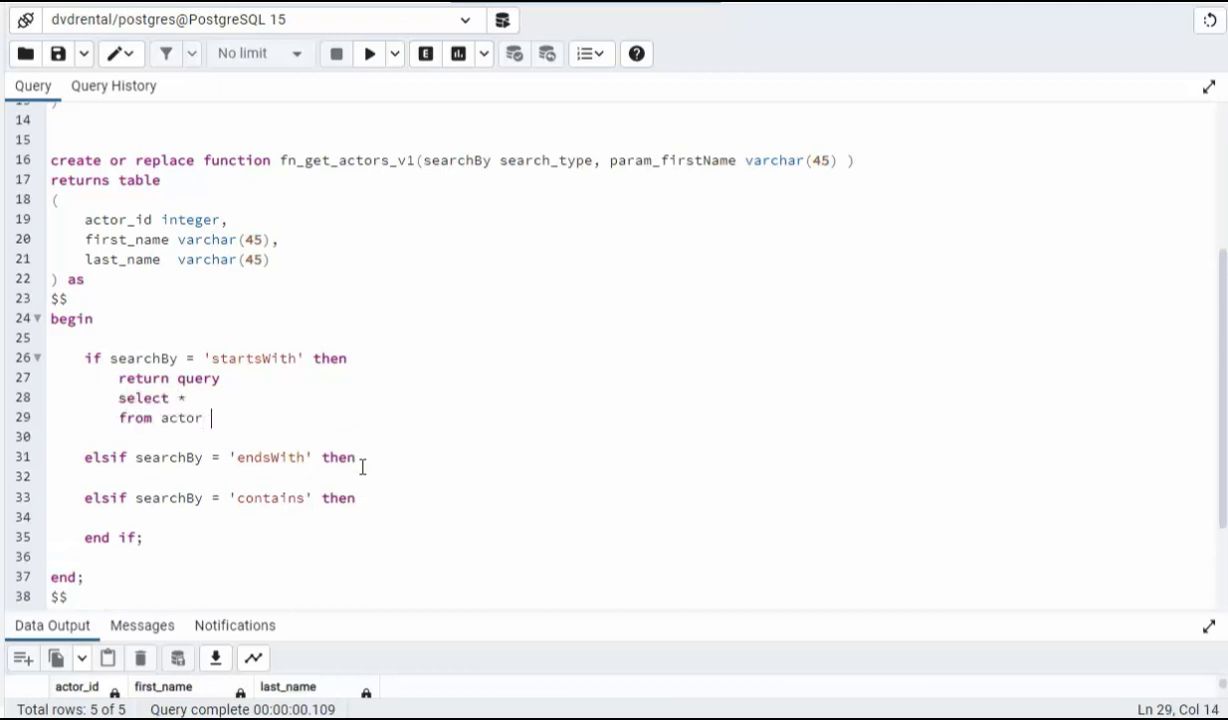
type("act")
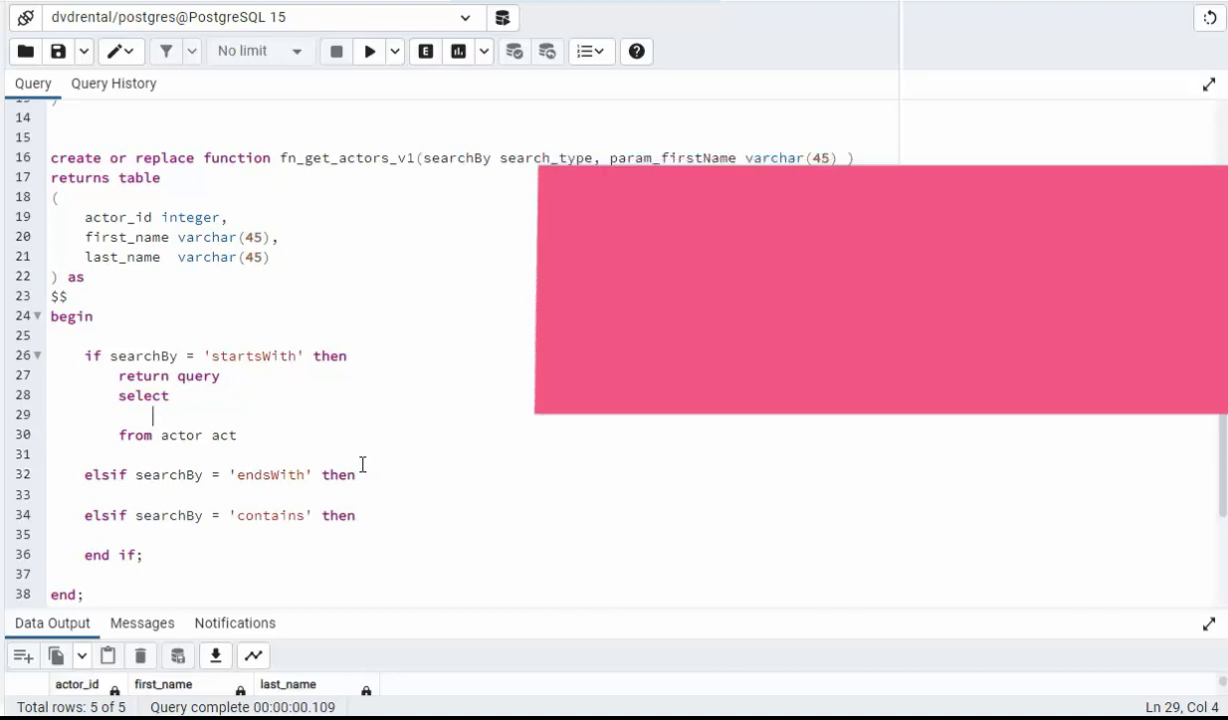
type("act.actor_id,")
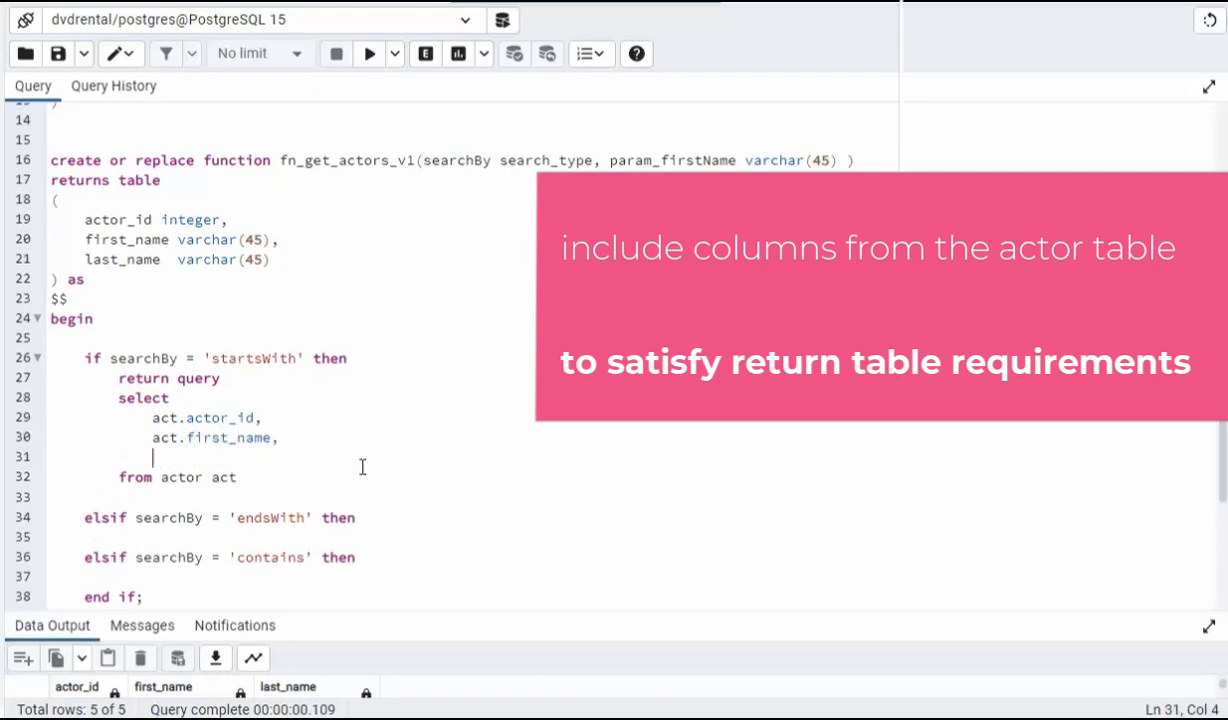
type("act.last")
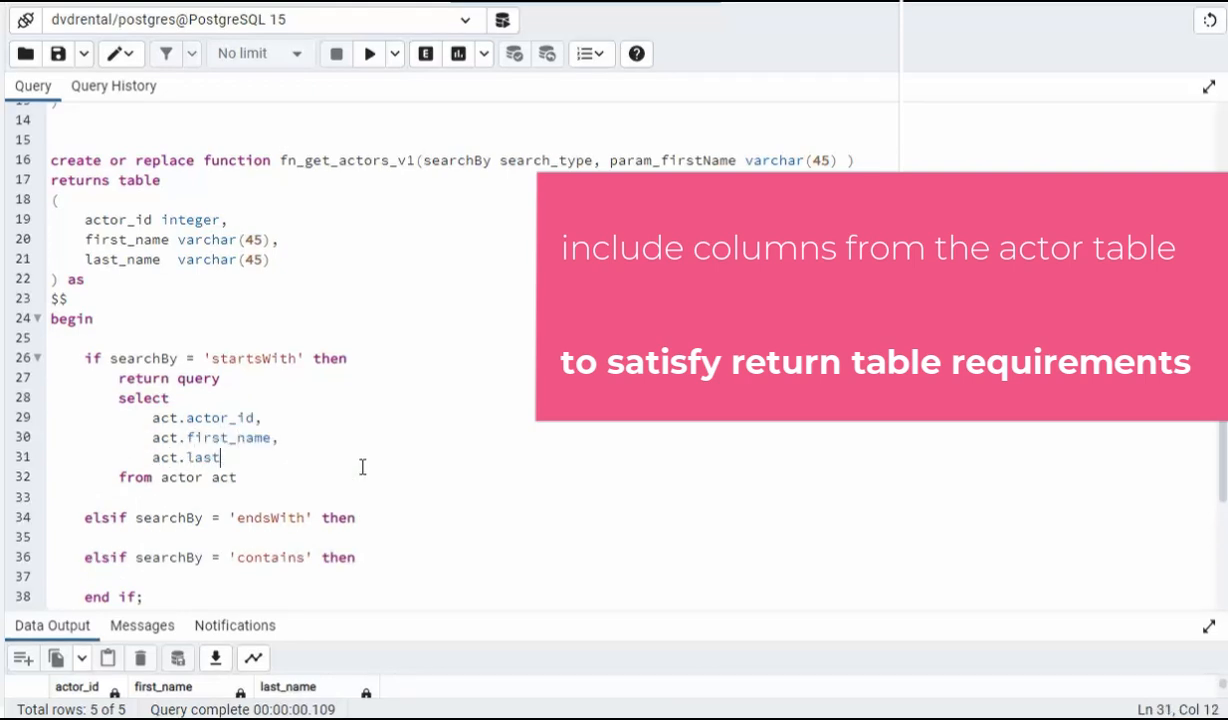
type("_name")
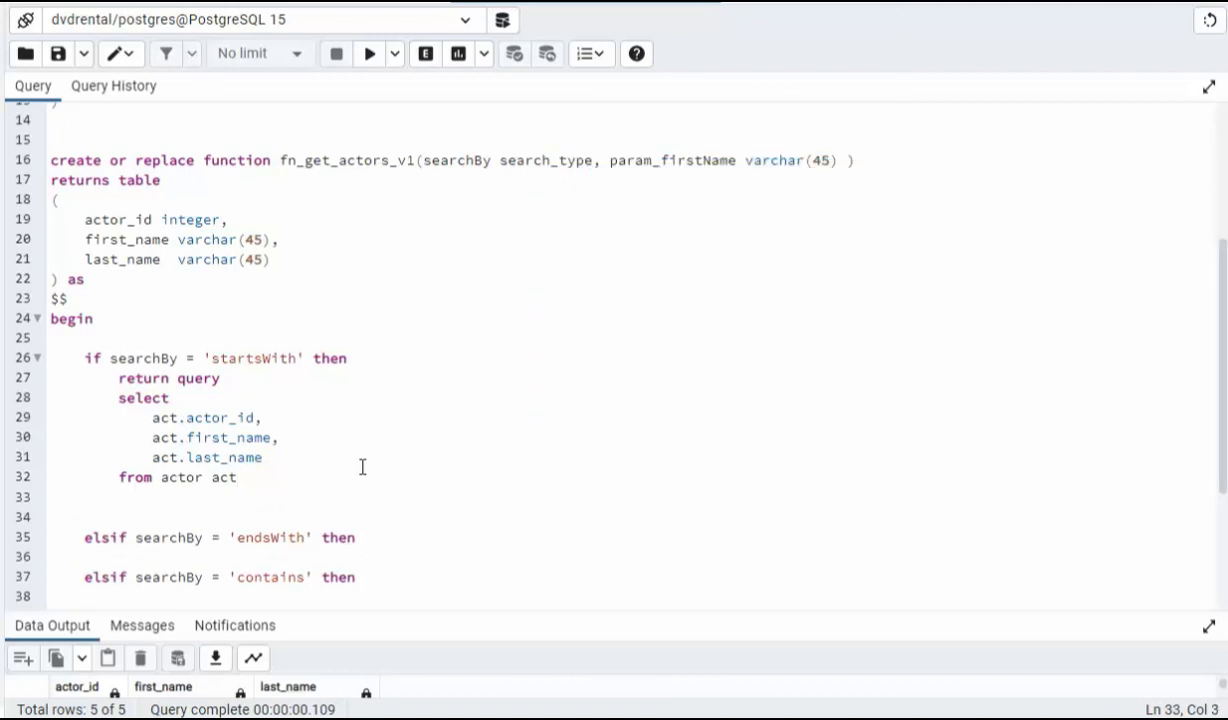
- Add where upper(act.first_name) like upper(param_firstName) || '%' to the startsWith branch
type("where")
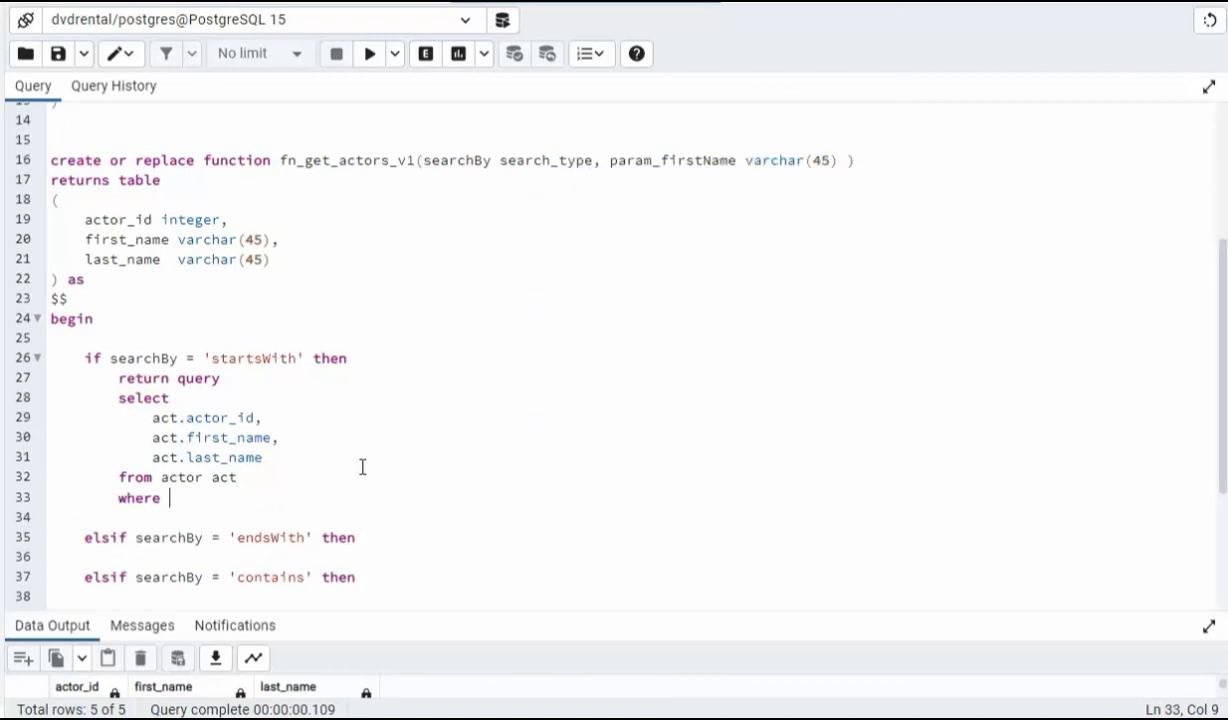
type("act.fir")
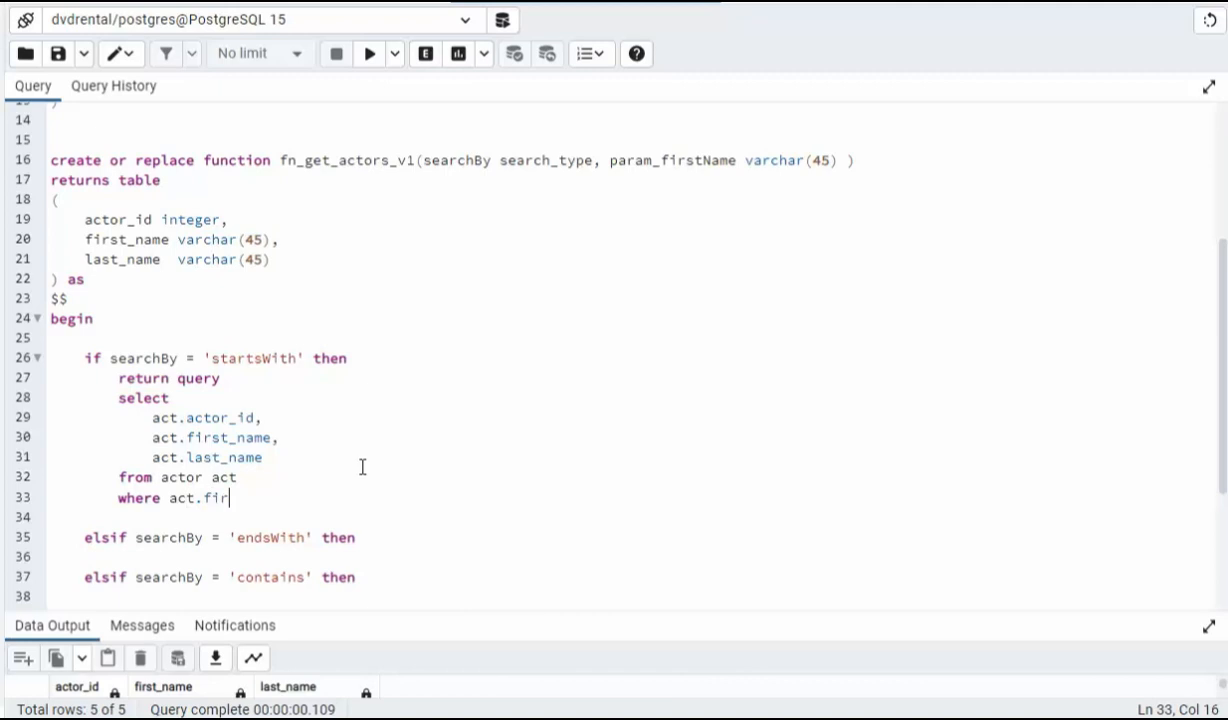
type("st_name like para")
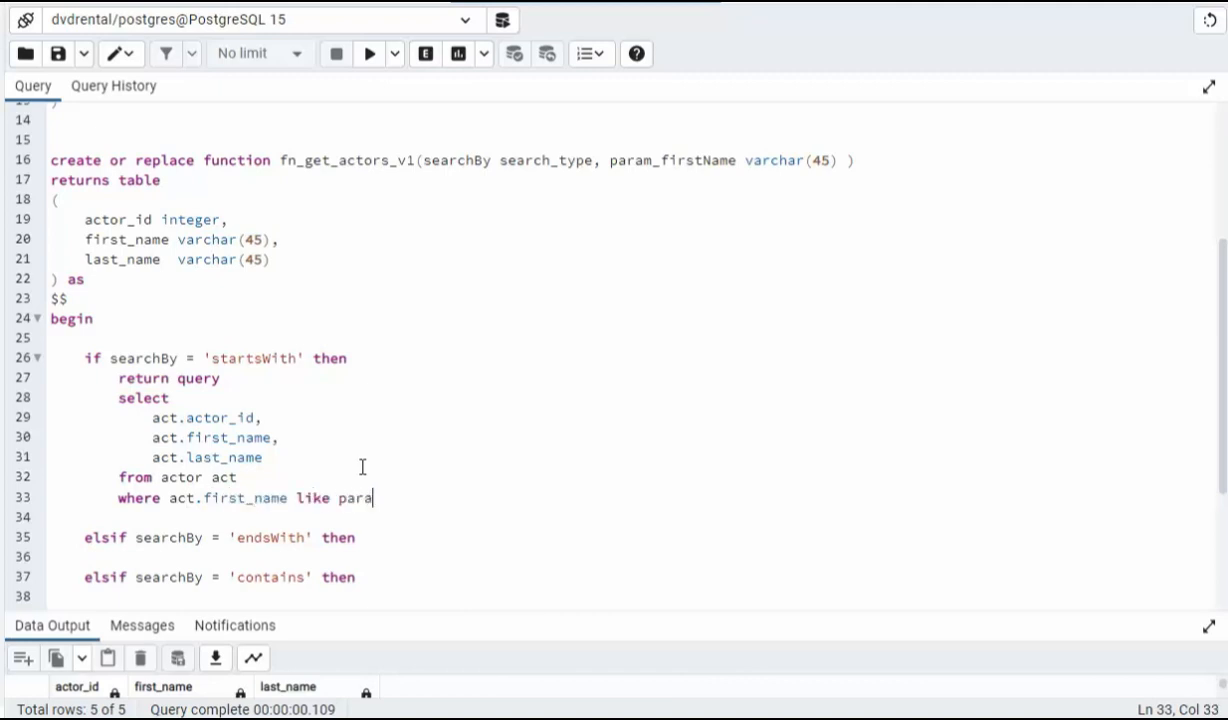
type("m_firstName ||")
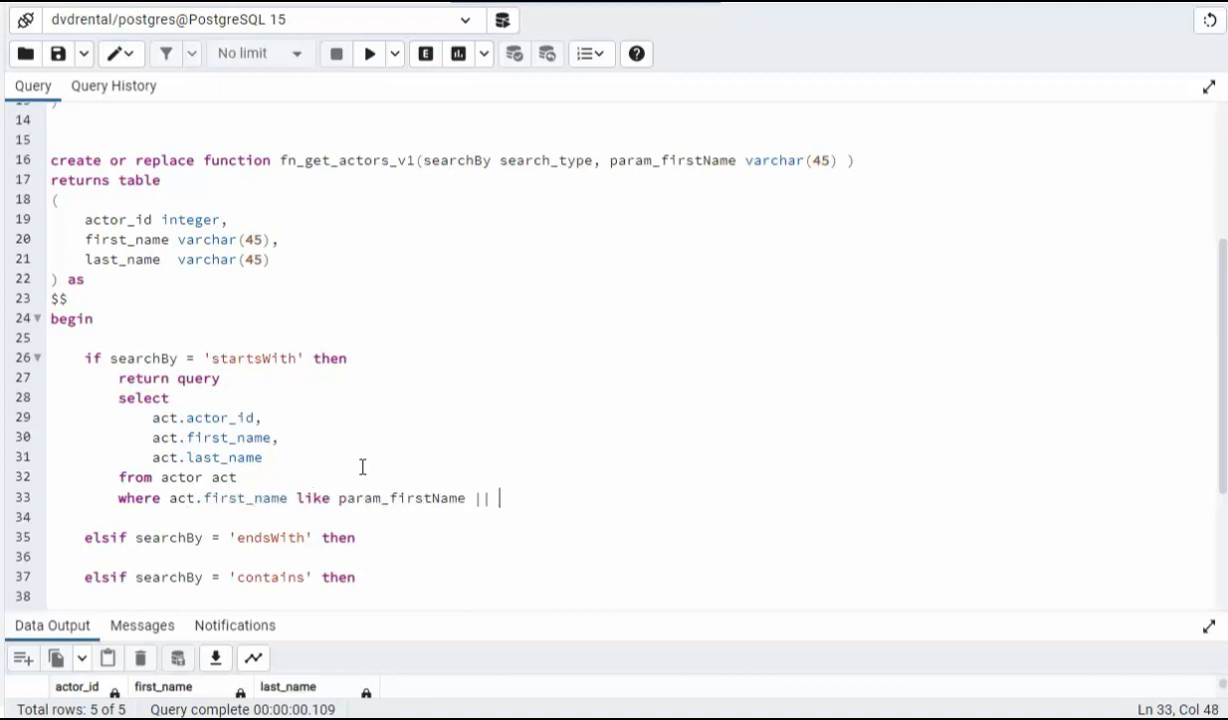
type("'%';")
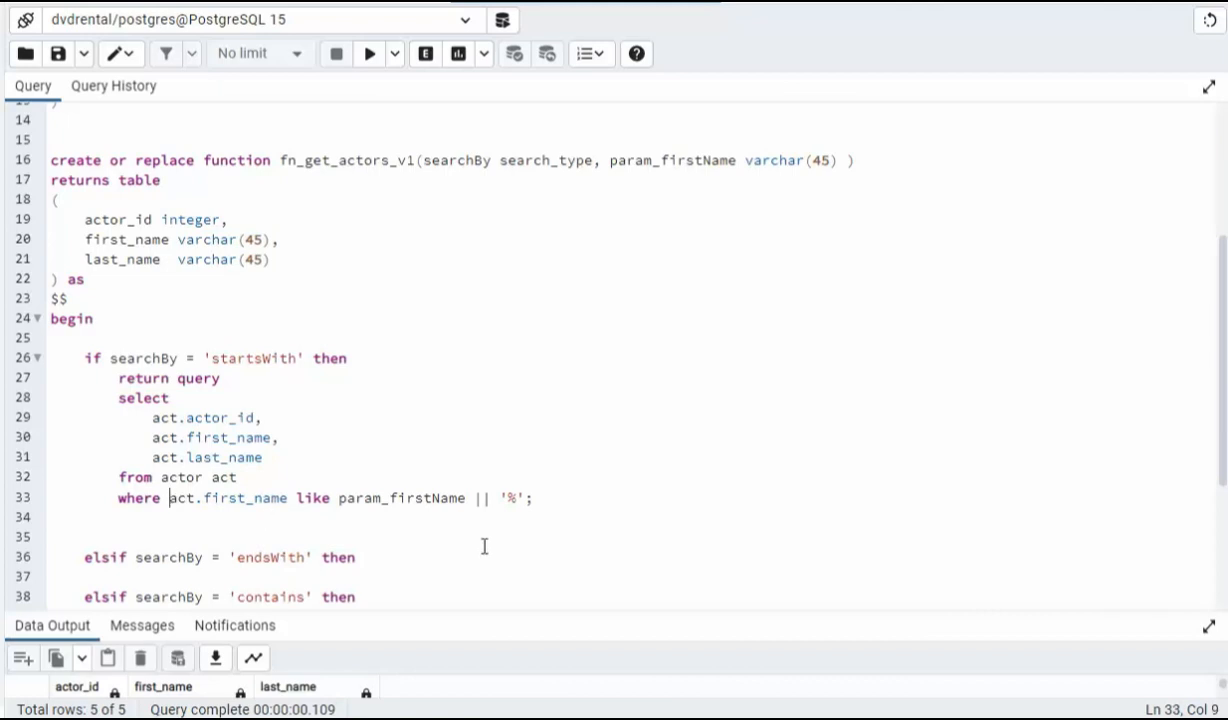
mouse_move(720, 136)
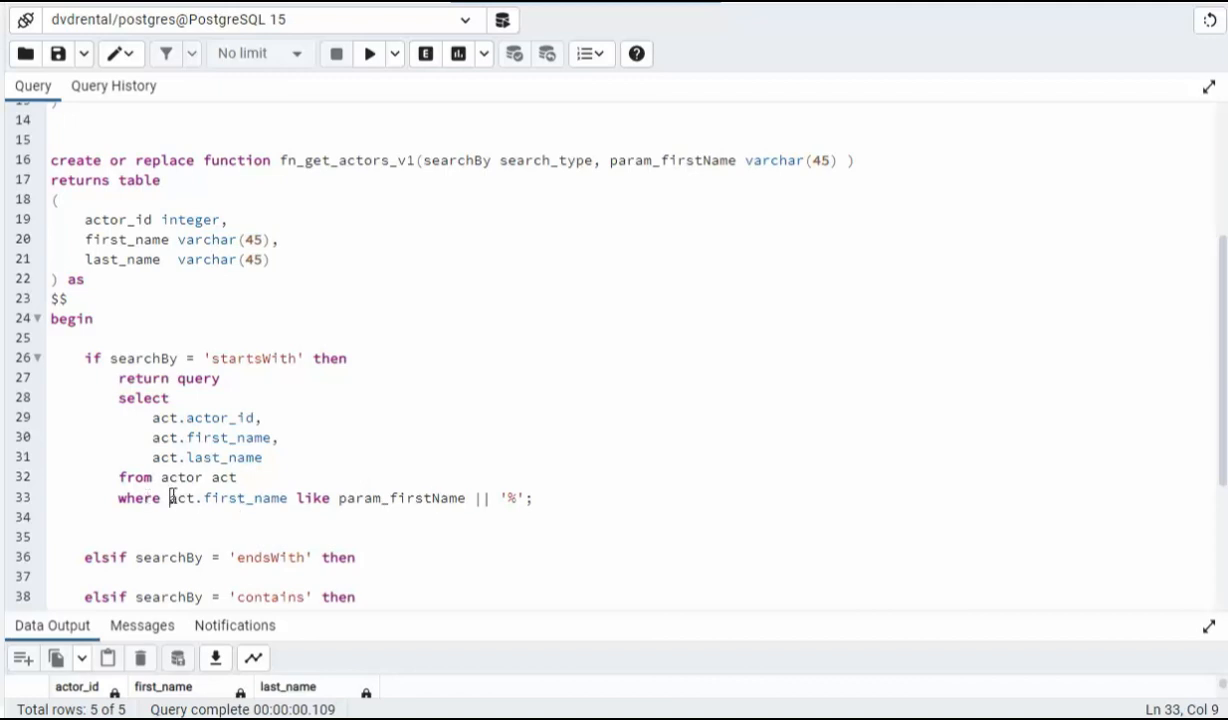
mouse_move(394, 554)
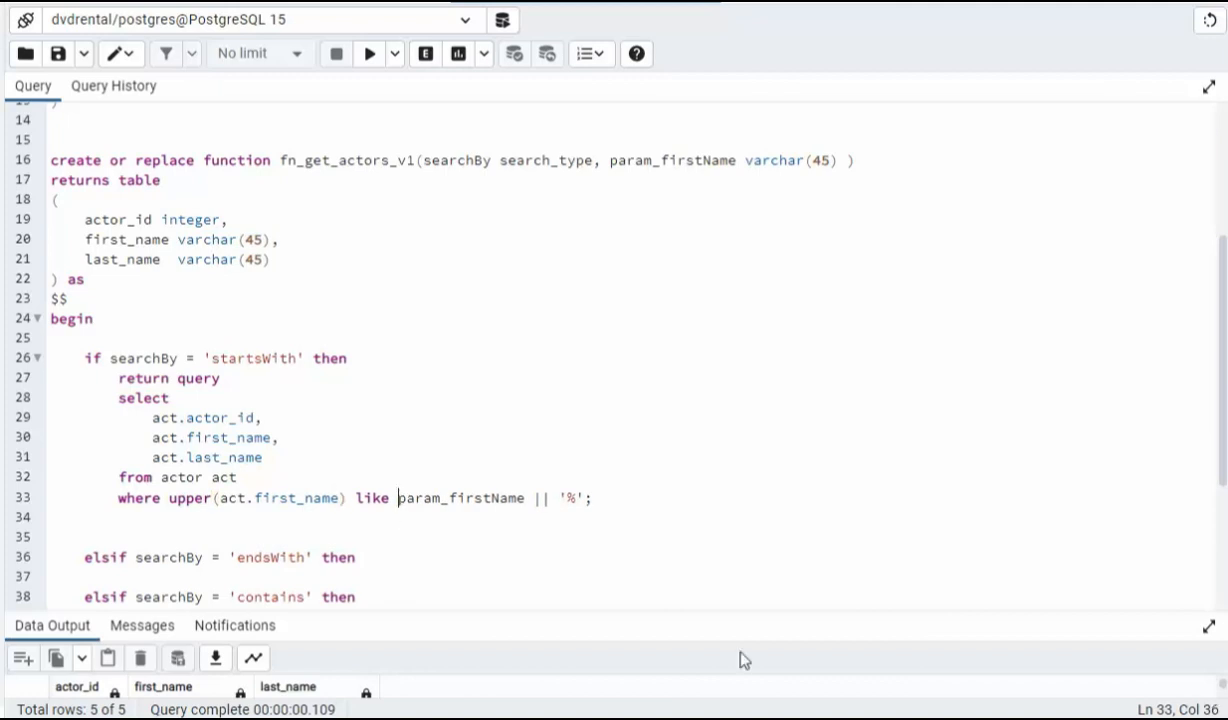
type("upper(")
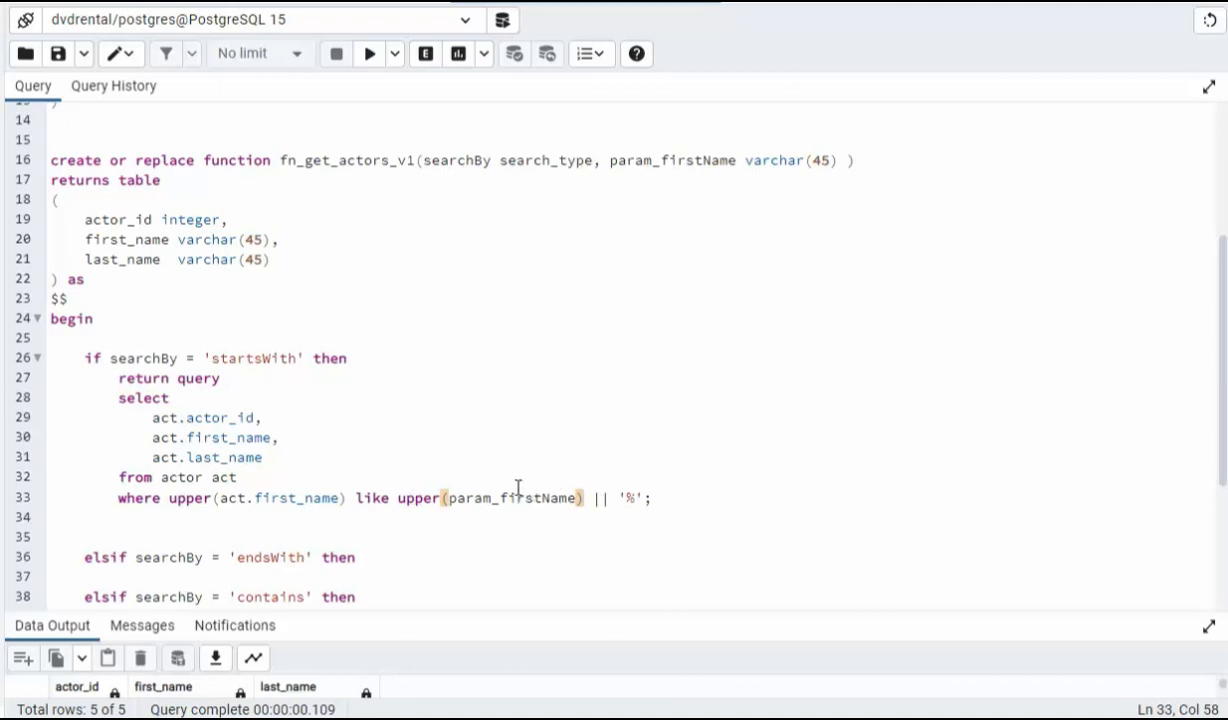
mouse_move(536, 504)
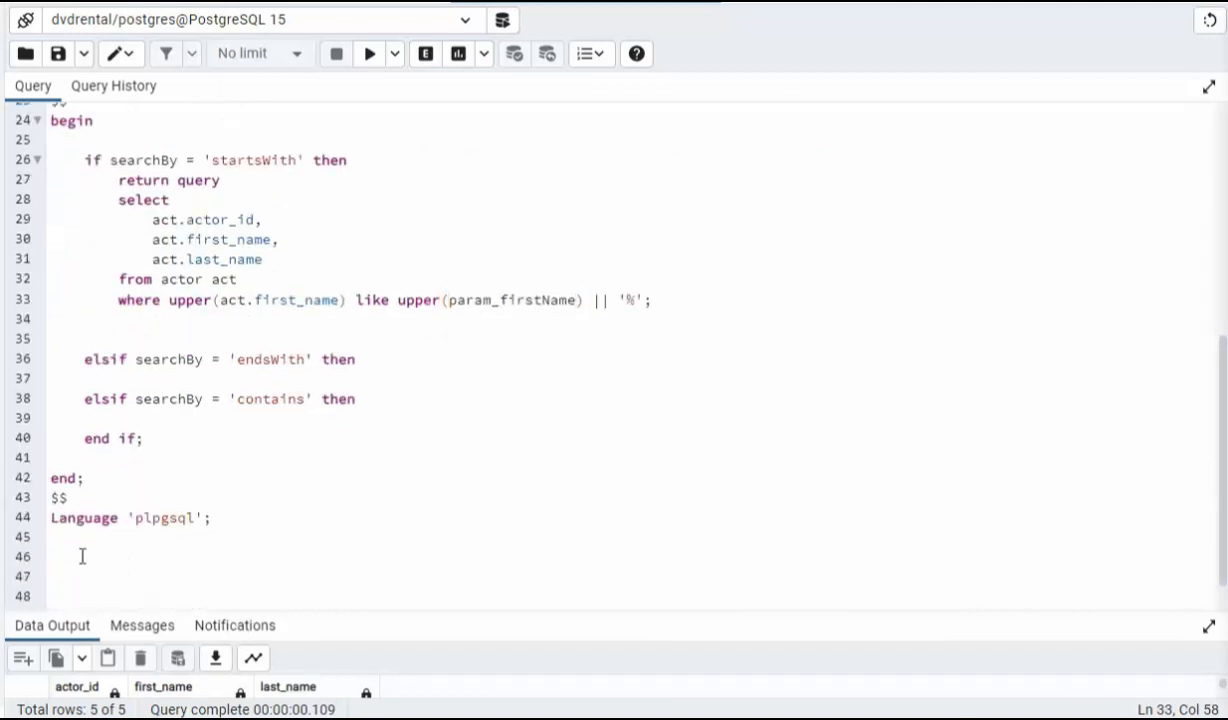
- Write the commented test call --select * from fn_get_actors_v1('startsWith', 'p')
type("--select * from fn_get_actors_v1")
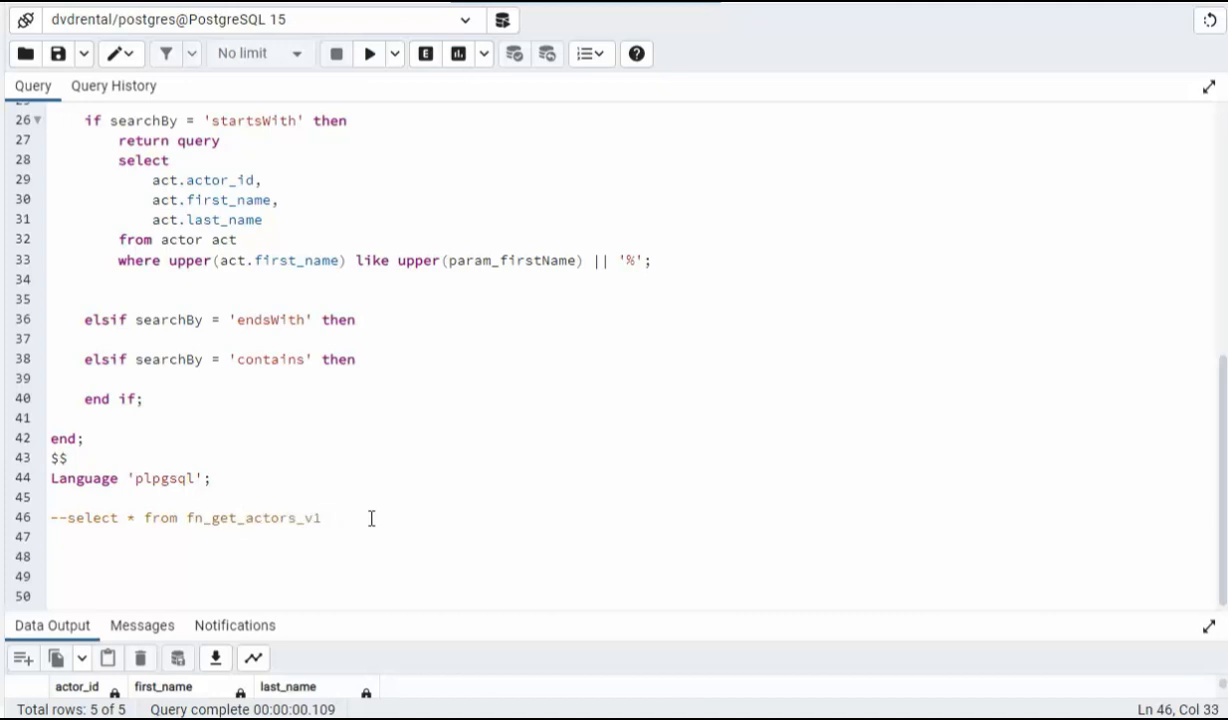
type("('')")
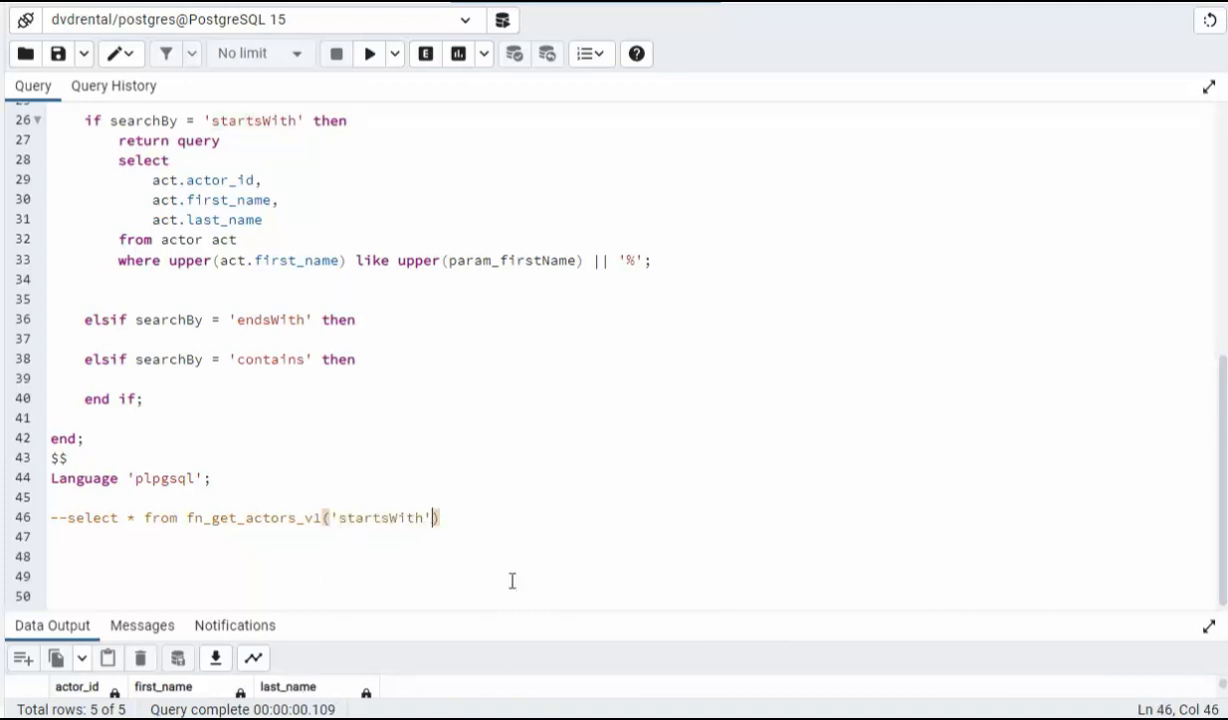
type(", 'p'")
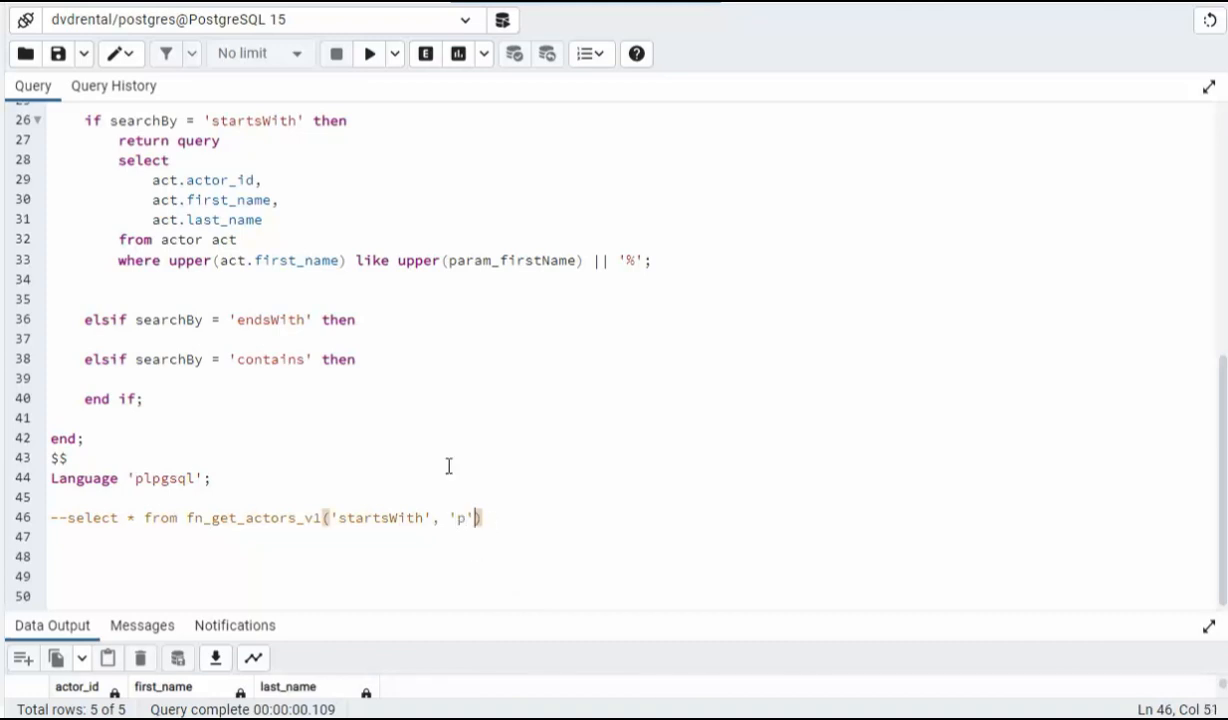
mouse_move(508, 540)
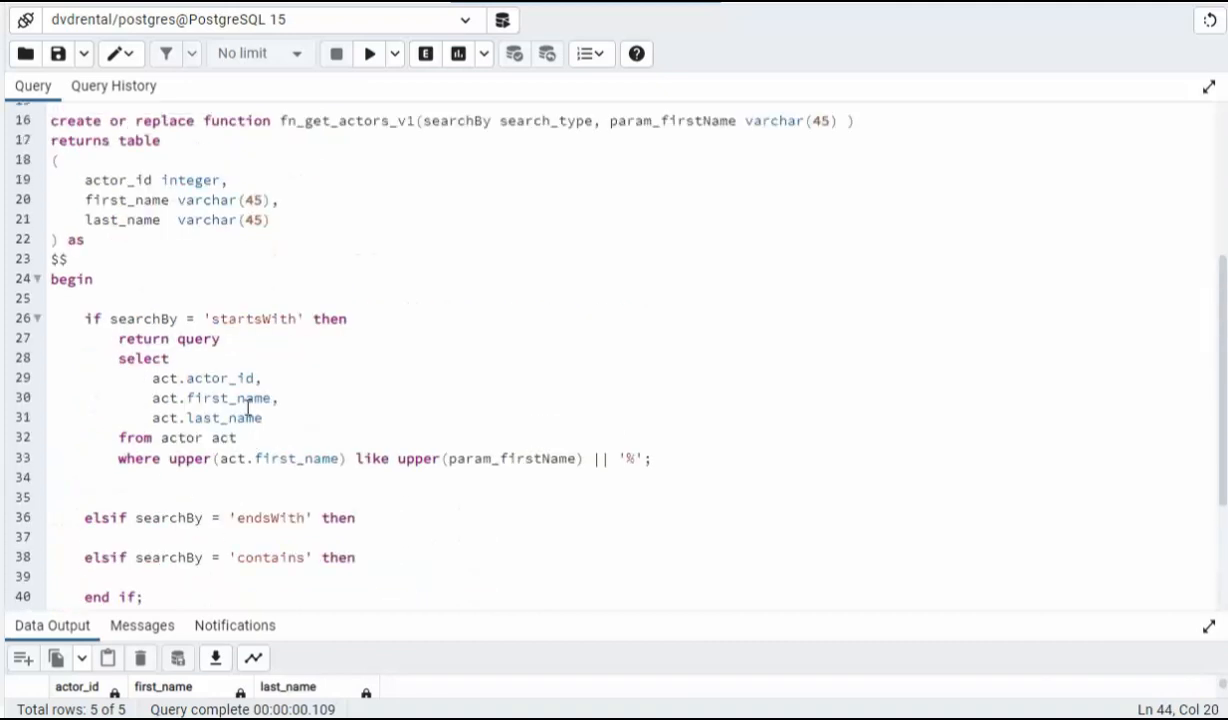
- Run the startsWith test call for first names beginning with 'p'
left_click(368, 54)
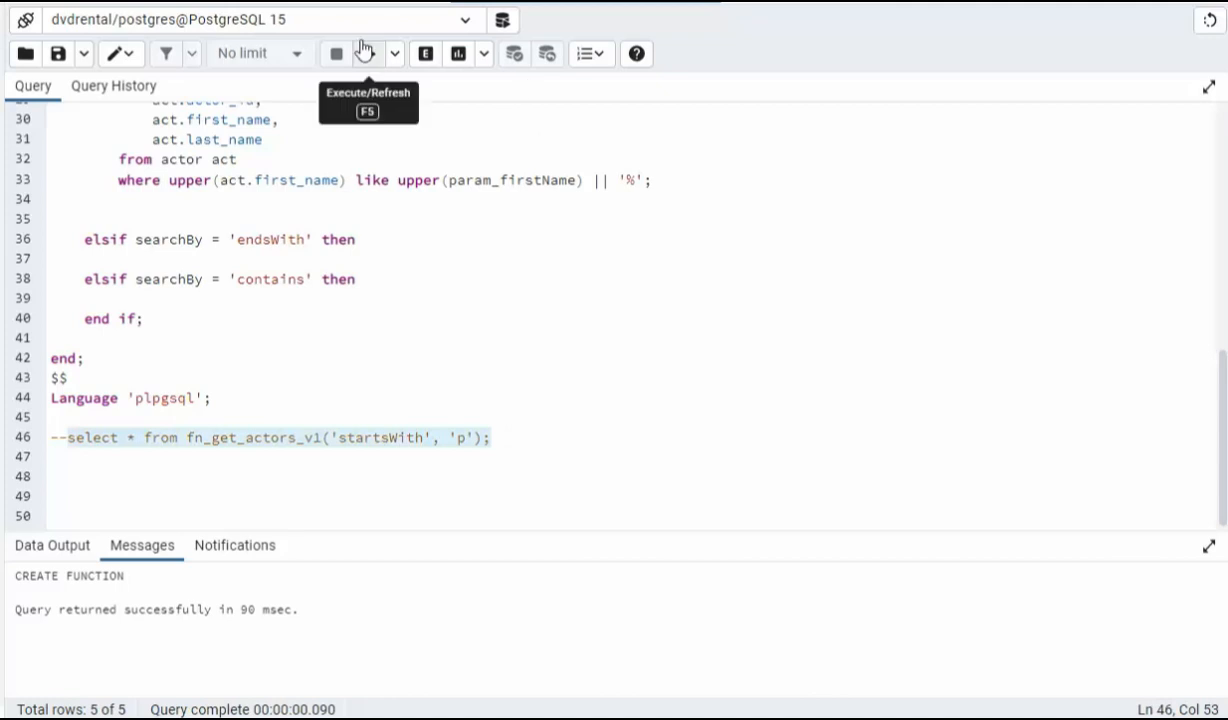
left_click(336, 54)
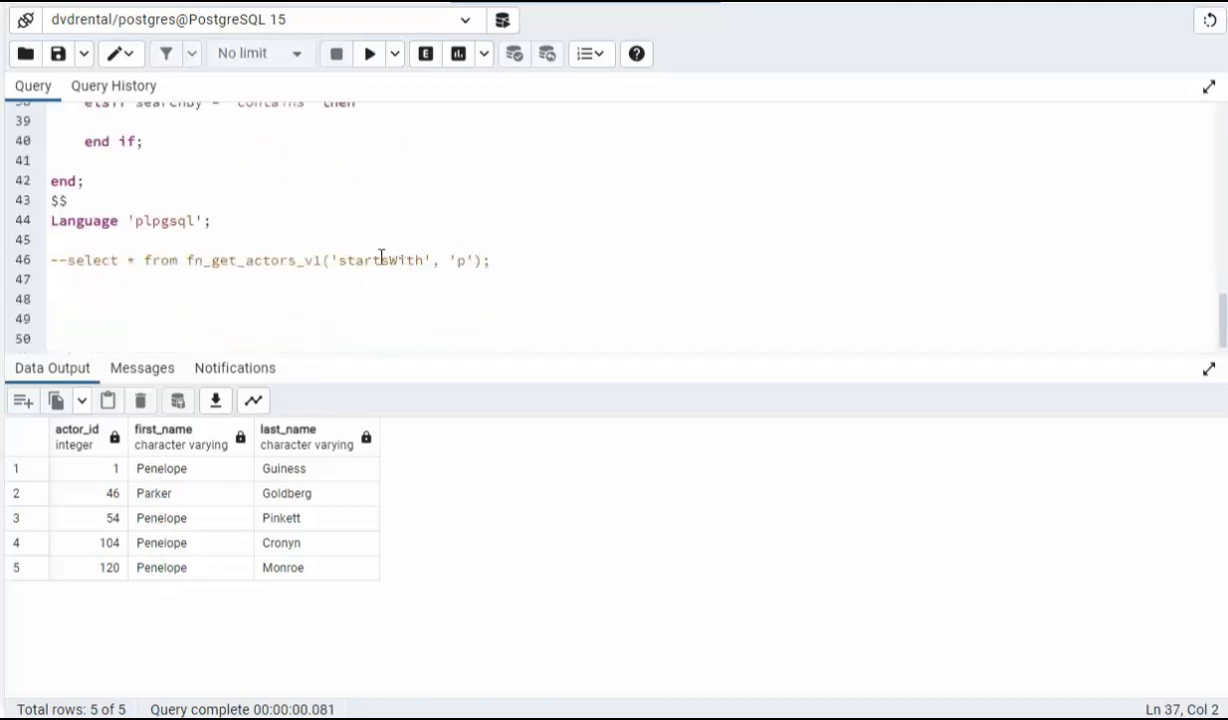
- Change the search letter to 'b' and rerun, listing actors such as Bette, Bob and Burt
left_click(476, 260)
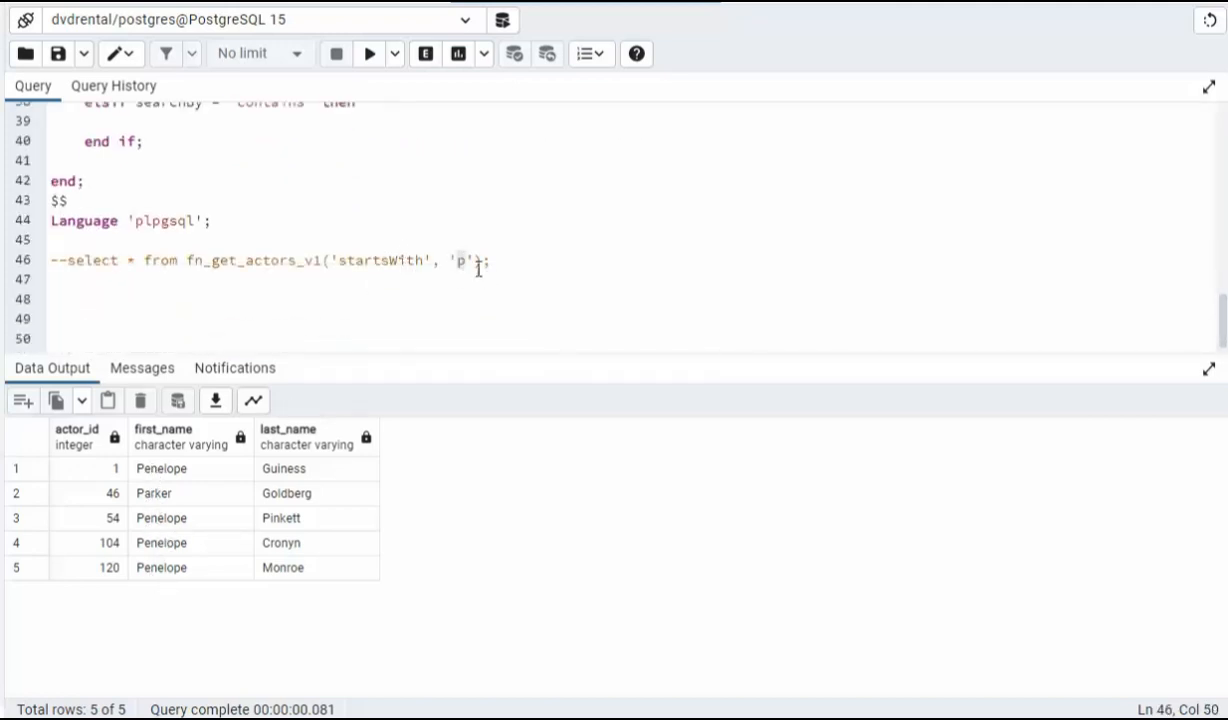
type("b")
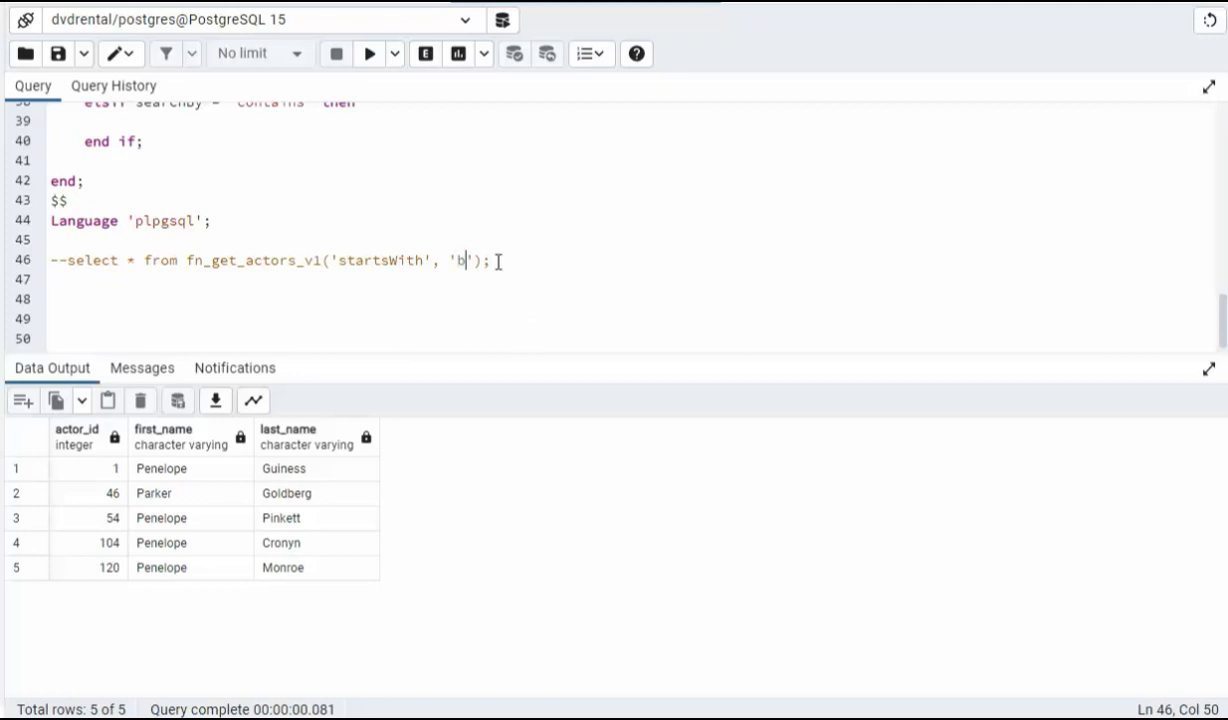
left_click(368, 54)
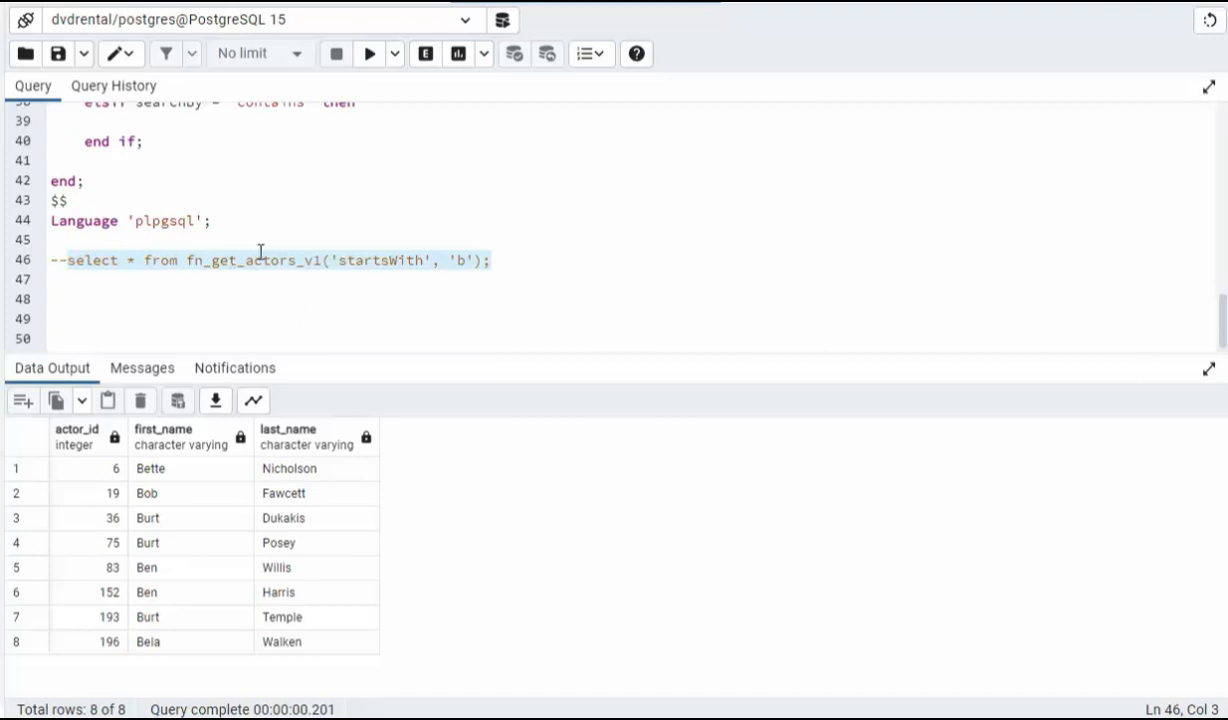
double_click(378, 260)
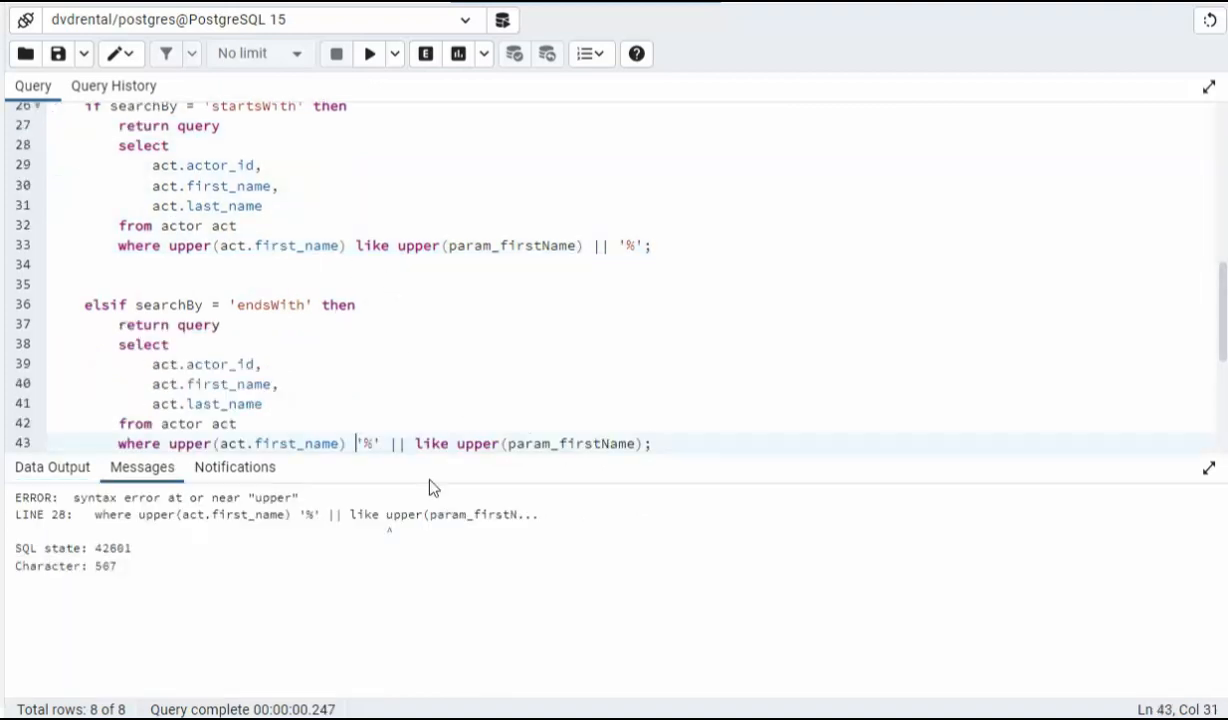
mouse_move(384, 372)
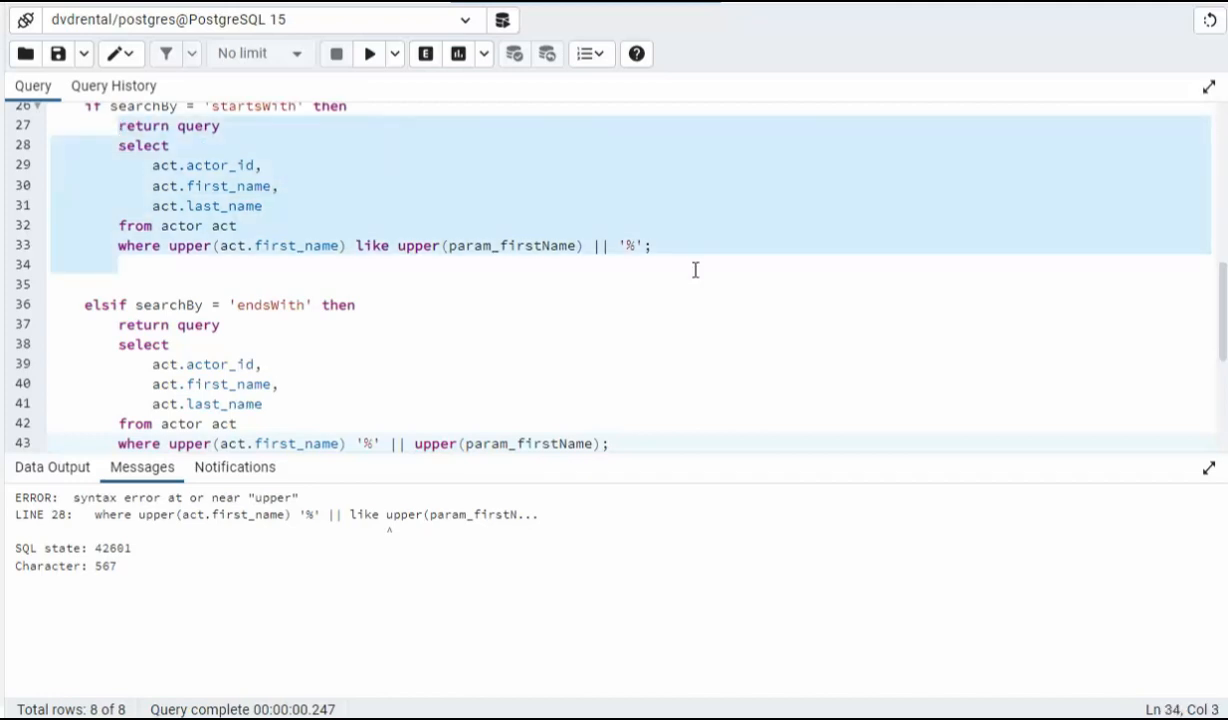
mouse_move(322, 444)
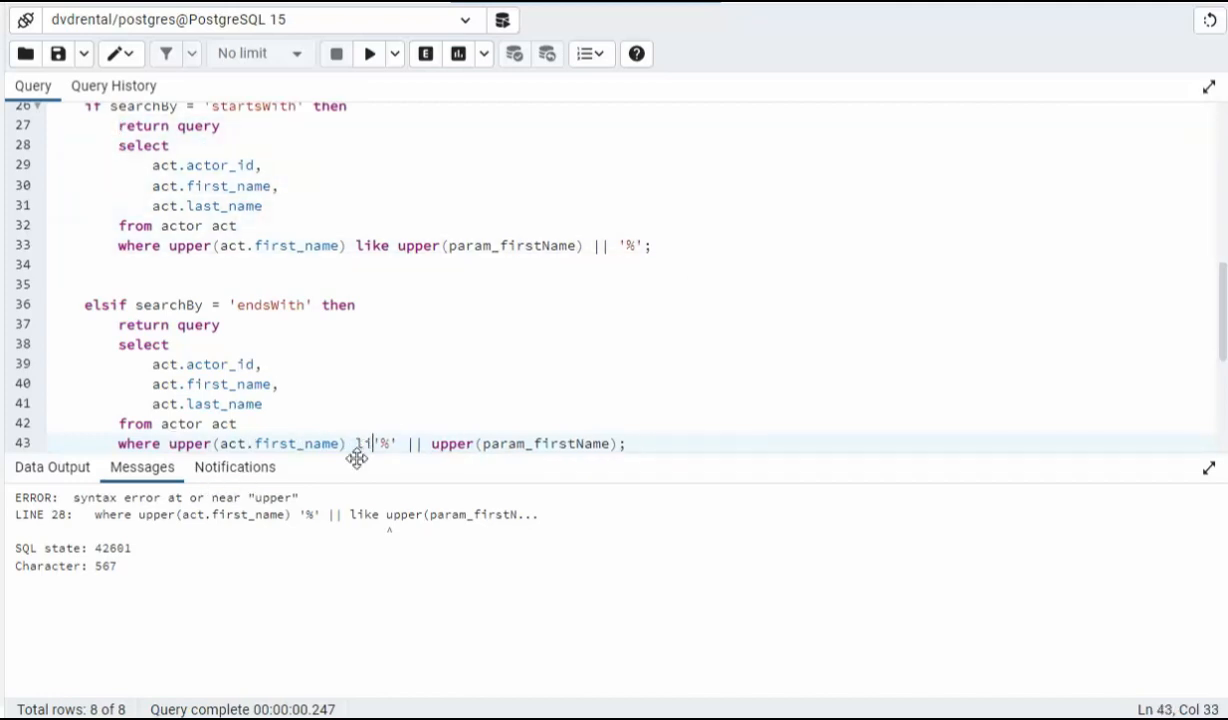
- Correct line 43 to read upper(first_name) like '%' || upper(param_firstName)
type("like")
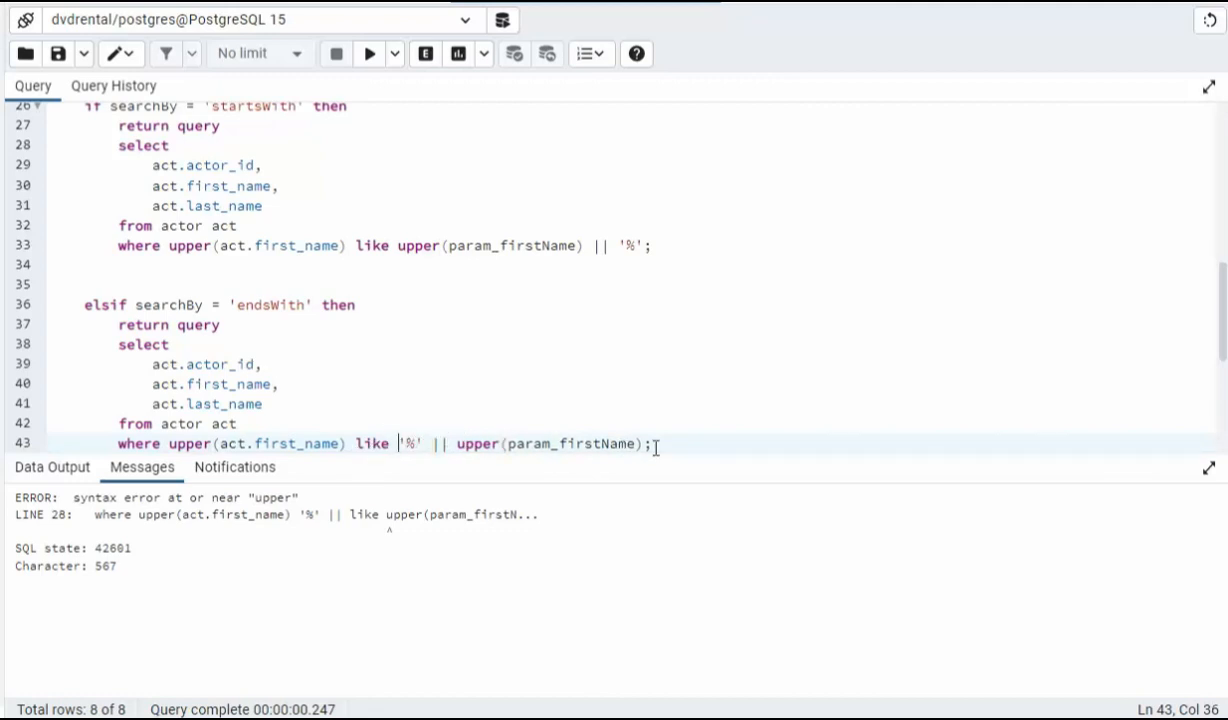
scroll("down", 3)
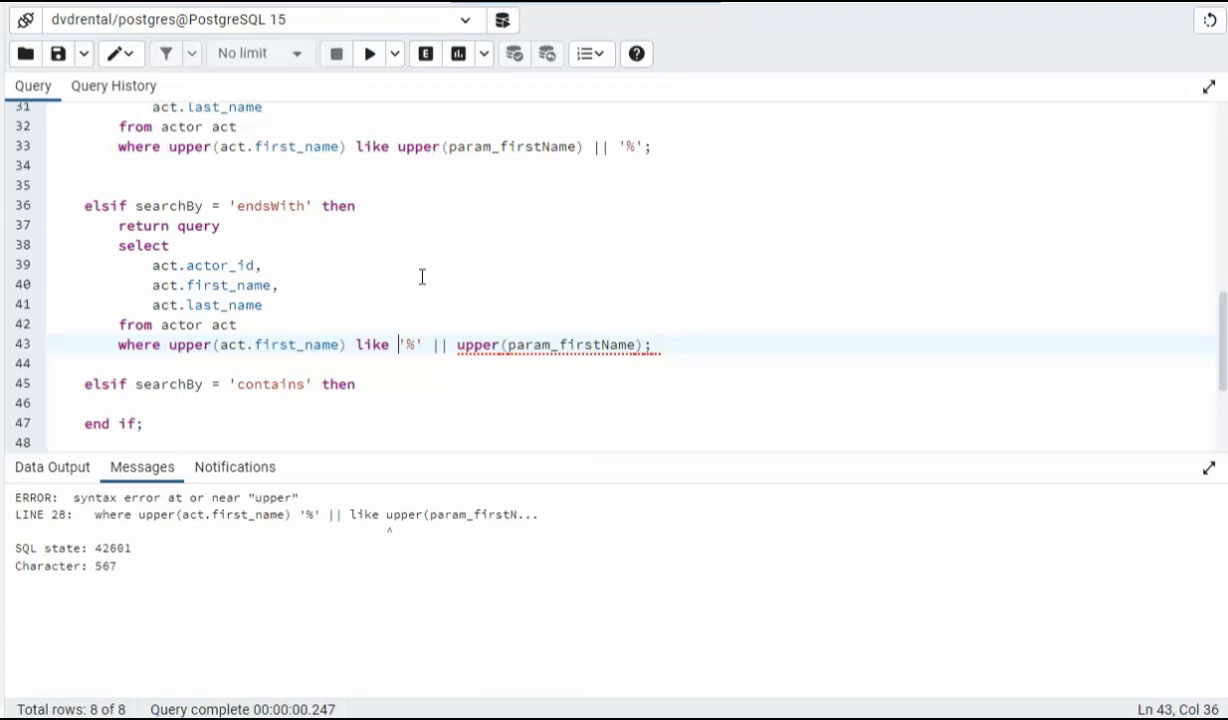
scroll("down", 3)
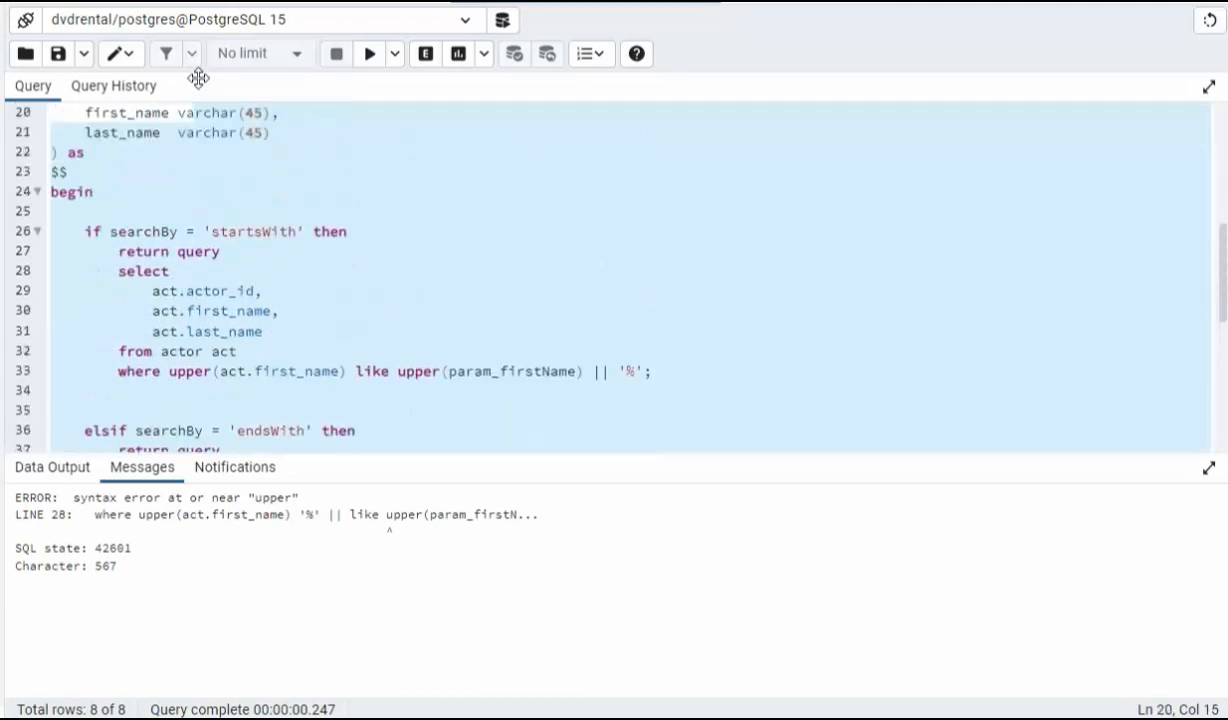
- Recreate the function and run the endsWith test with 'ne', returning nine actors
left_click(368, 52)
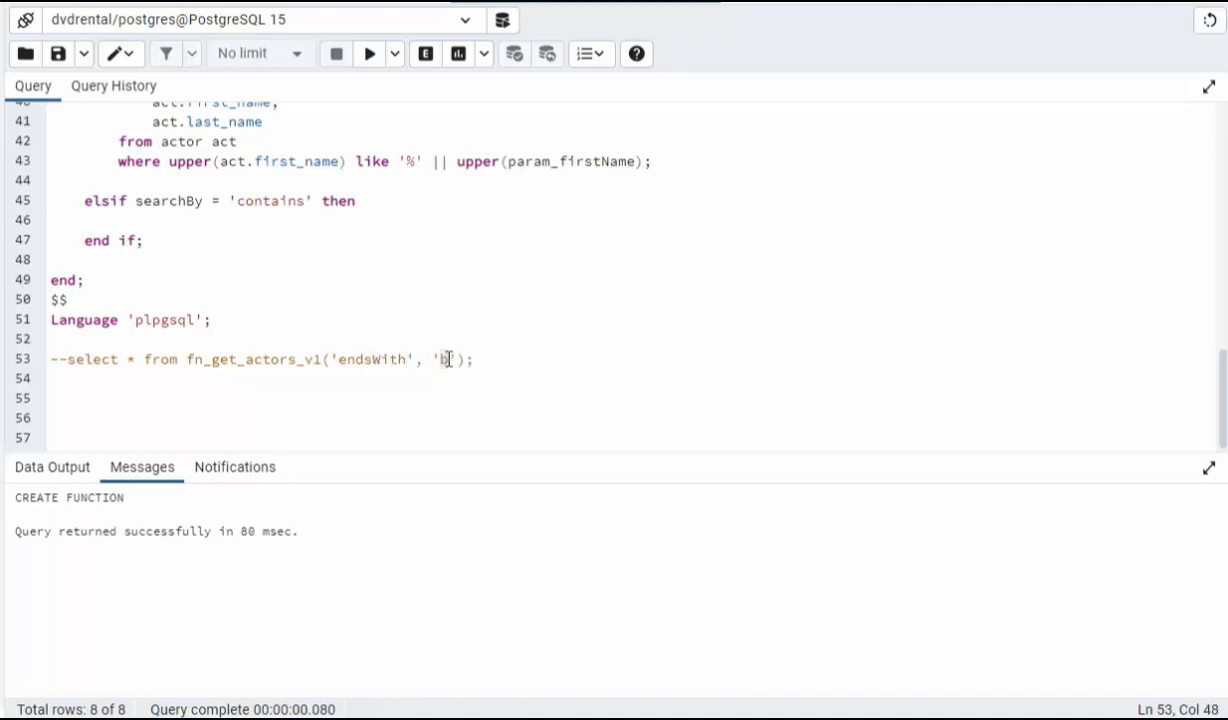
type("e")
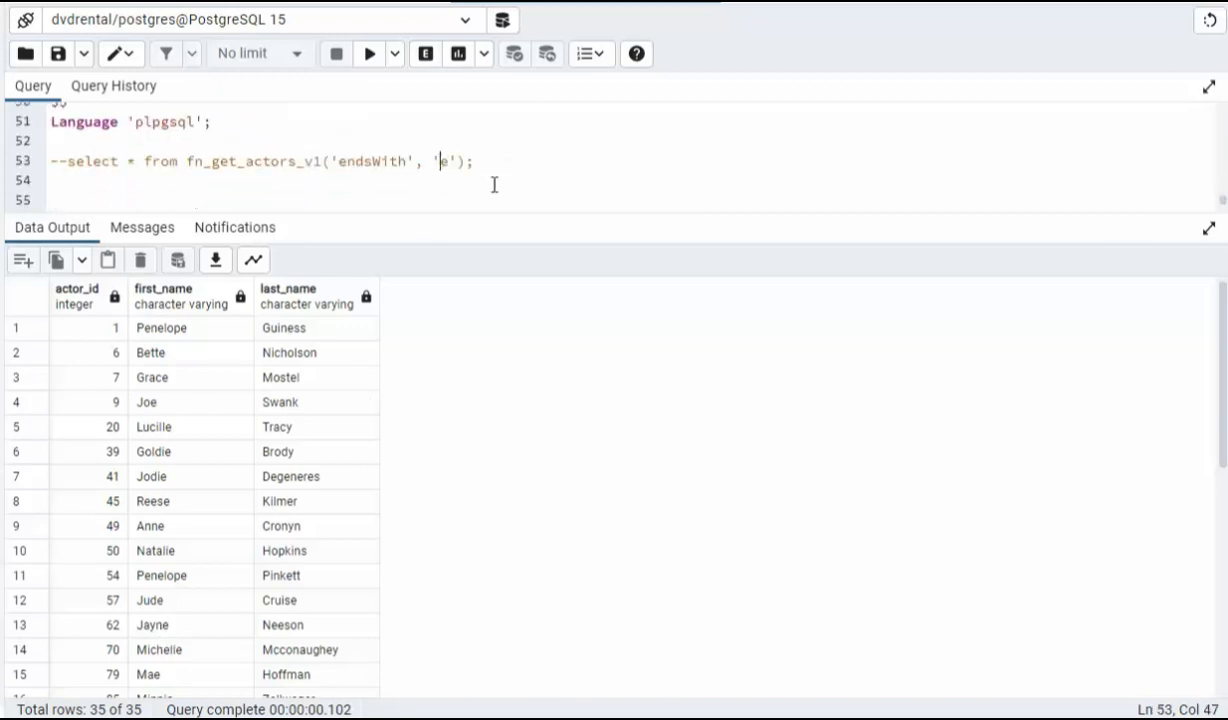
type("n")
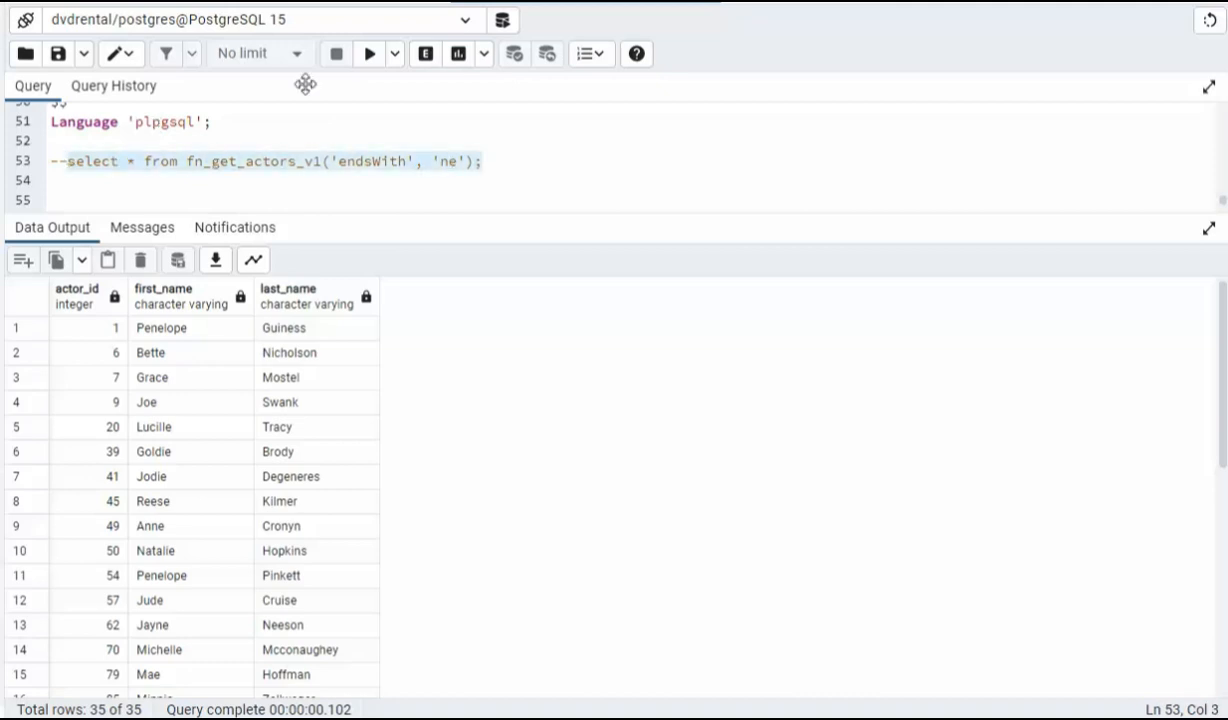
left_click(368, 54)
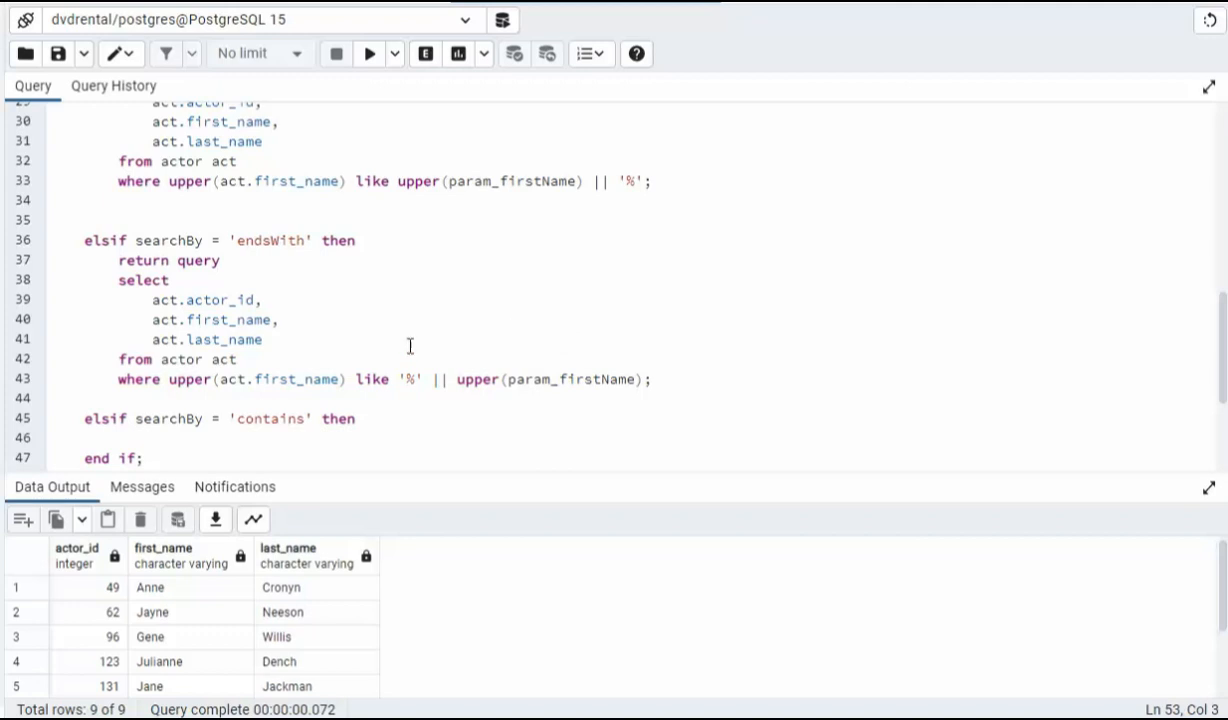
- Make the contains branch match '%' || param || '%' and recreate the function
double_click(268, 418)
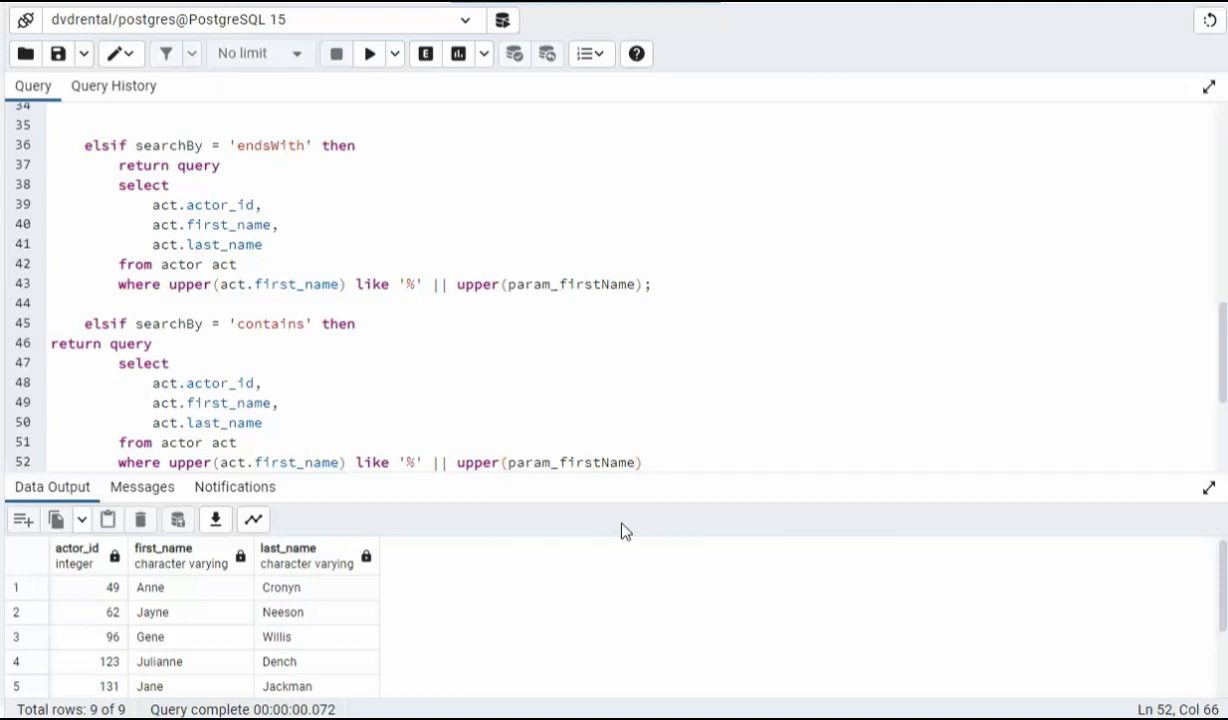
type("|| %")
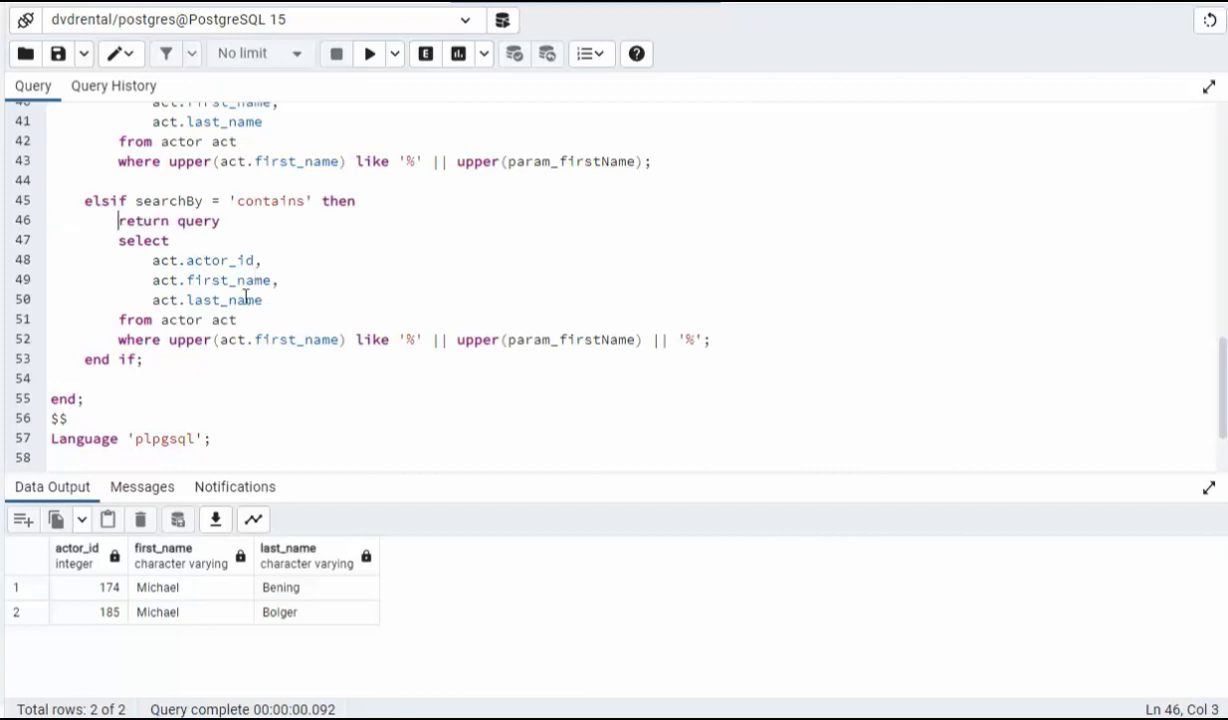
left_click(368, 52)
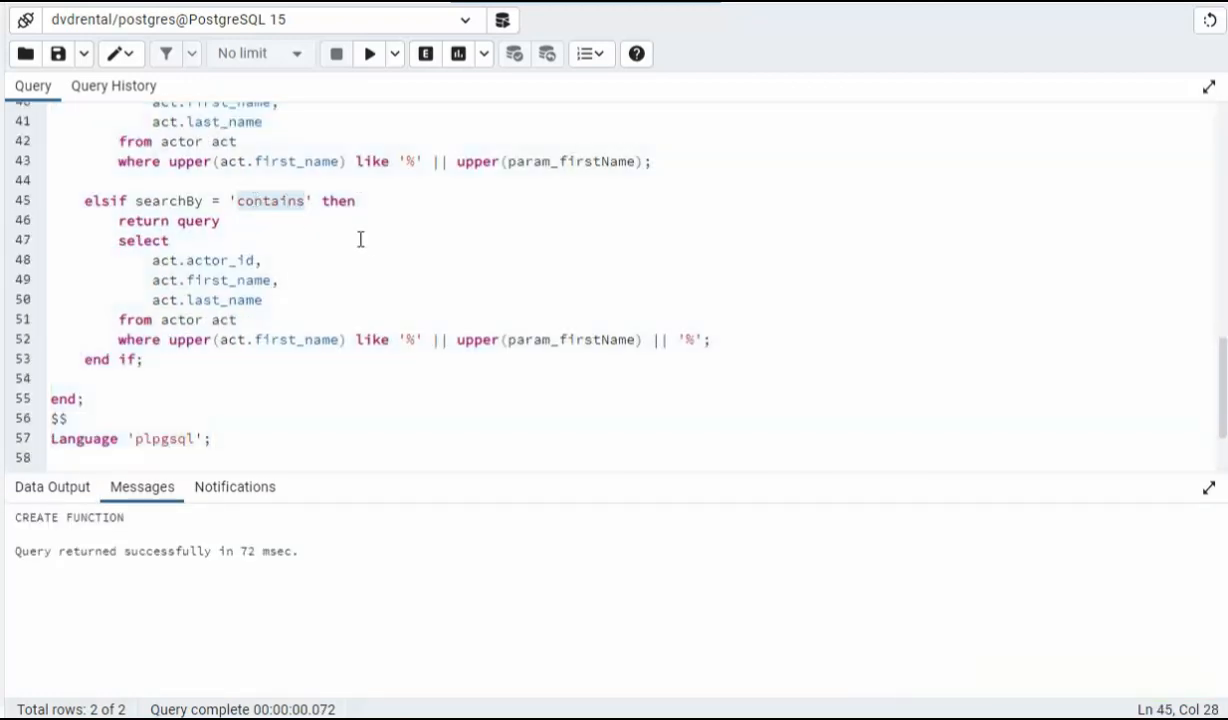
- Run the select with 'contains' and 'ic', returning eight actors such as Nick and Jessica
scroll("down", 3)
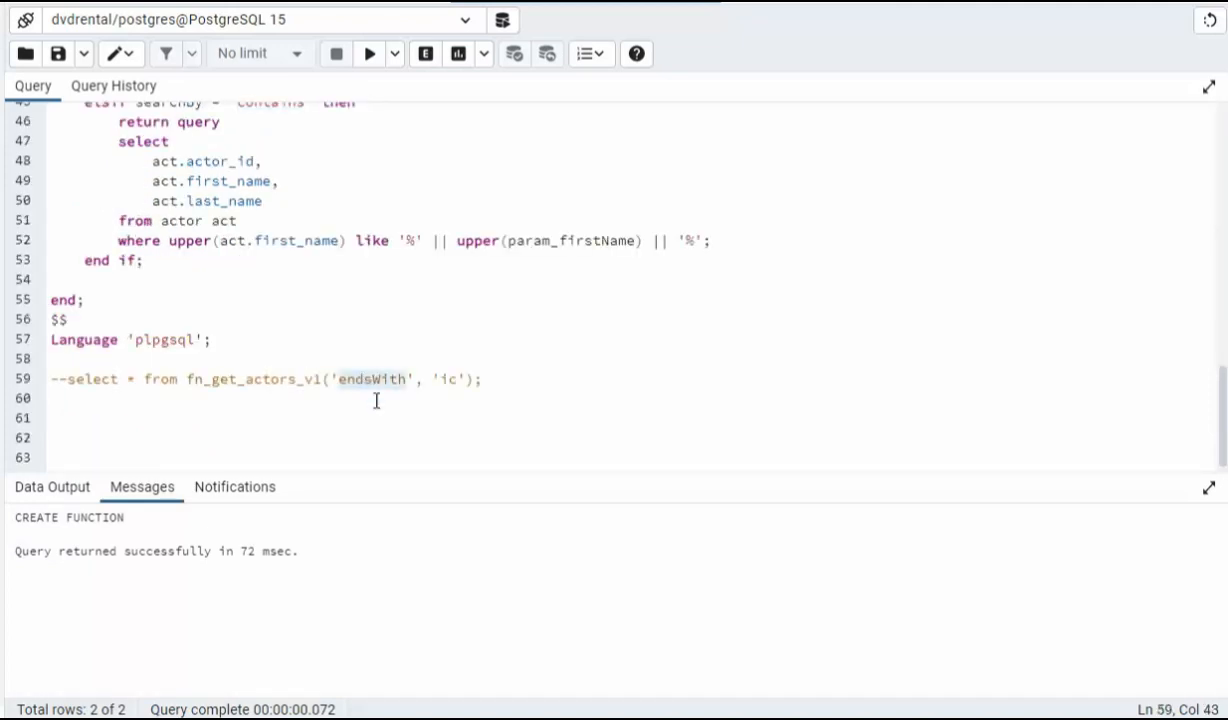
type("contains")
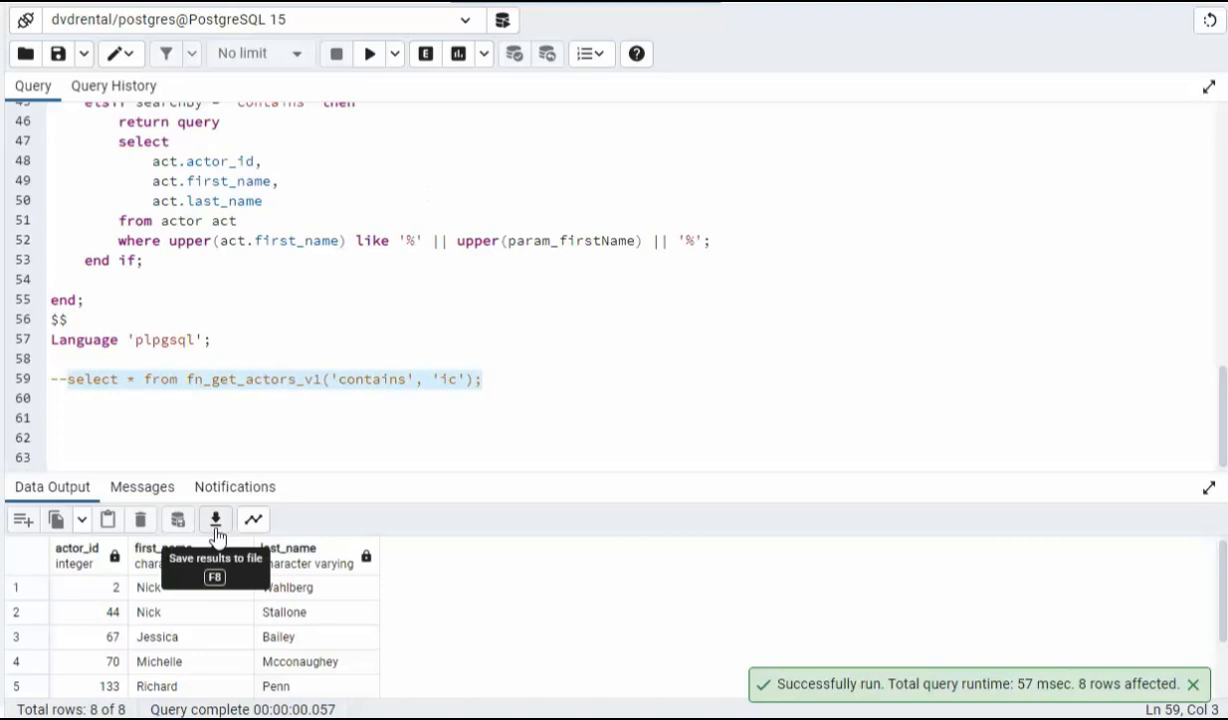
mouse_move(292, 564)
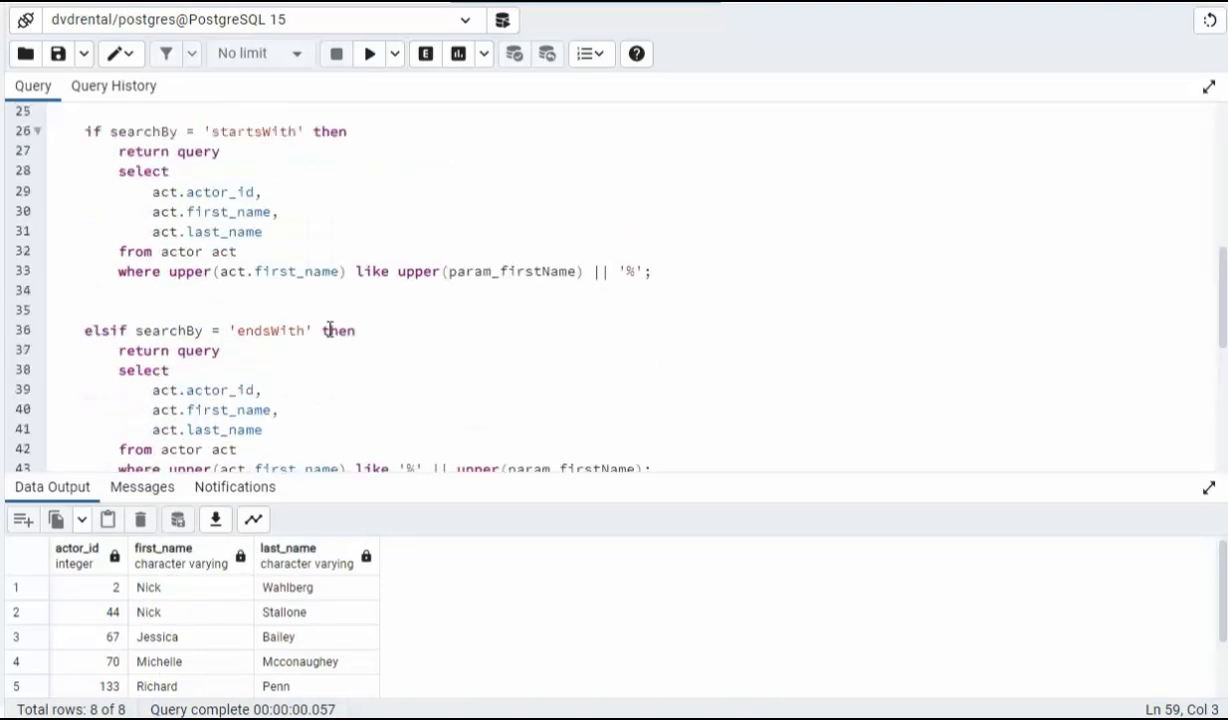
scroll("up", 3)
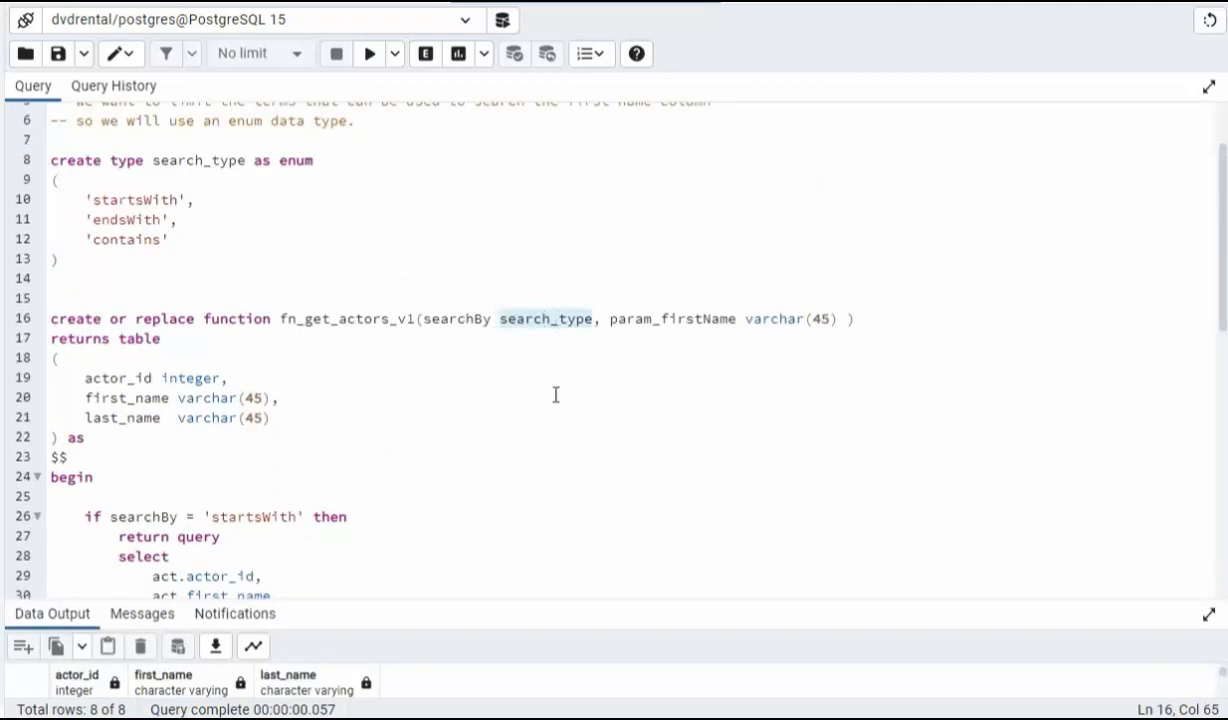
scroll("down", 3)
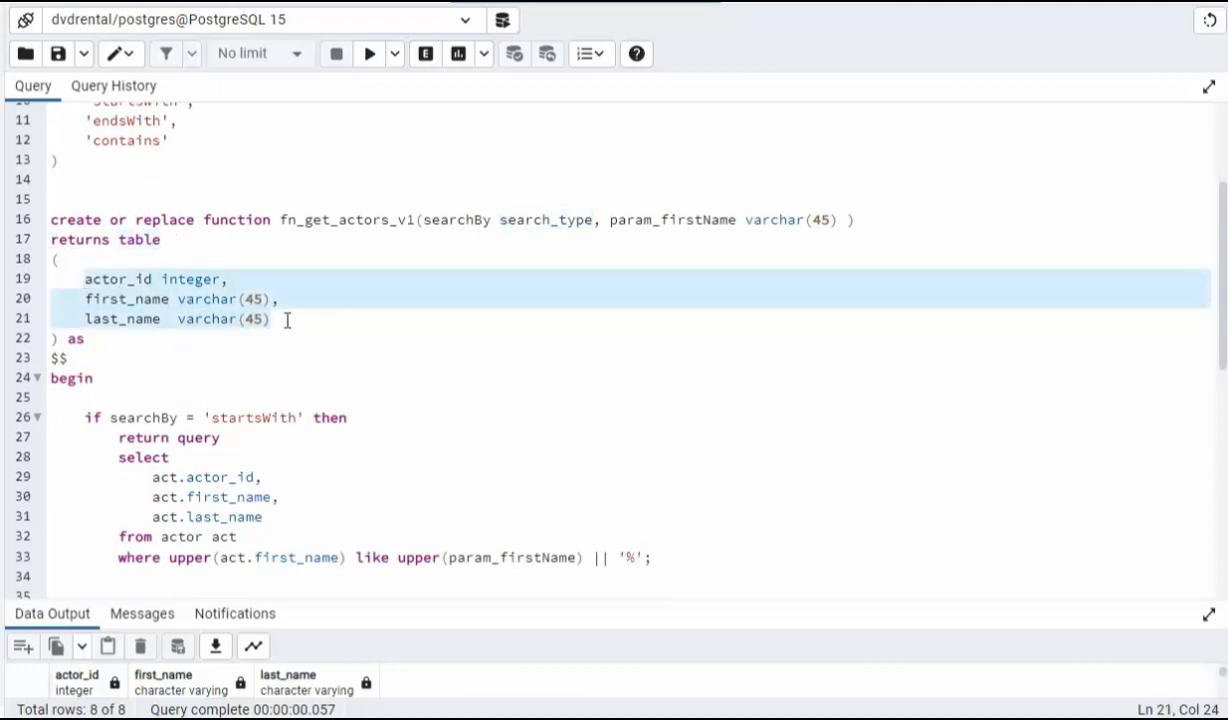
scroll("down", 3)
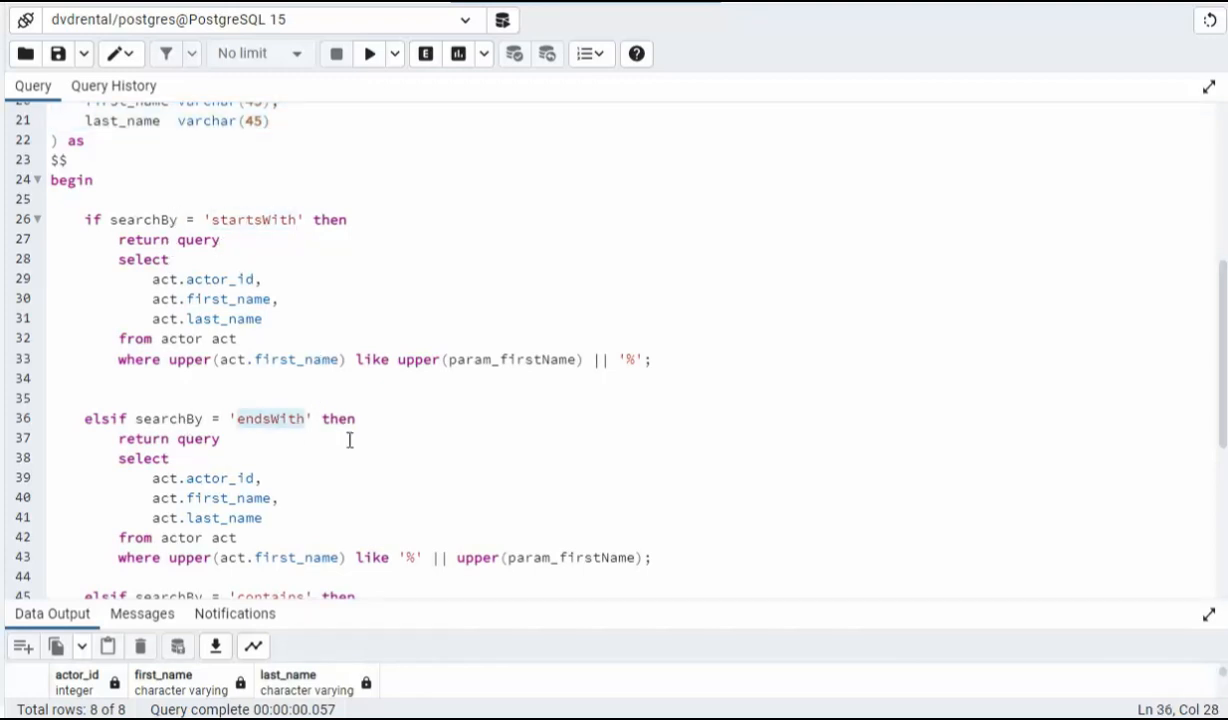
scroll("down", 3)
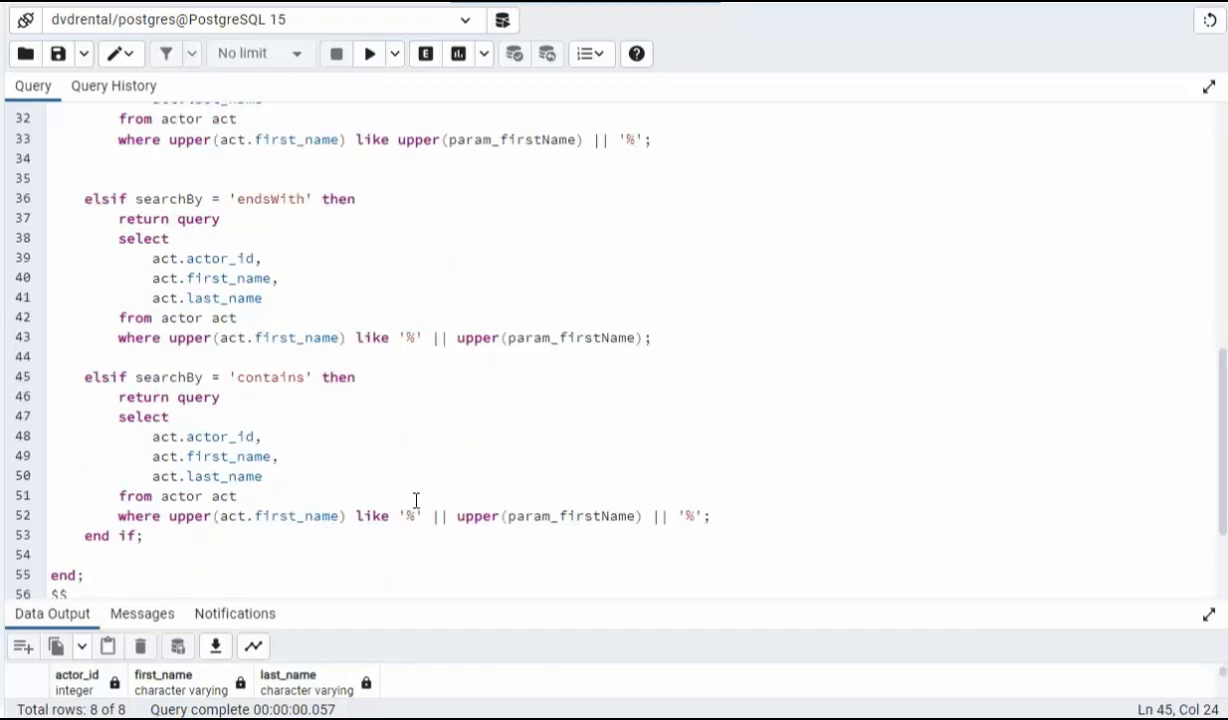